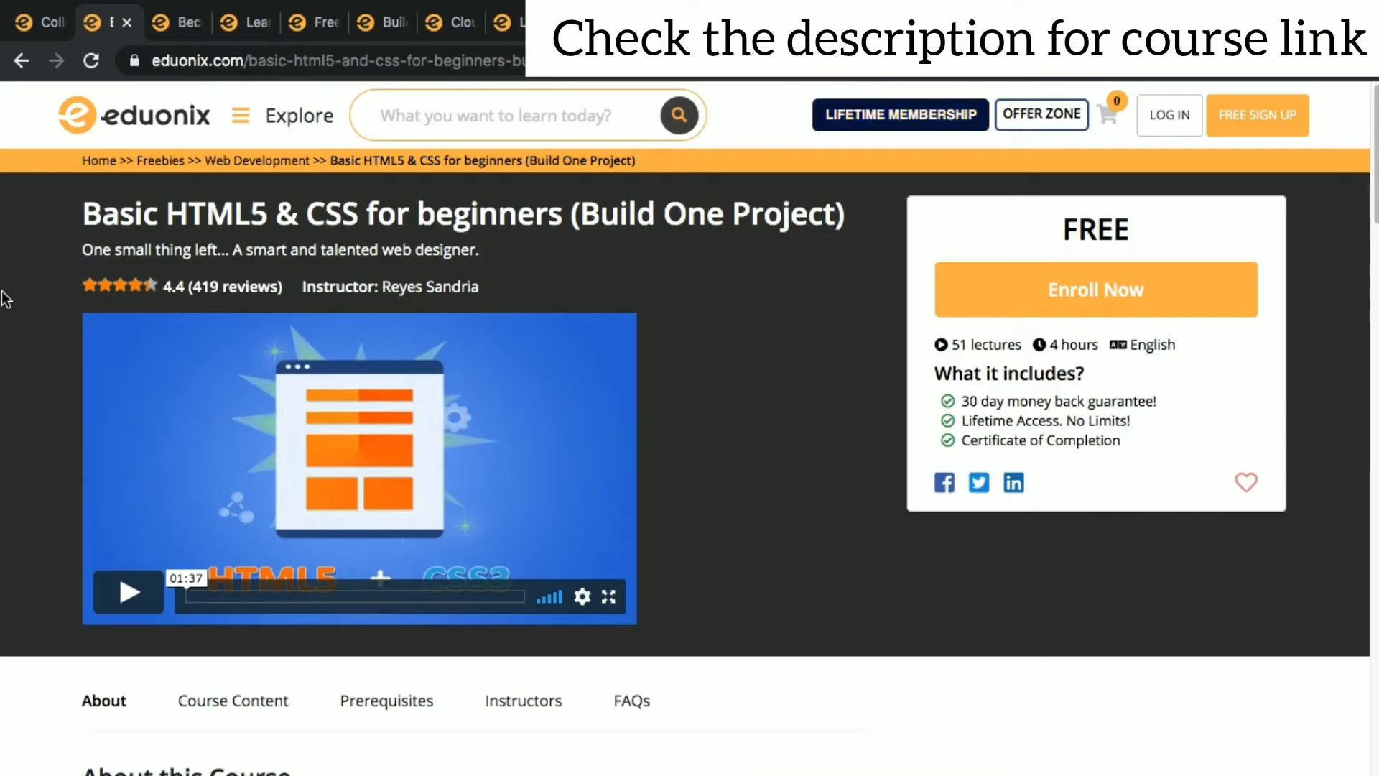
mouse_move(75, 235)
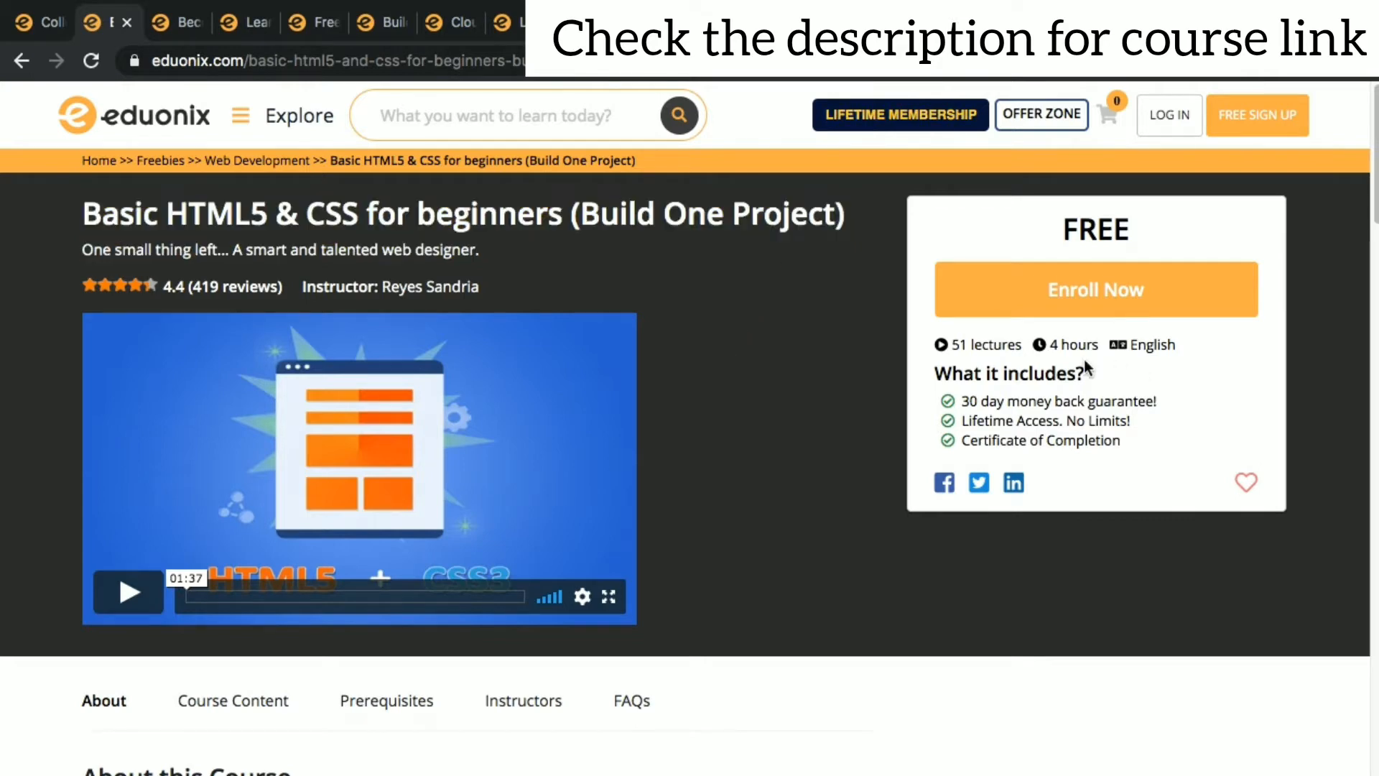
mouse_move(1194, 358)
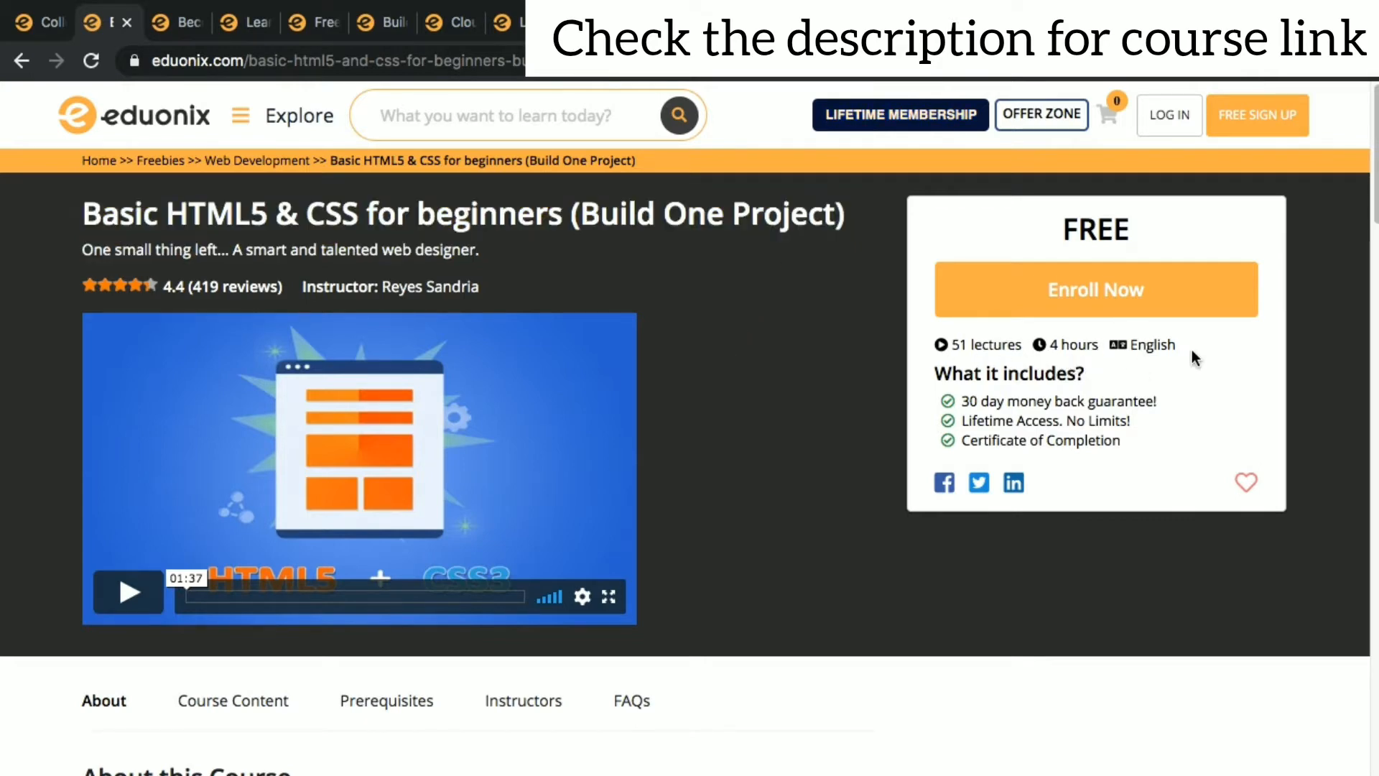
mouse_move(208, 704)
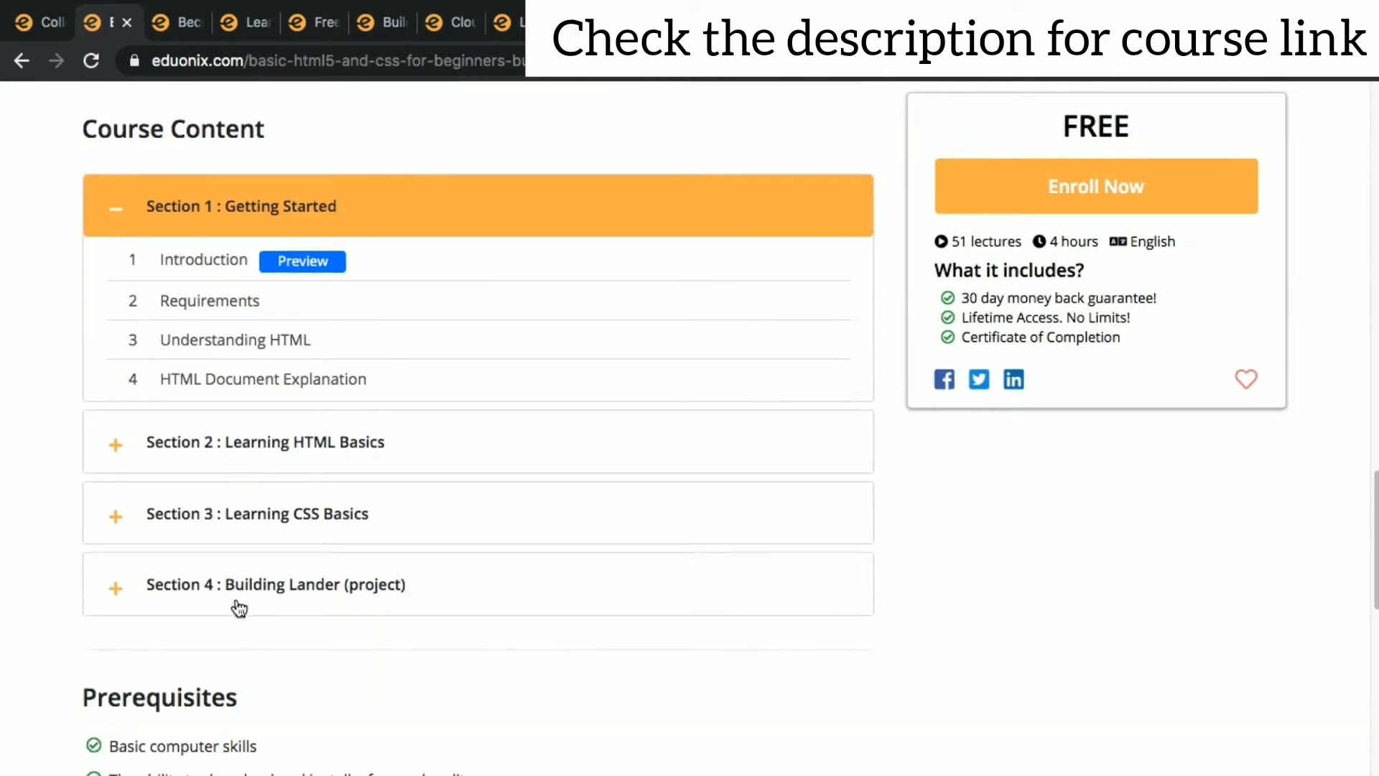
Step: Switch to the Become A Certified Web Developer From Scratch tab and skim its 46-lecture page
scroll("down", 3)
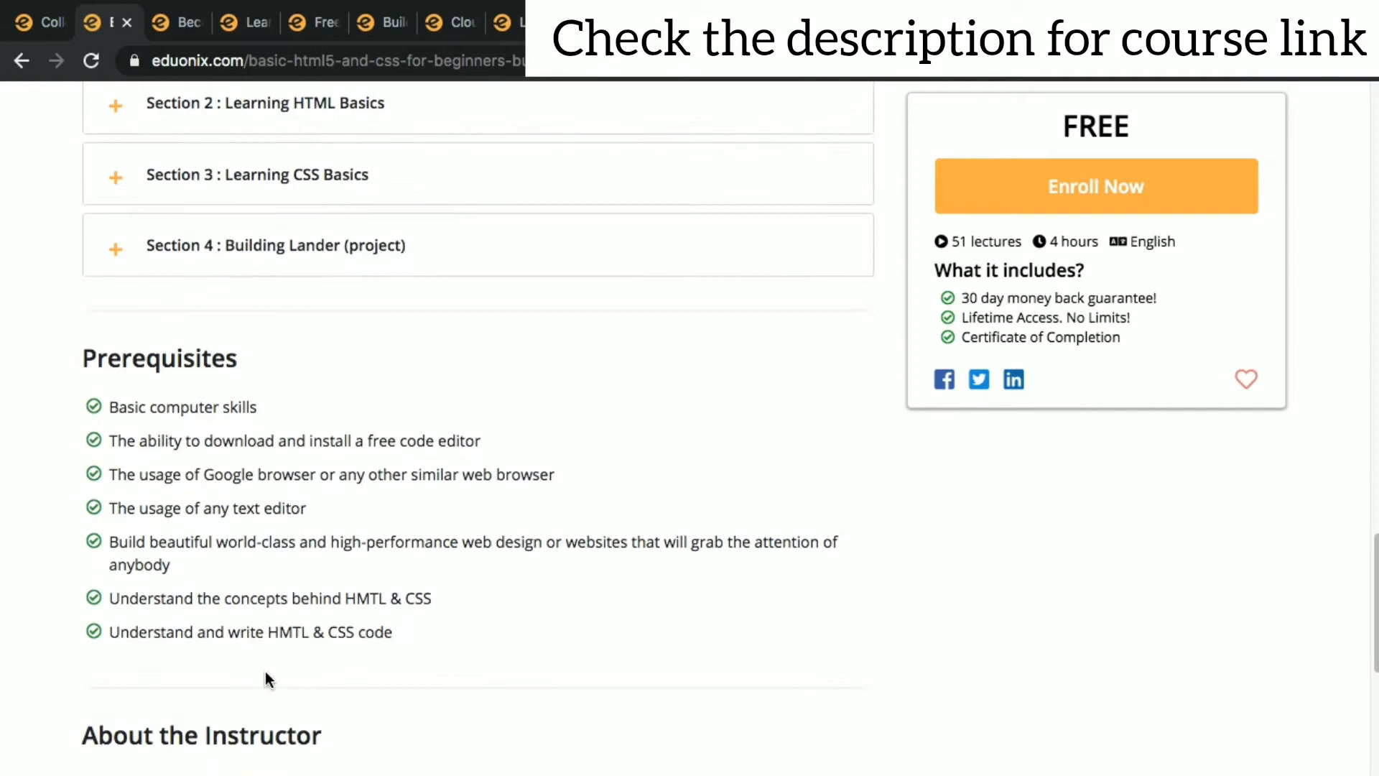
scroll("down", 3)
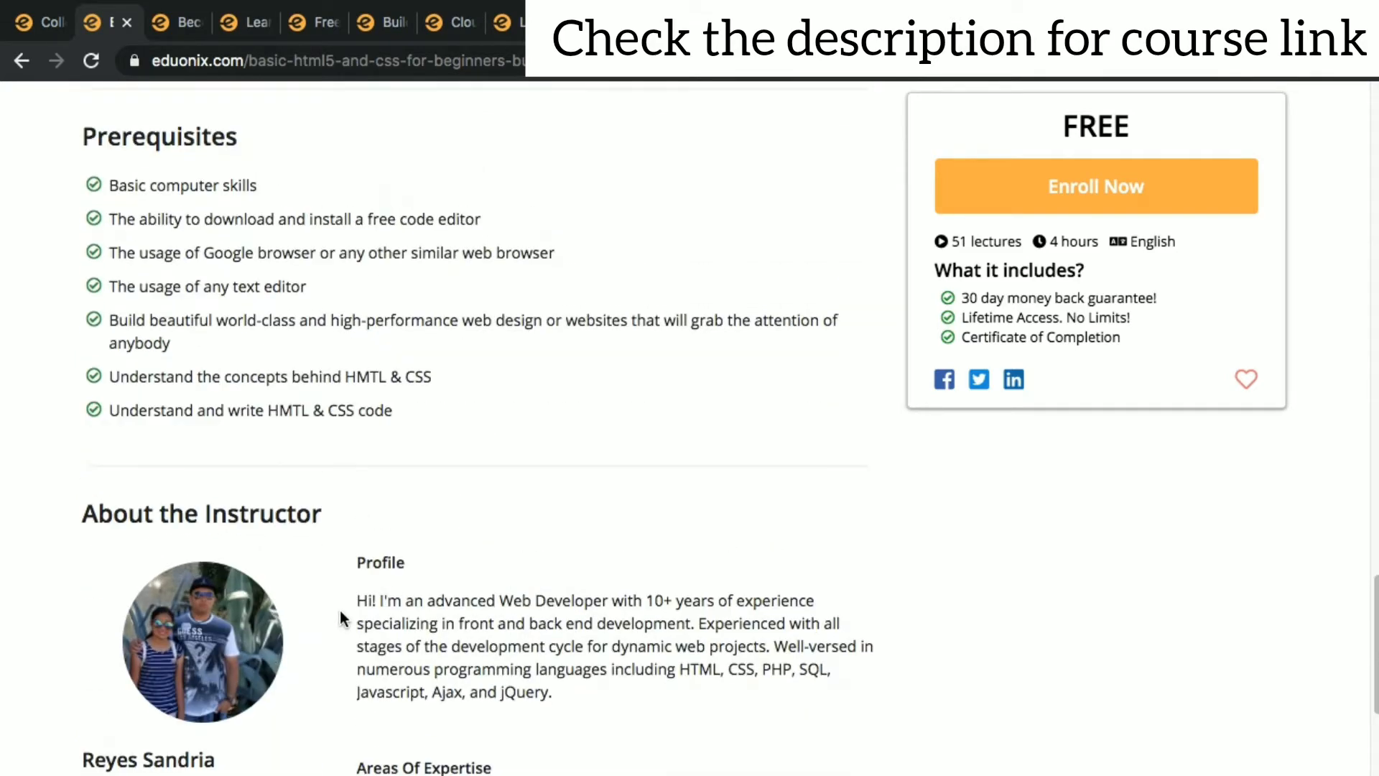
scroll("up", 3)
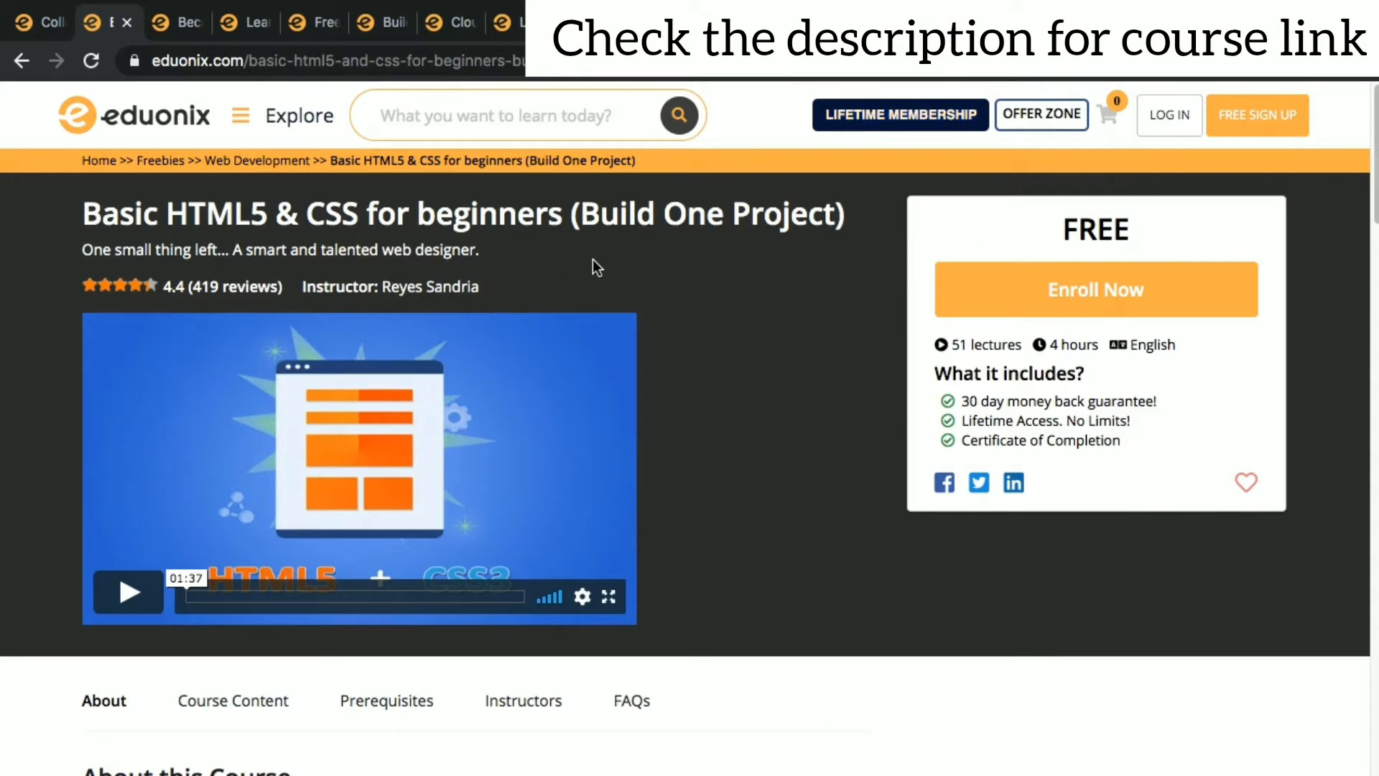
mouse_move(225, 130)
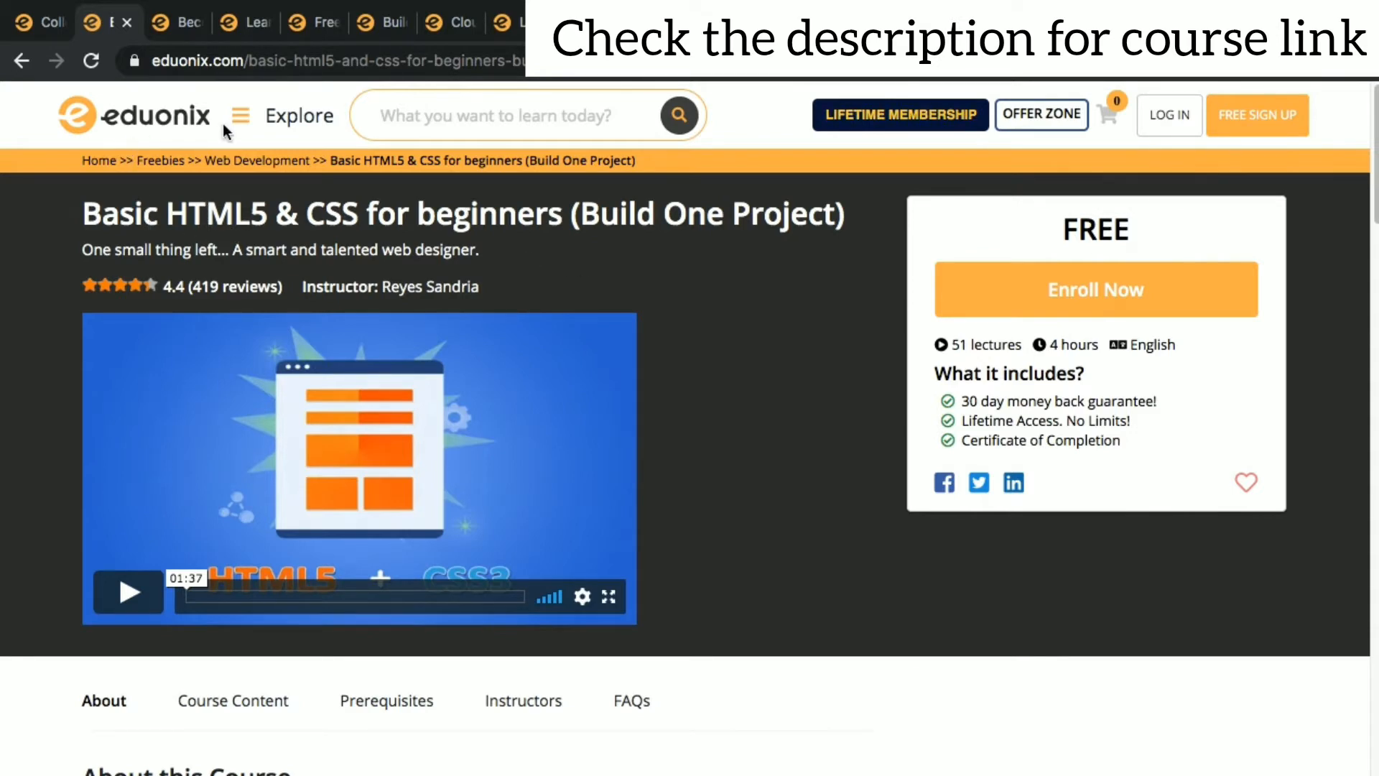
mouse_move(495, 444)
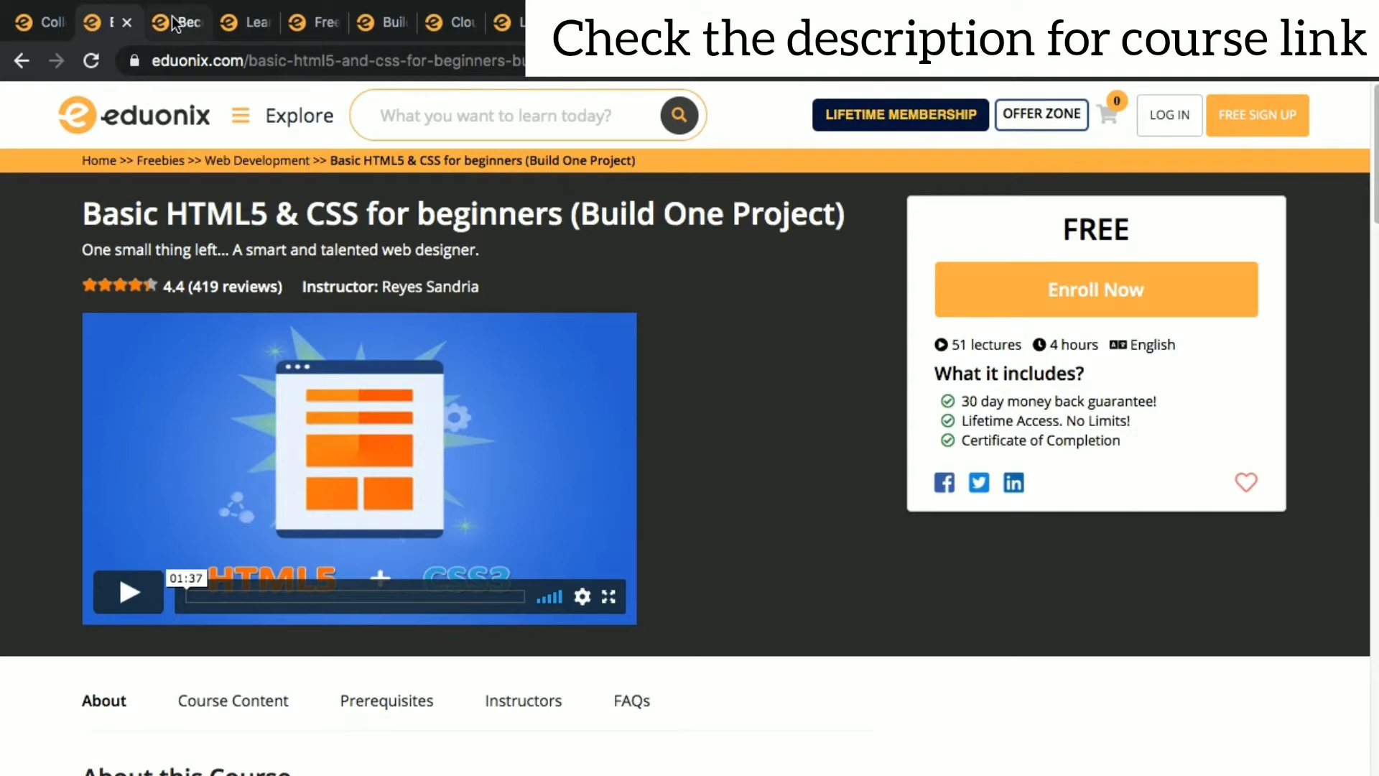
left_click(176, 21)
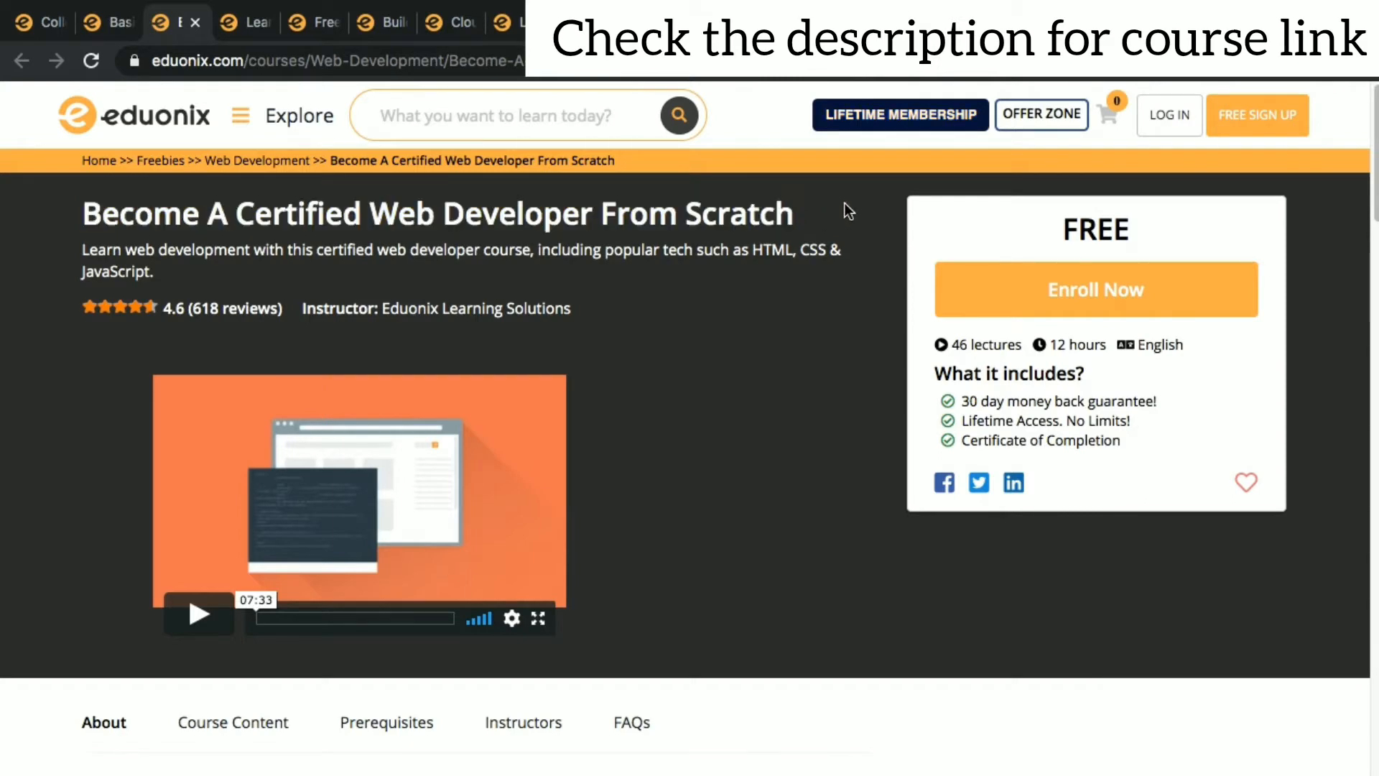
mouse_move(819, 365)
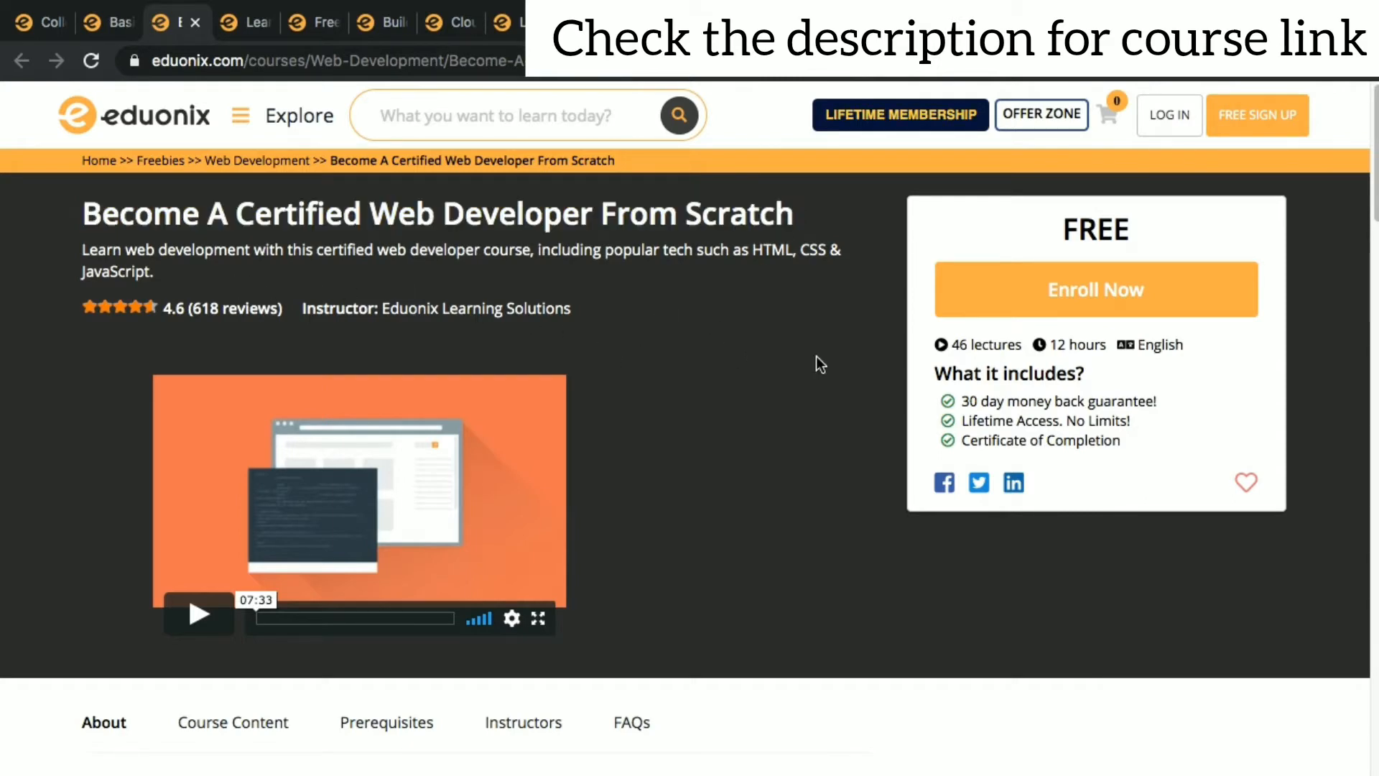
mouse_move(1130, 368)
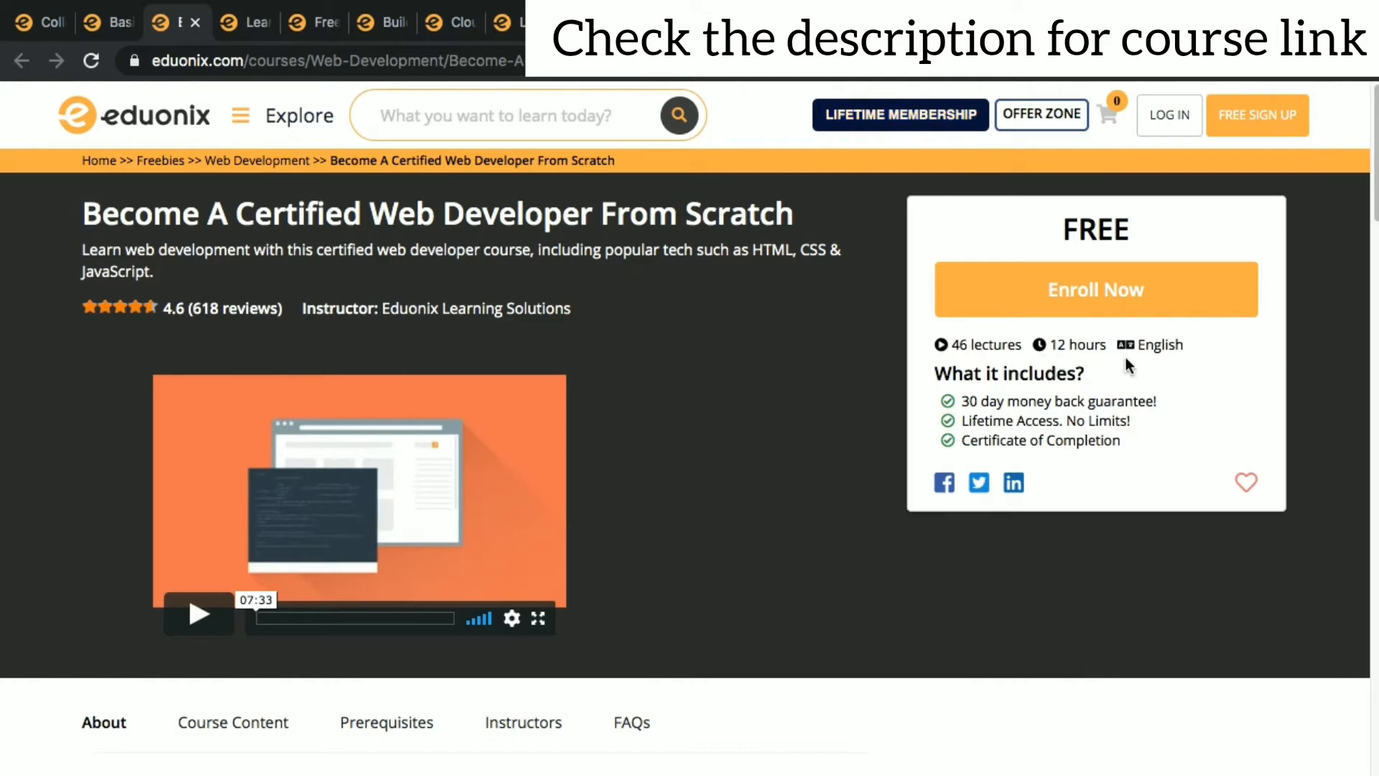
scroll("down", 3)
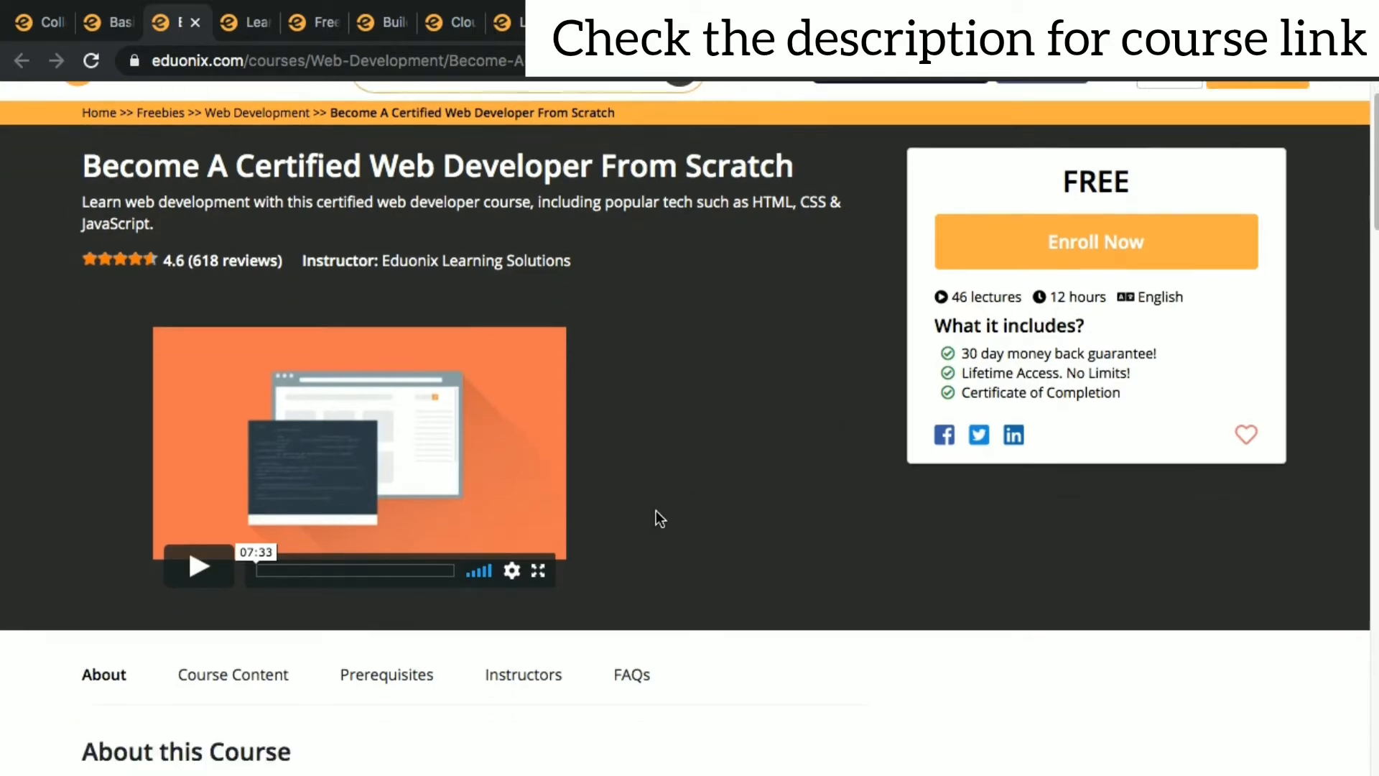
scroll("down", 3)
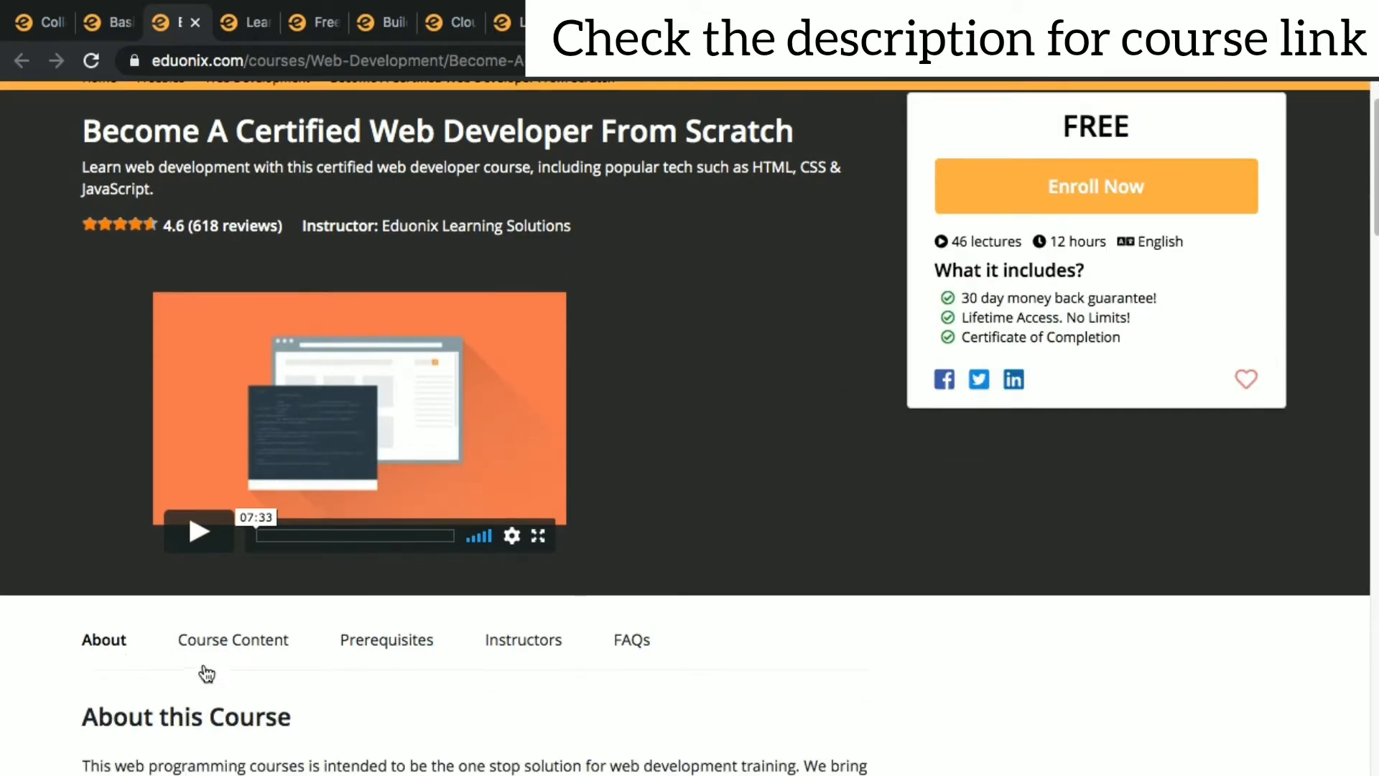
scroll("up", 3)
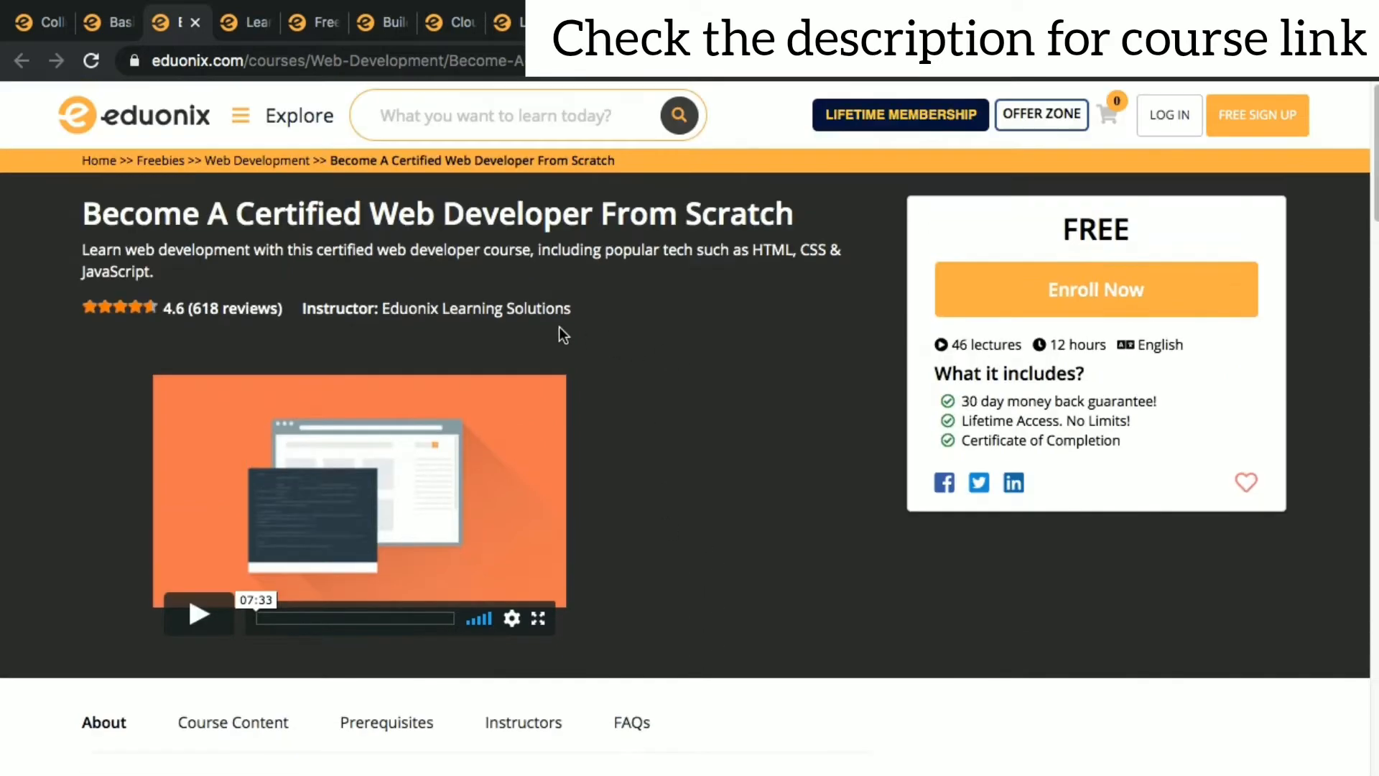
mouse_move(244, 22)
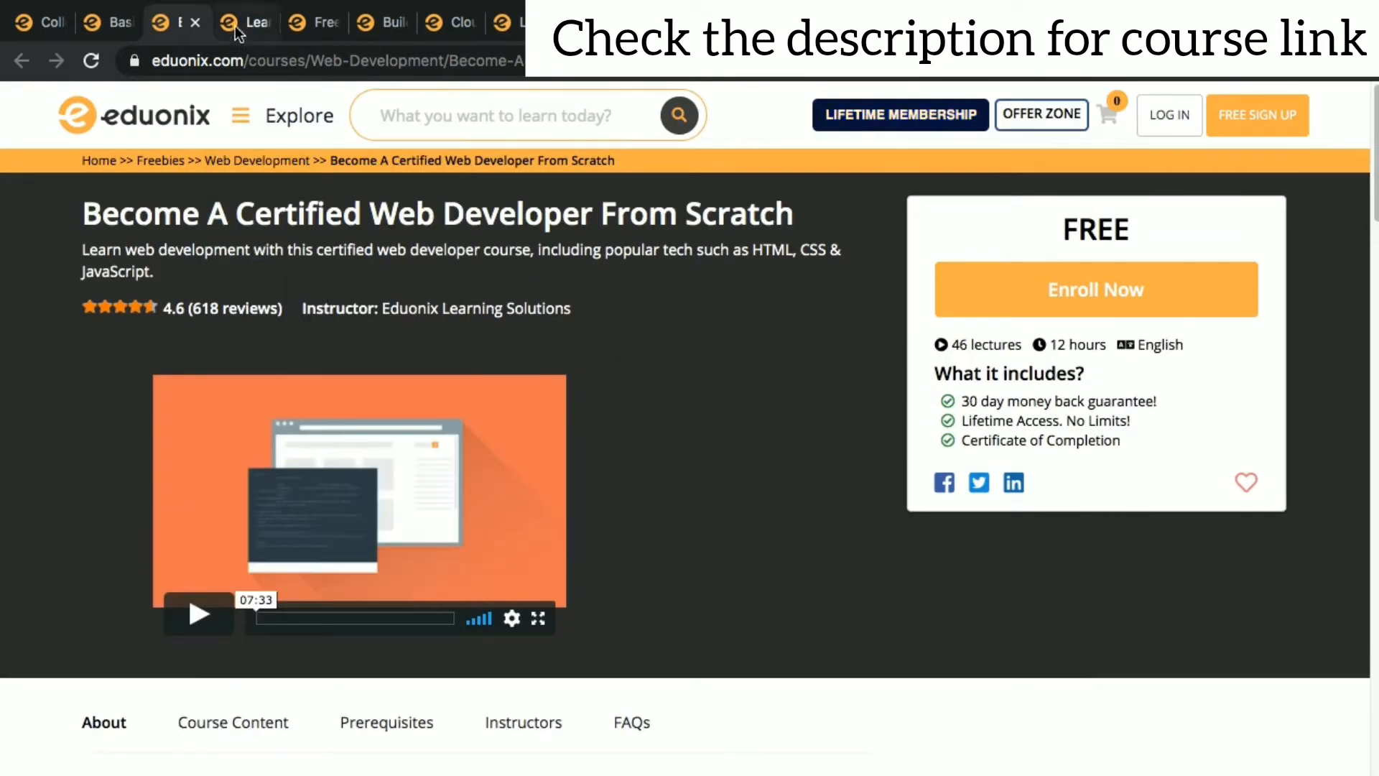
Step: Switch to the Hadoop and Big Data tab and skim its About this Course section
left_click(238, 20)
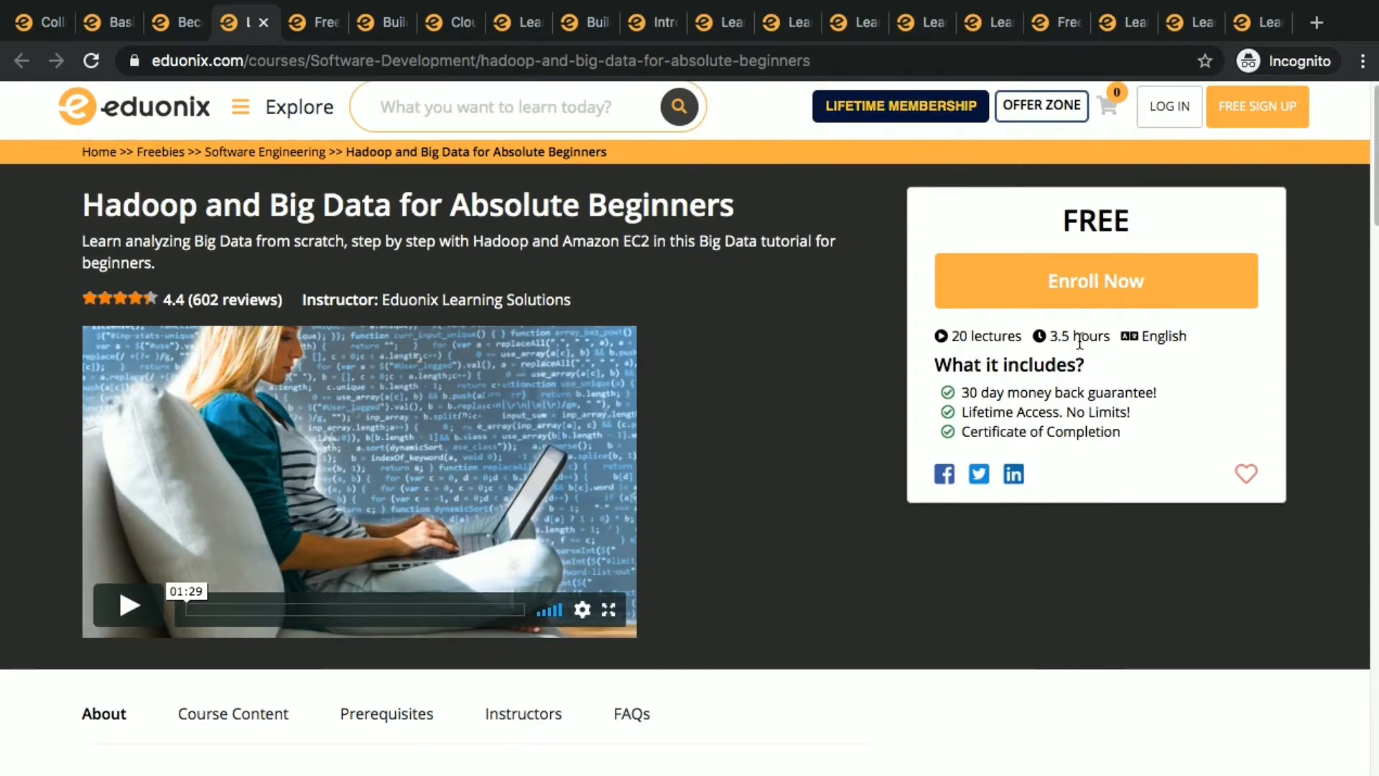
scroll("down", 3)
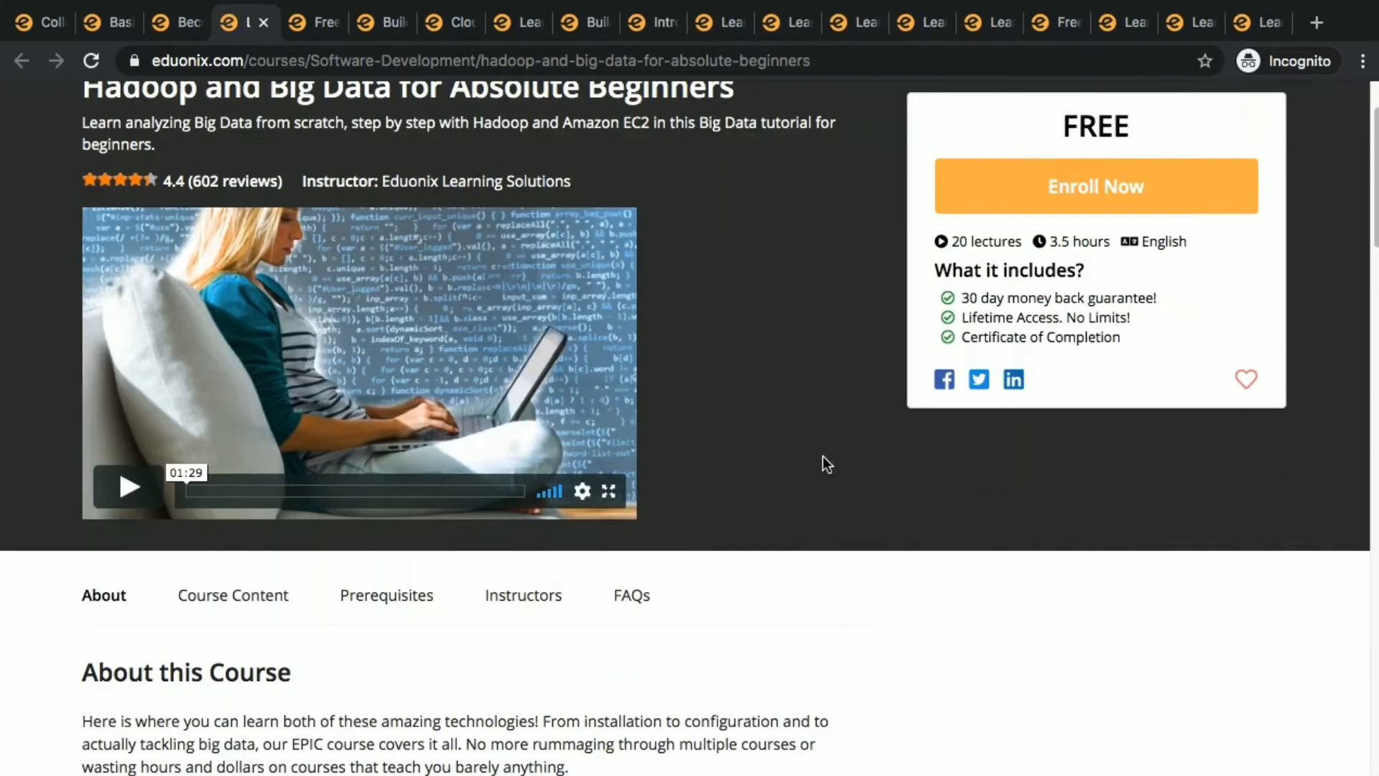
scroll("down", 3)
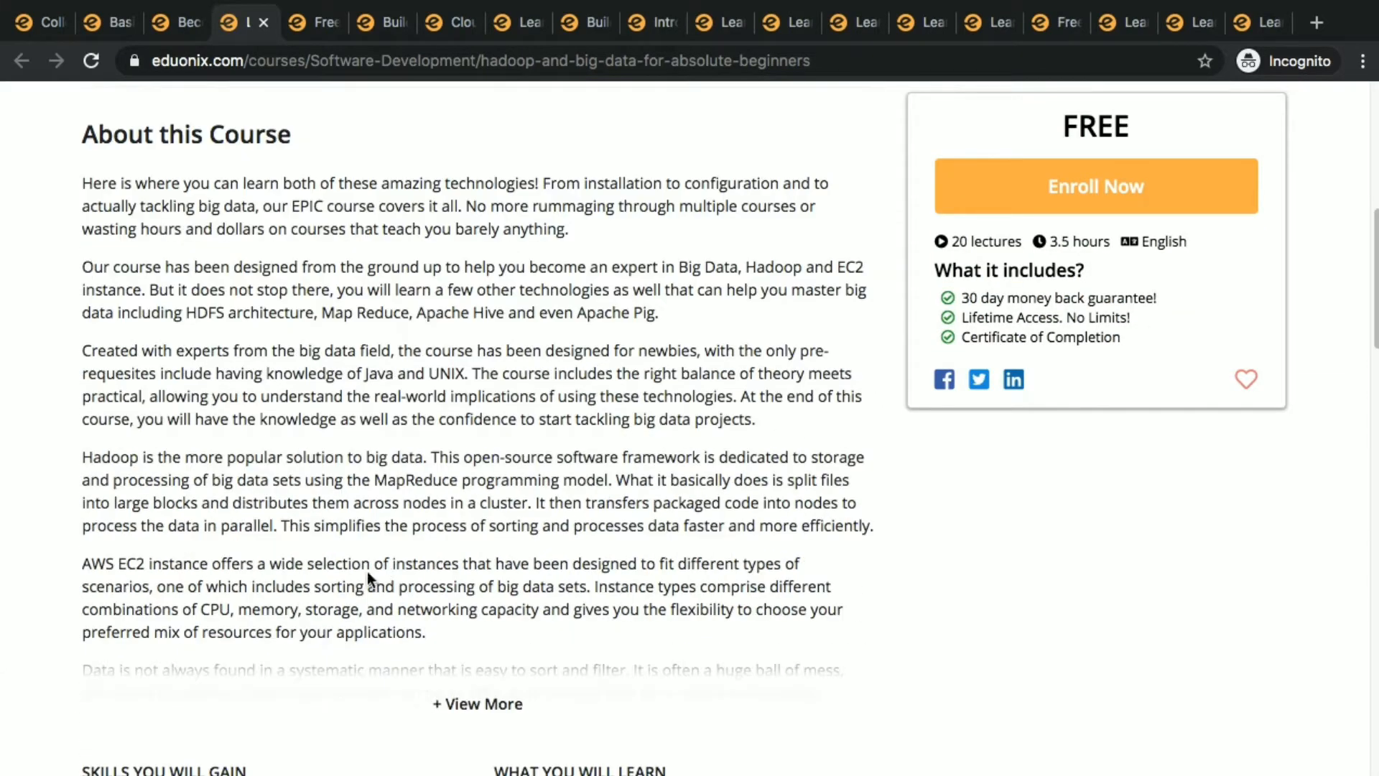
scroll("up", 3)
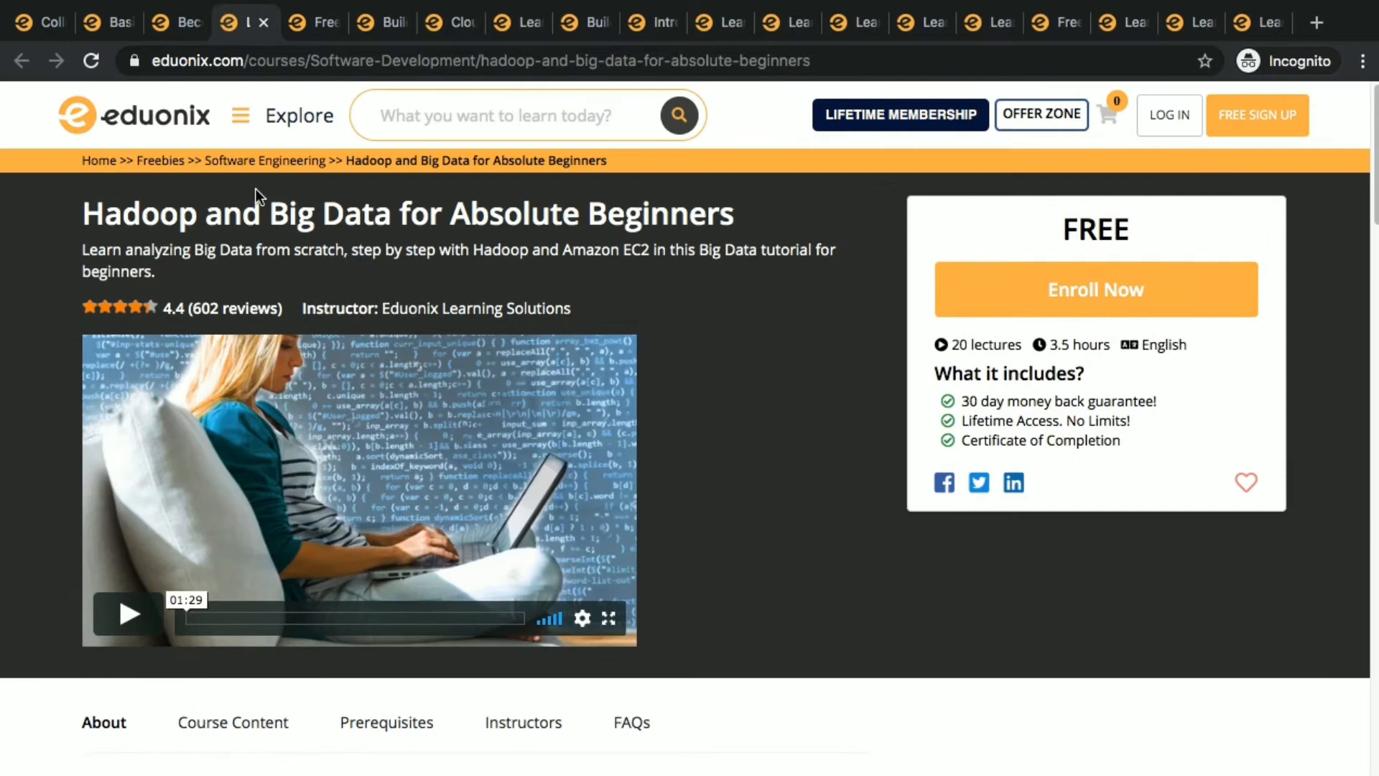
mouse_move(314, 22)
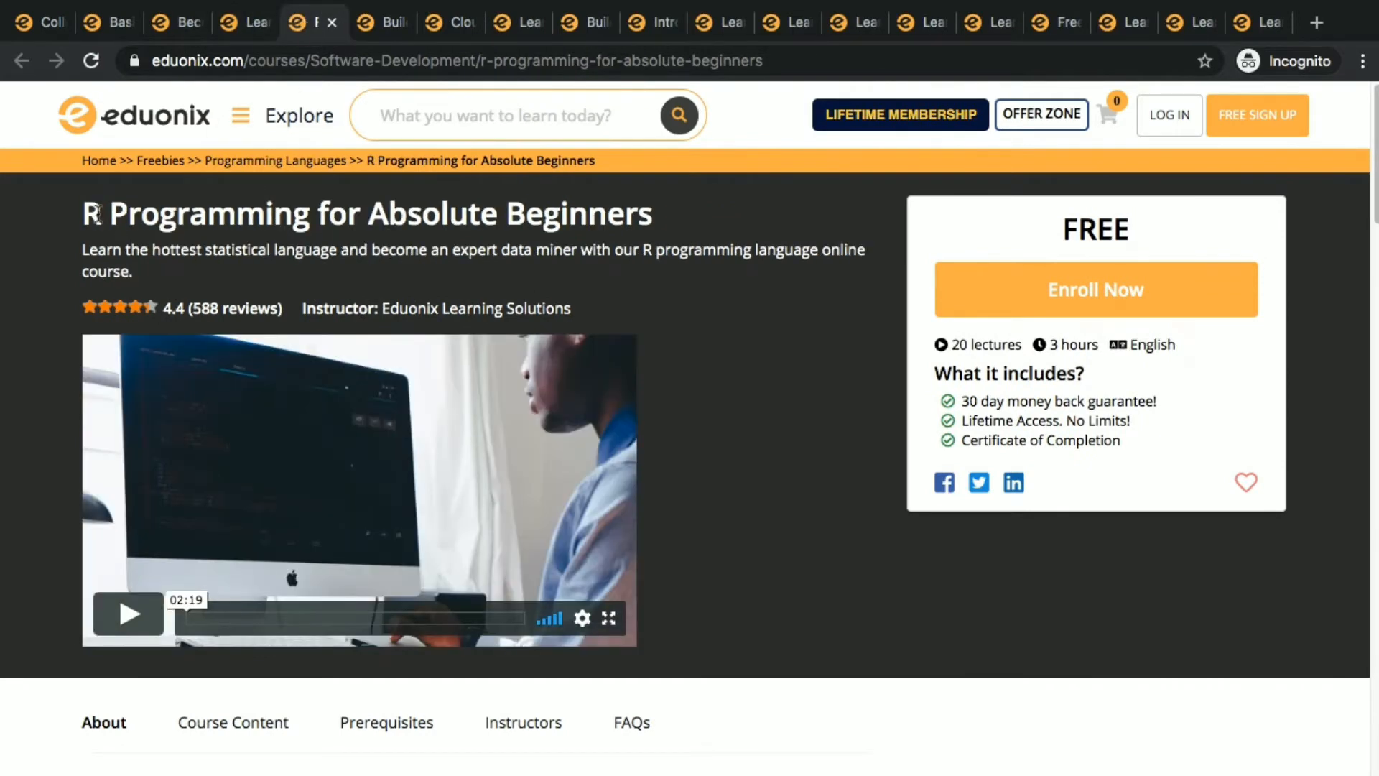
Step: Select the R Programming for Absolute Beginners title and review its Course Content sections
triple_click(352, 213)
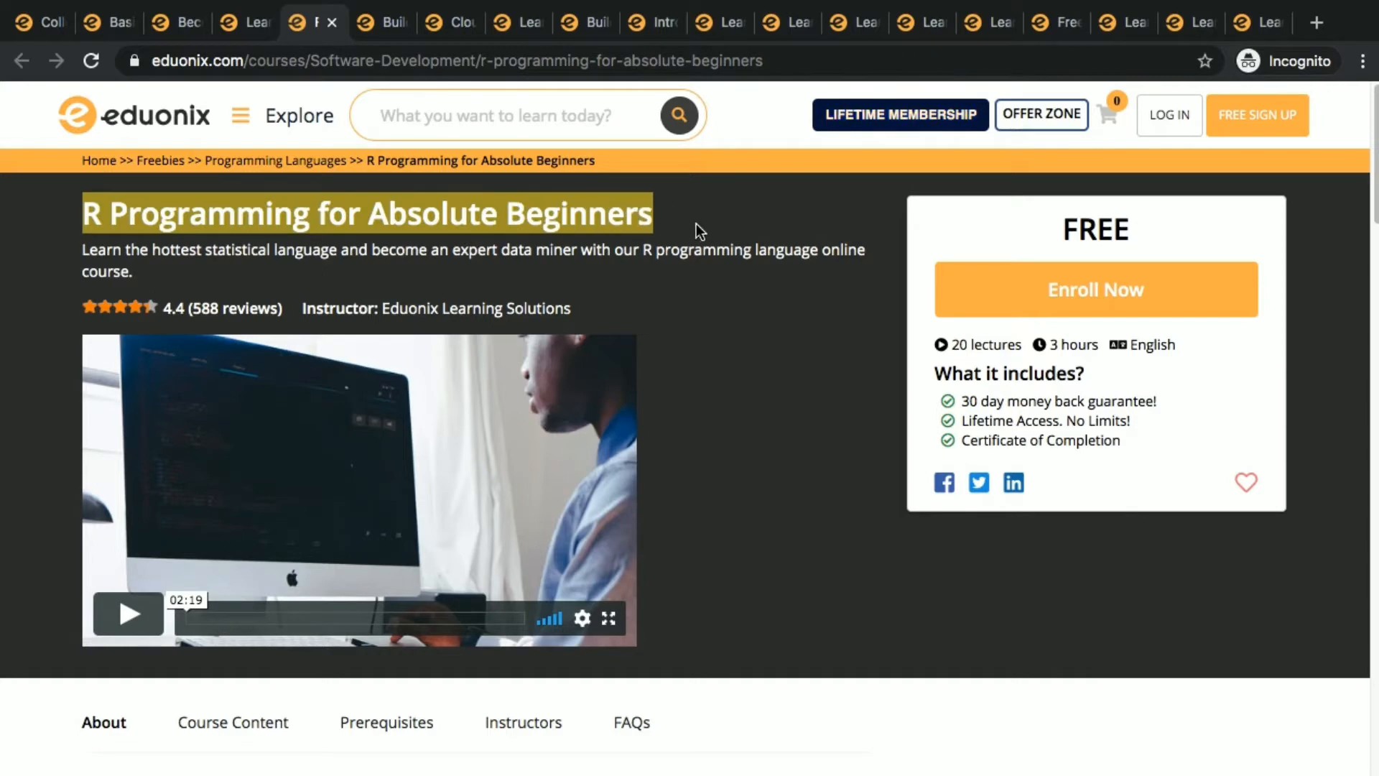
mouse_move(834, 419)
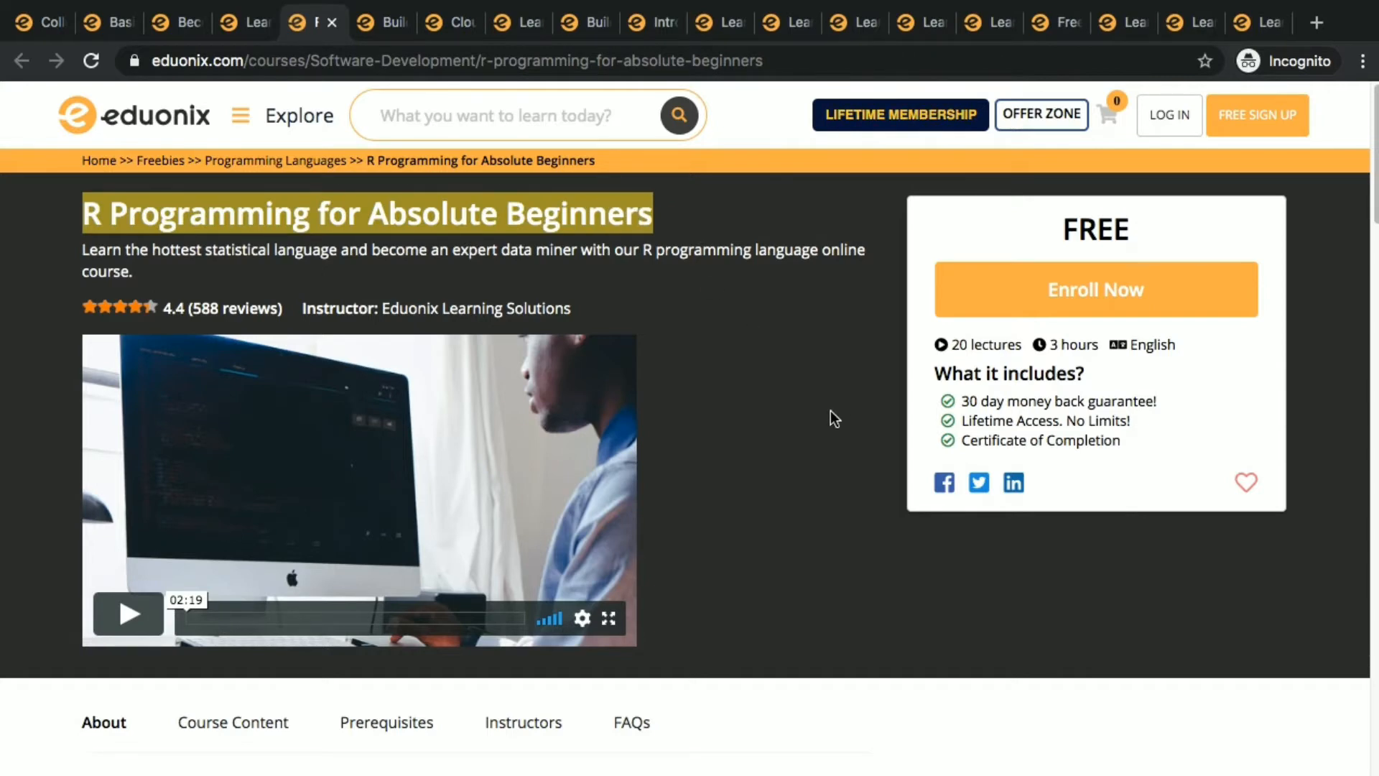
mouse_move(984, 350)
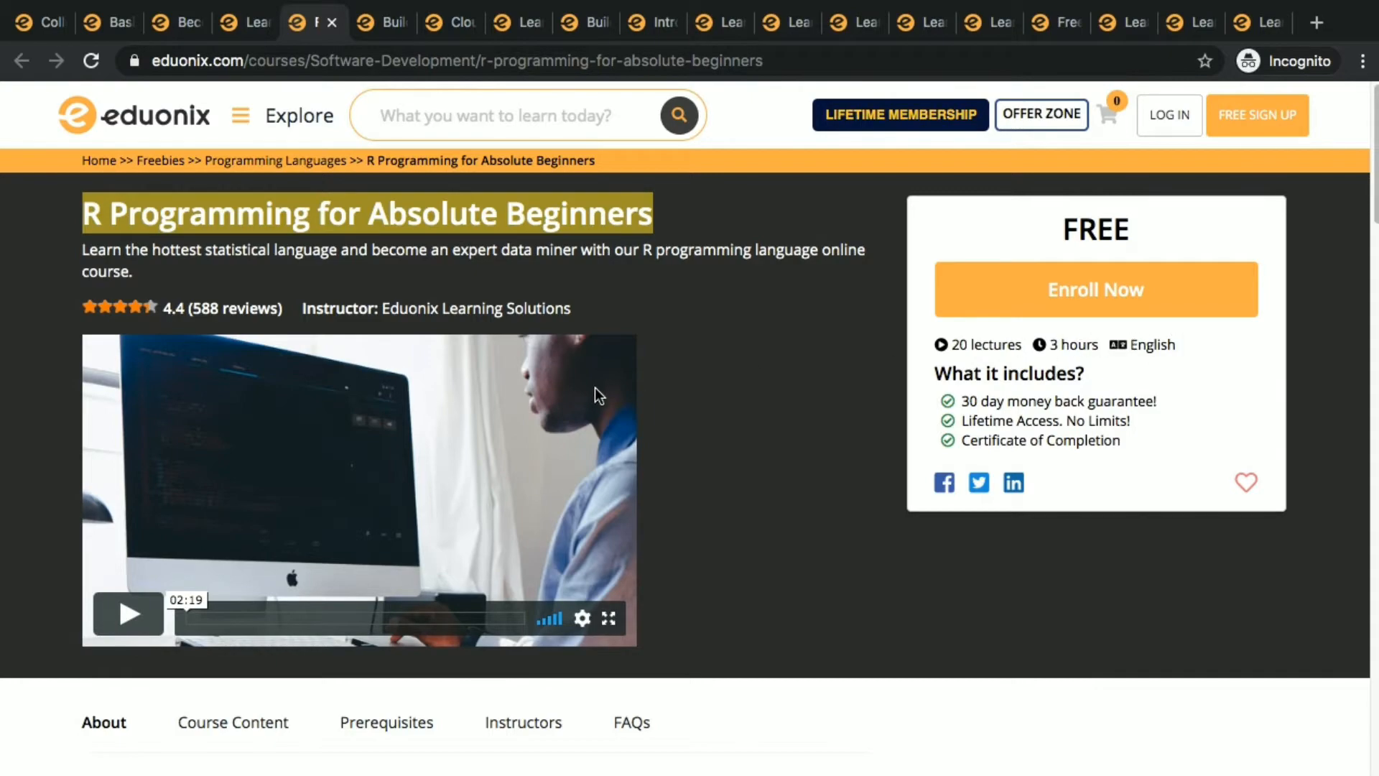
scroll("down", 3)
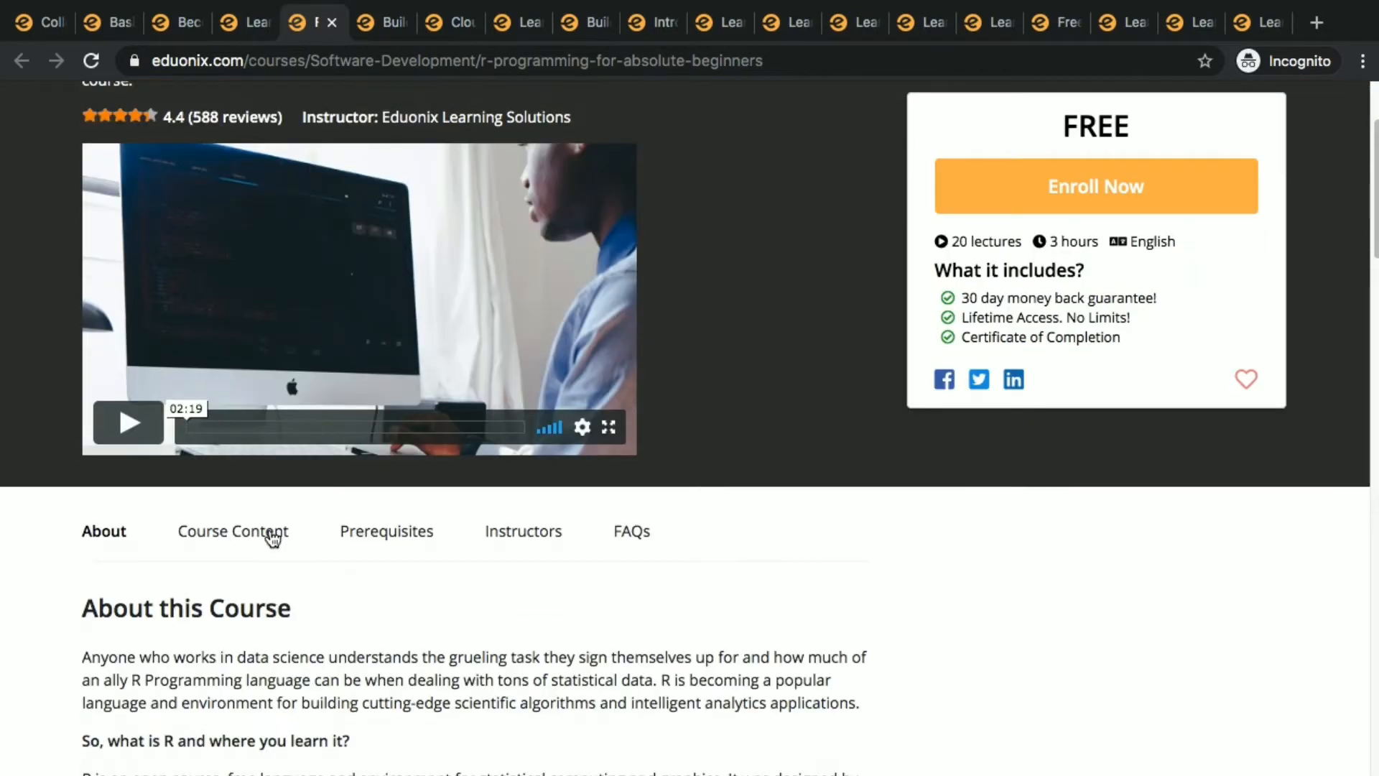
left_click(233, 530)
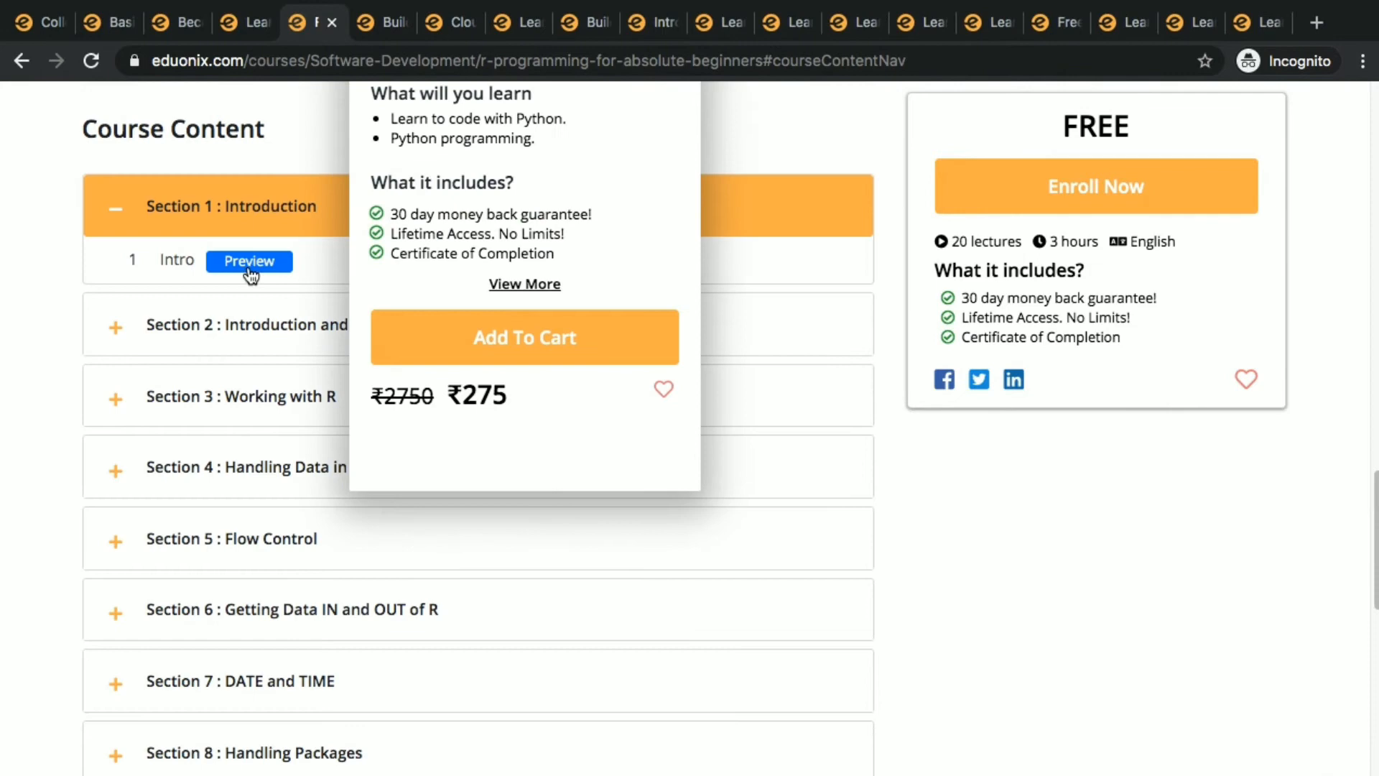
scroll("down", 3)
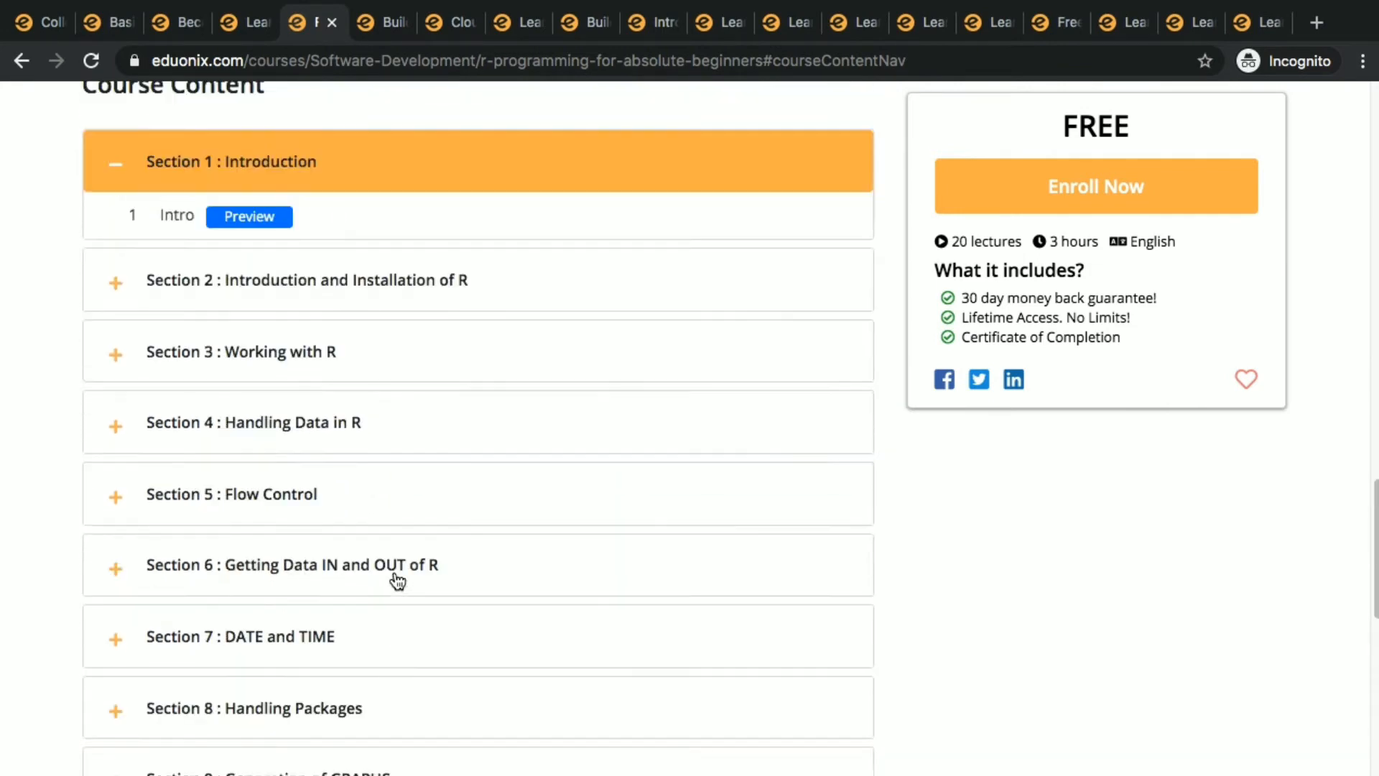
scroll("up", 3)
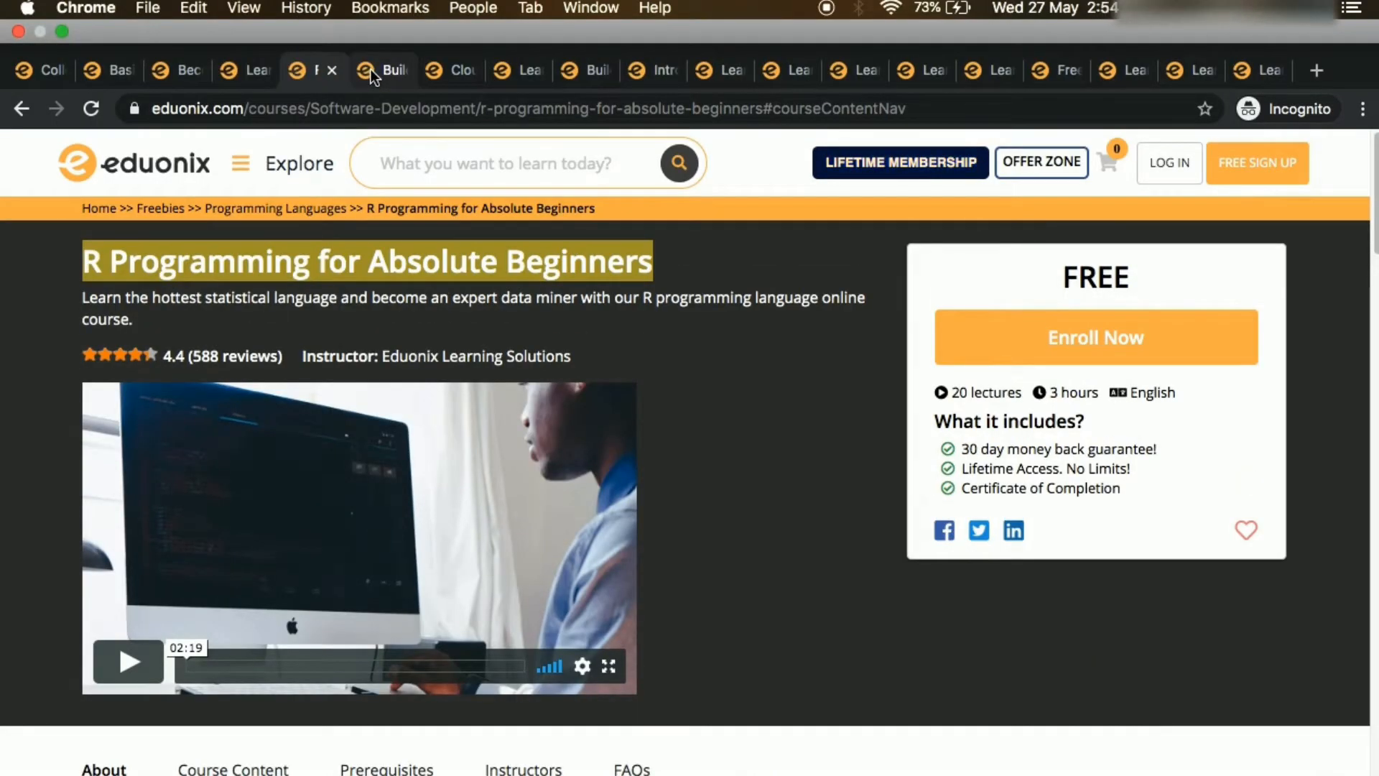
scroll("up", 3)
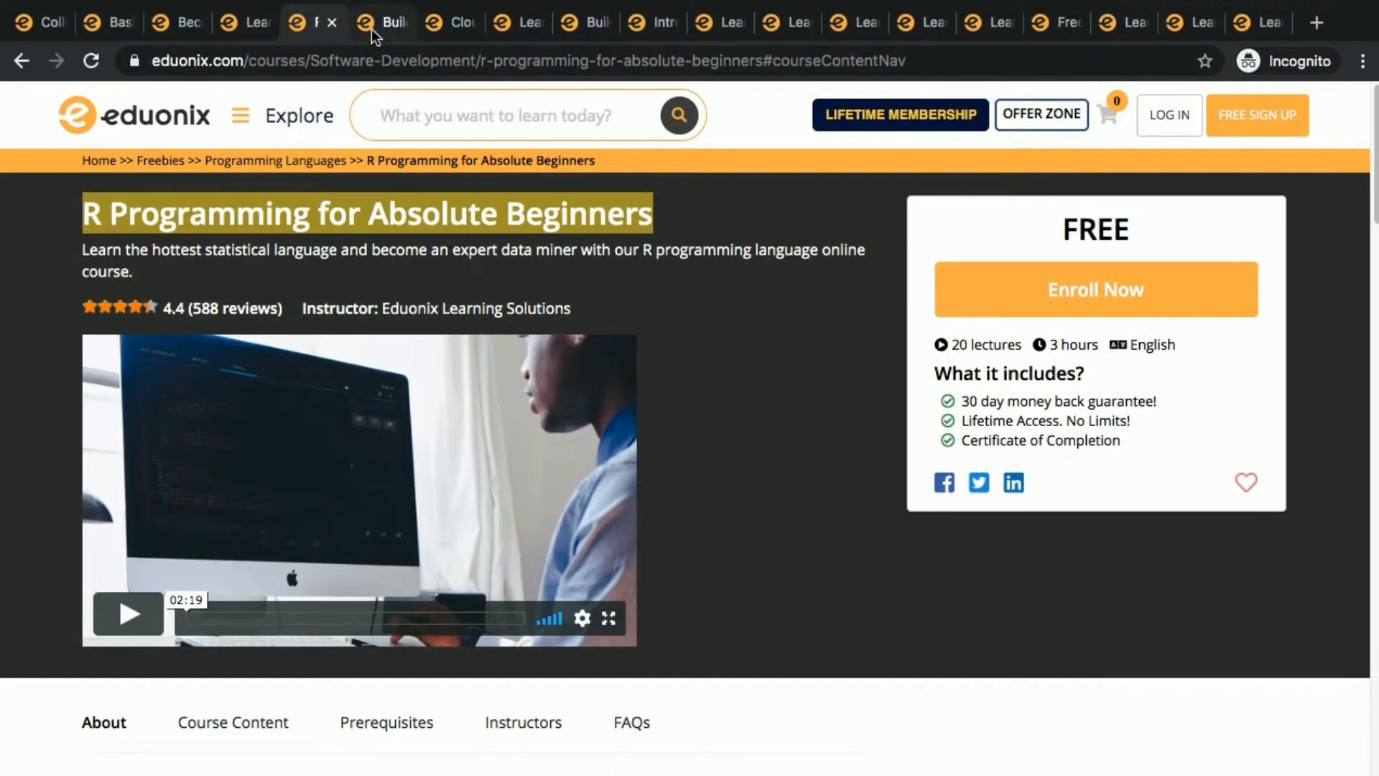
Step: Switch to the Learn How to Build Ecommerce Website From Scratch course tab
left_click(381, 21)
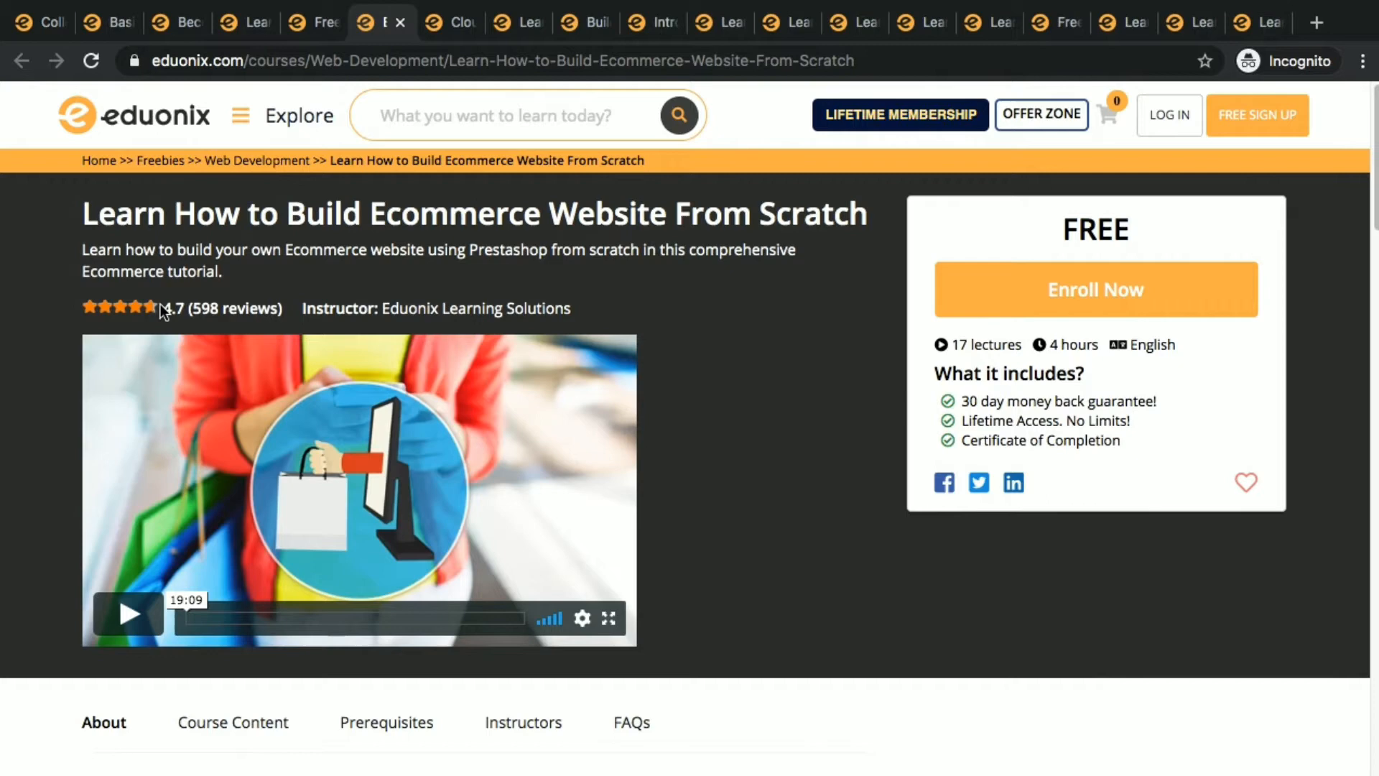
mouse_move(46, 198)
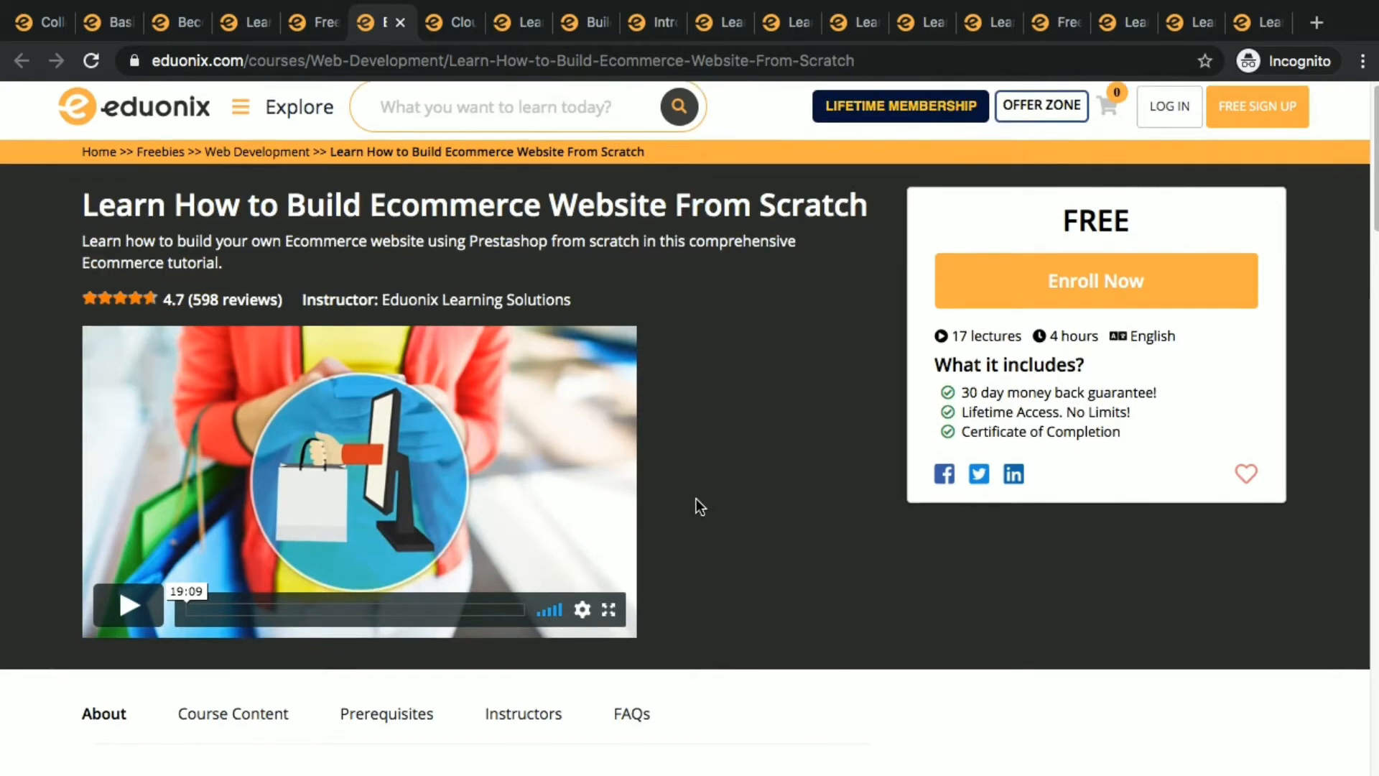
mouse_move(741, 444)
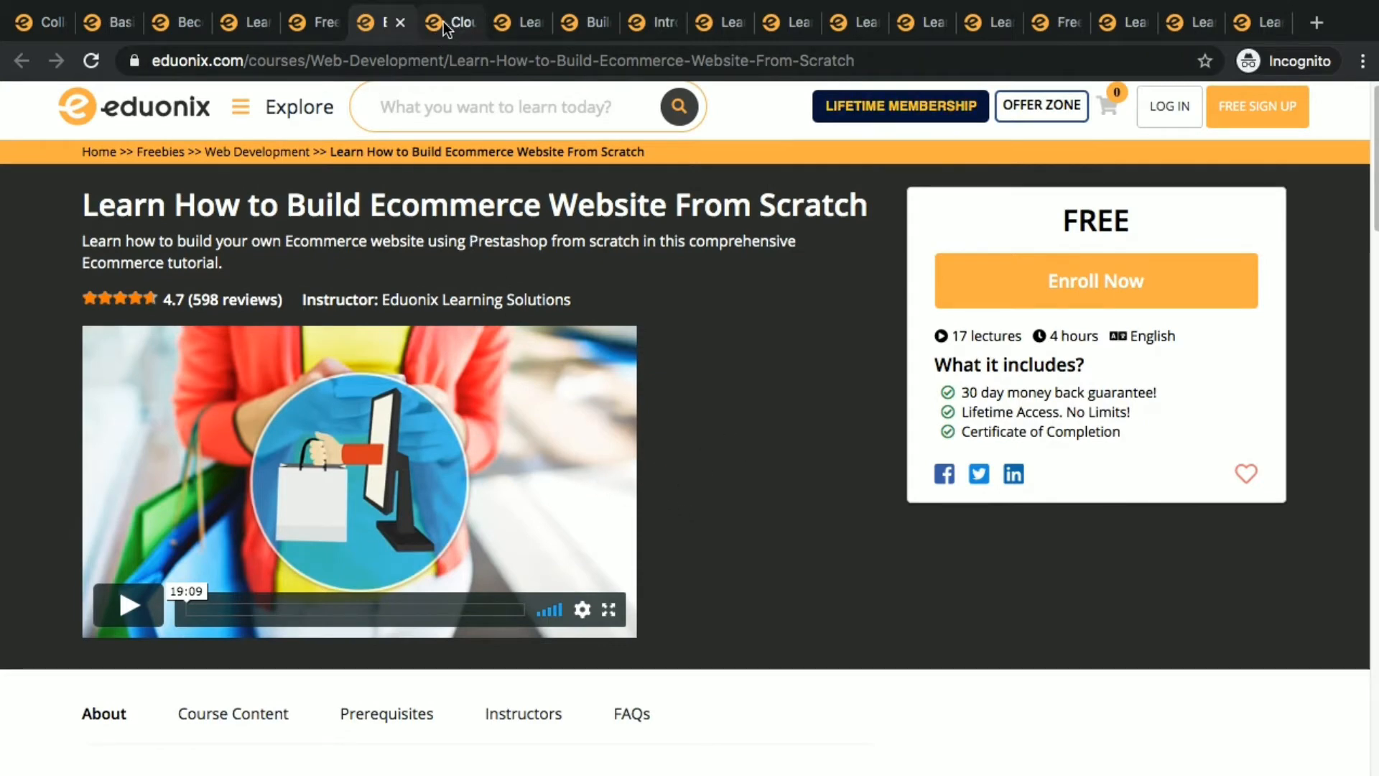
Step: Switch to the Learn Cloud Computing from Scratch for Beginners course tab
left_click(450, 22)
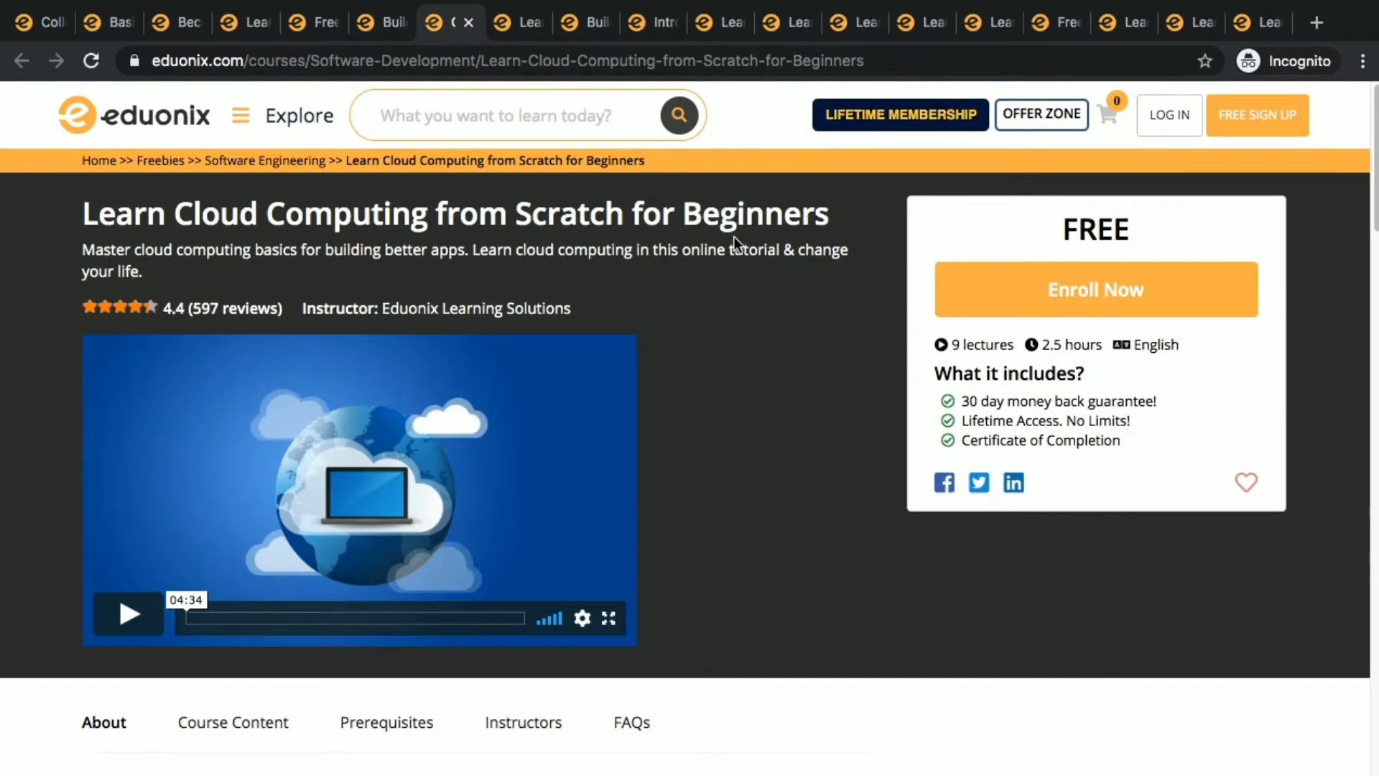
mouse_move(950, 360)
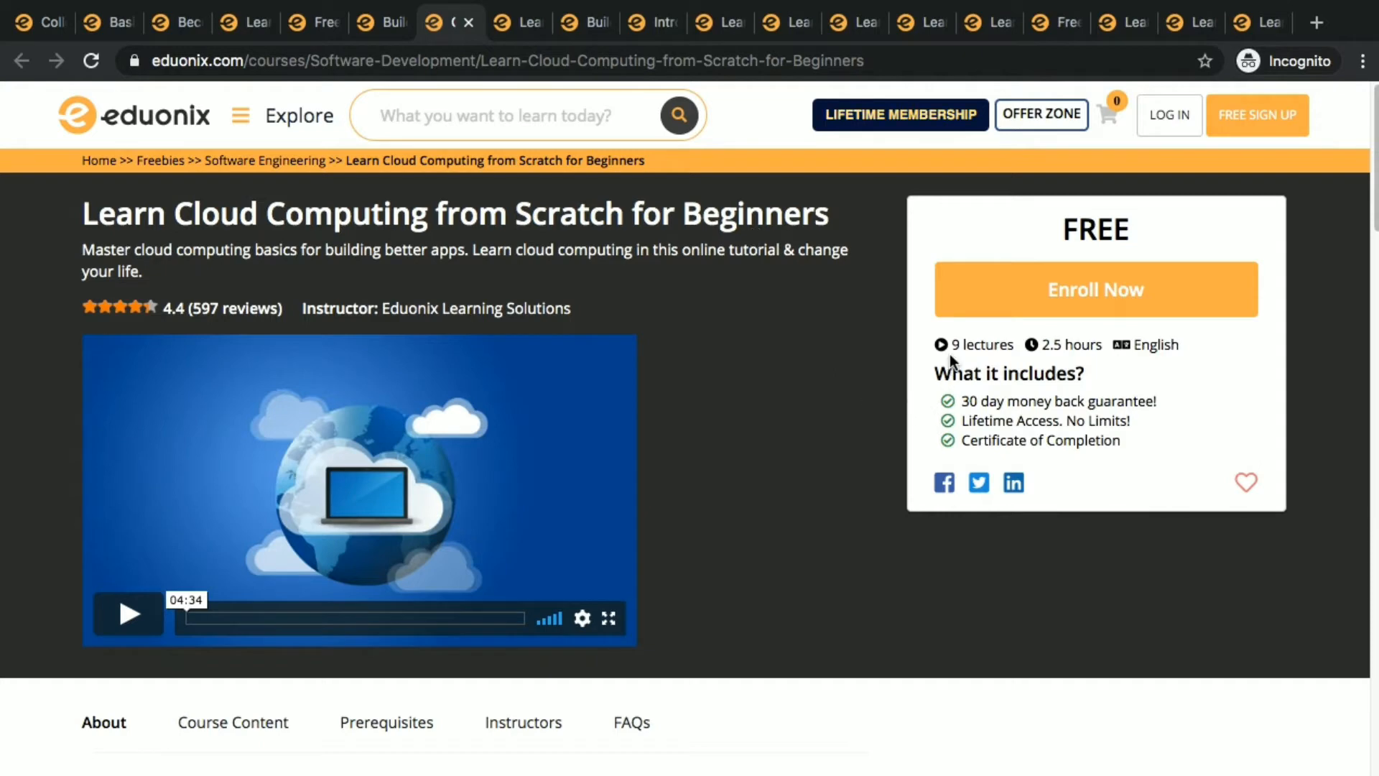
mouse_move(1100, 370)
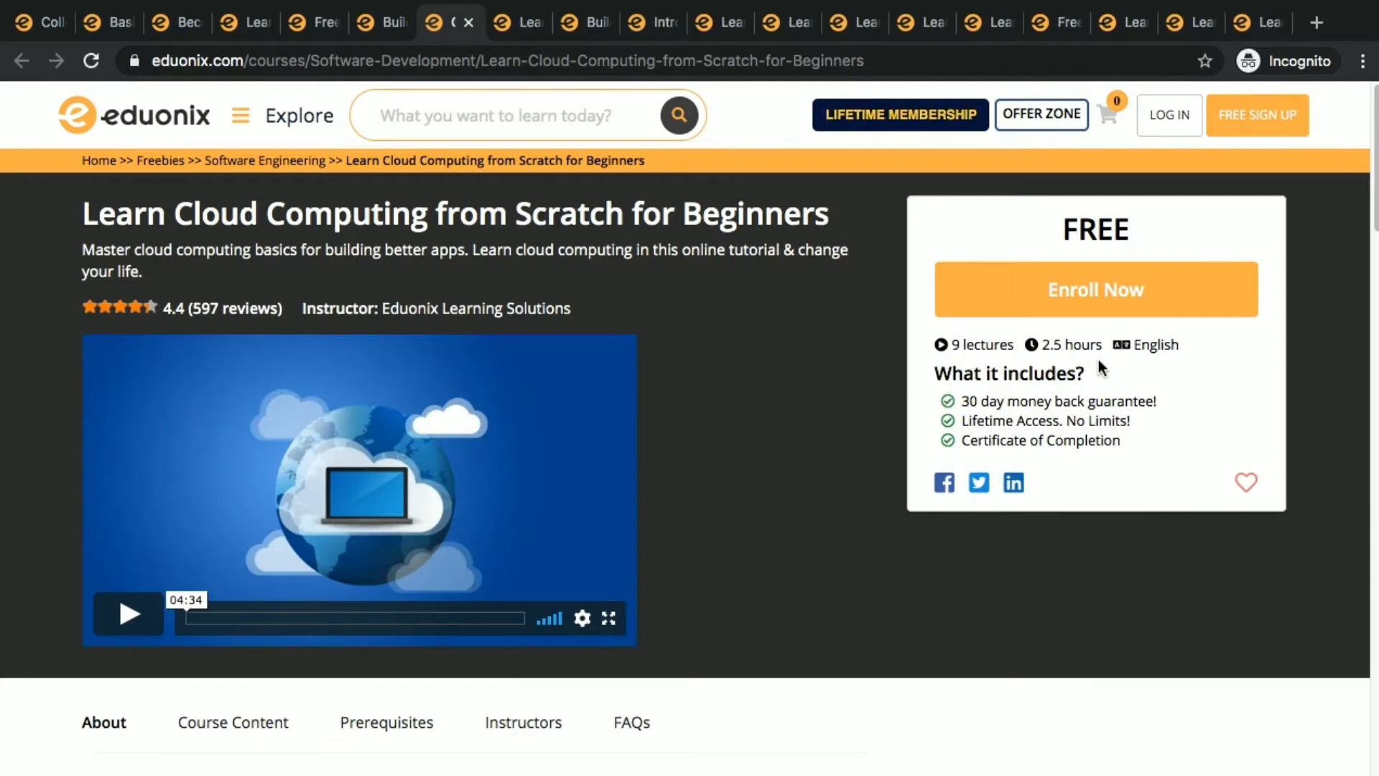
mouse_move(580, 467)
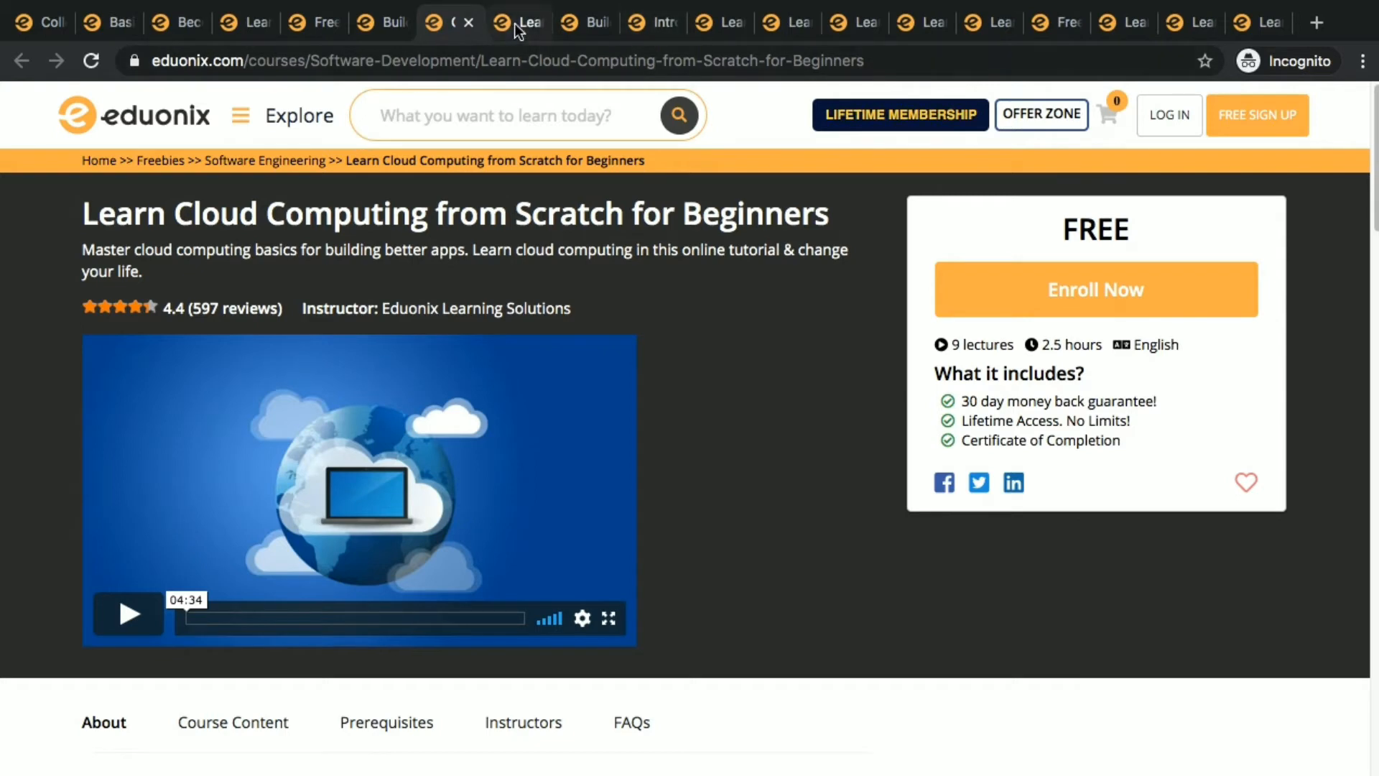
Step: Switch to the JavaScript and JQuery projects tab and scroll through its Course Content sections
left_click(517, 22)
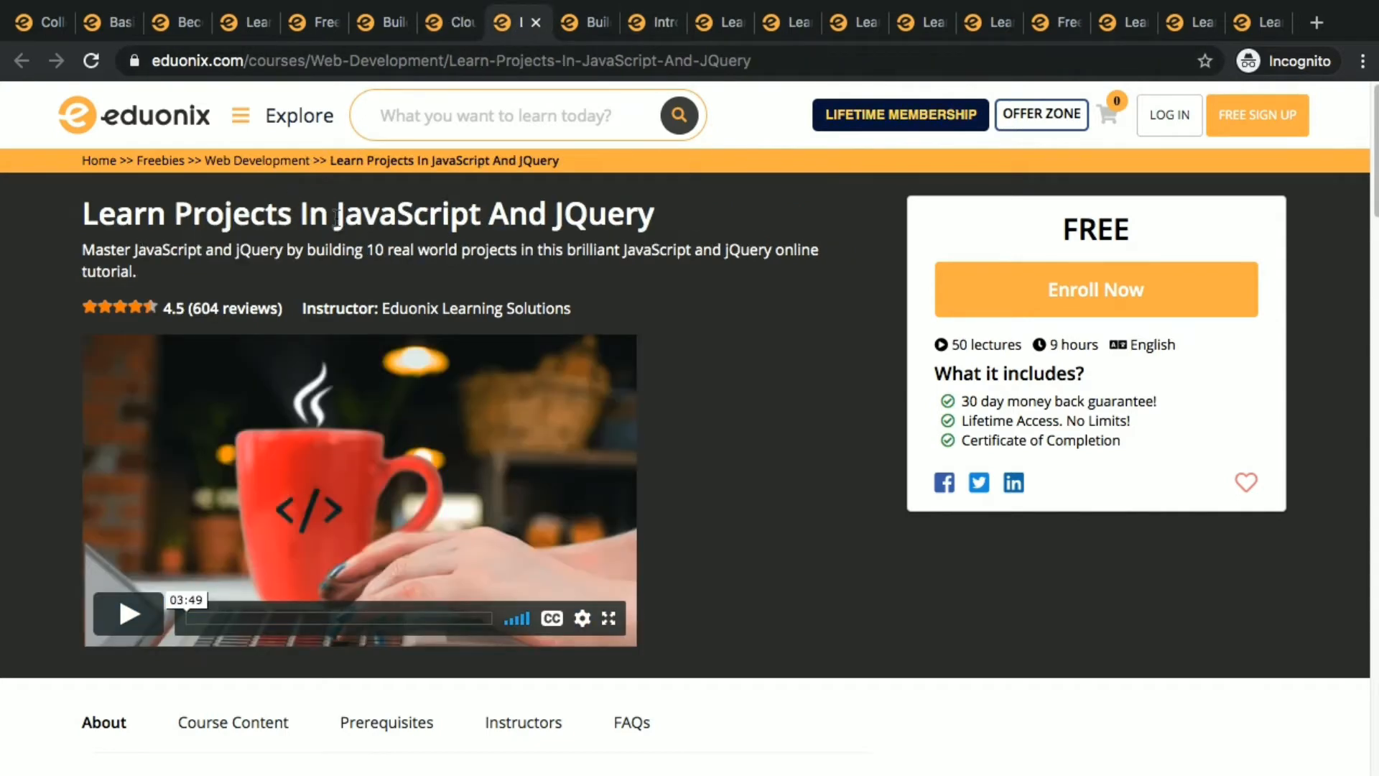
mouse_move(50, 442)
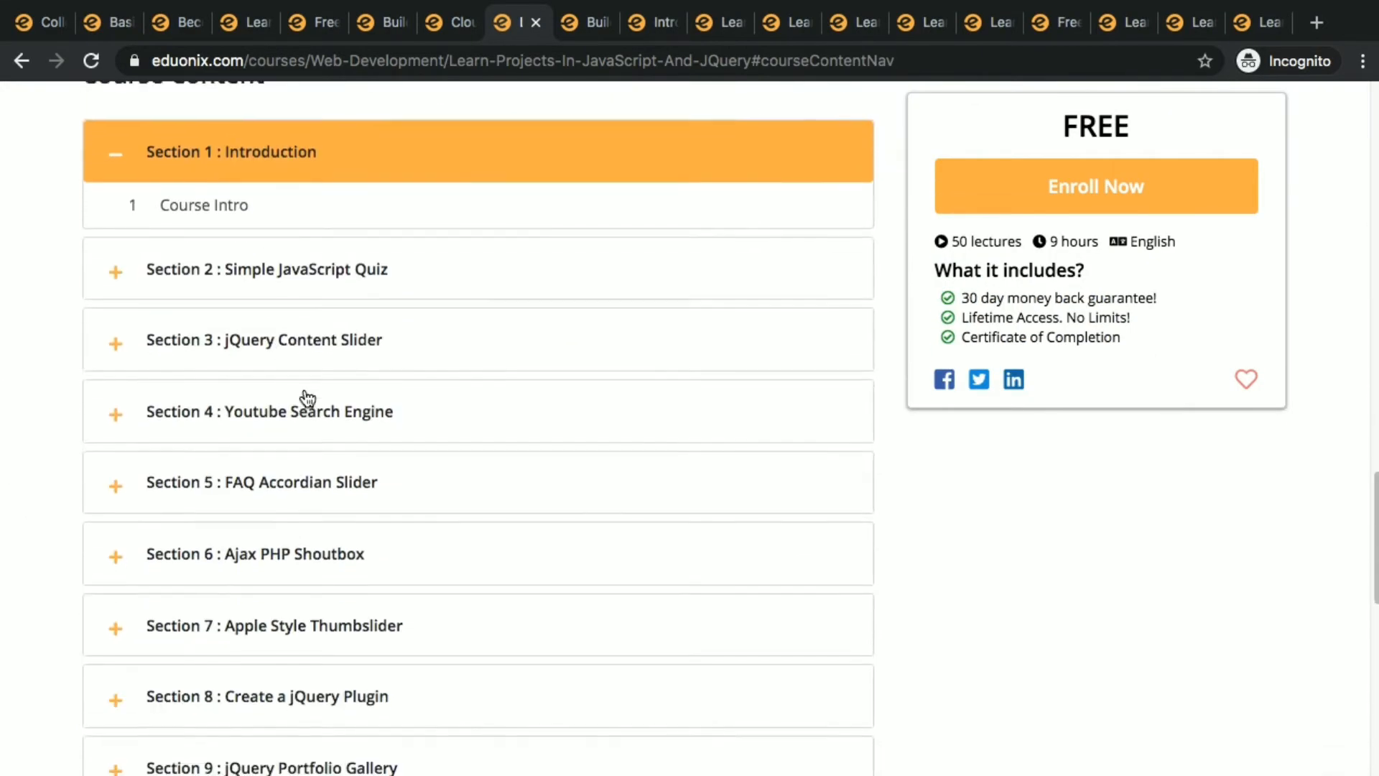
scroll("down", 3)
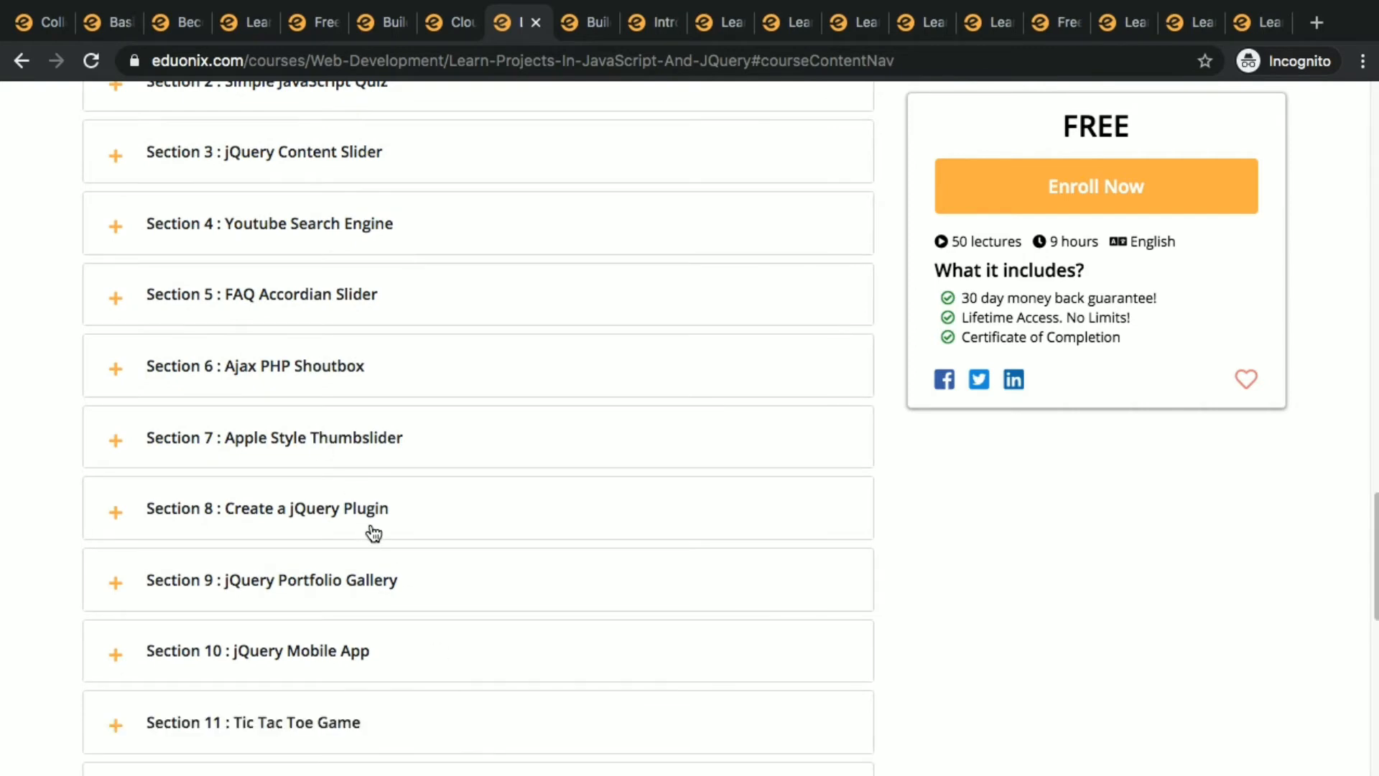
scroll("up", 3)
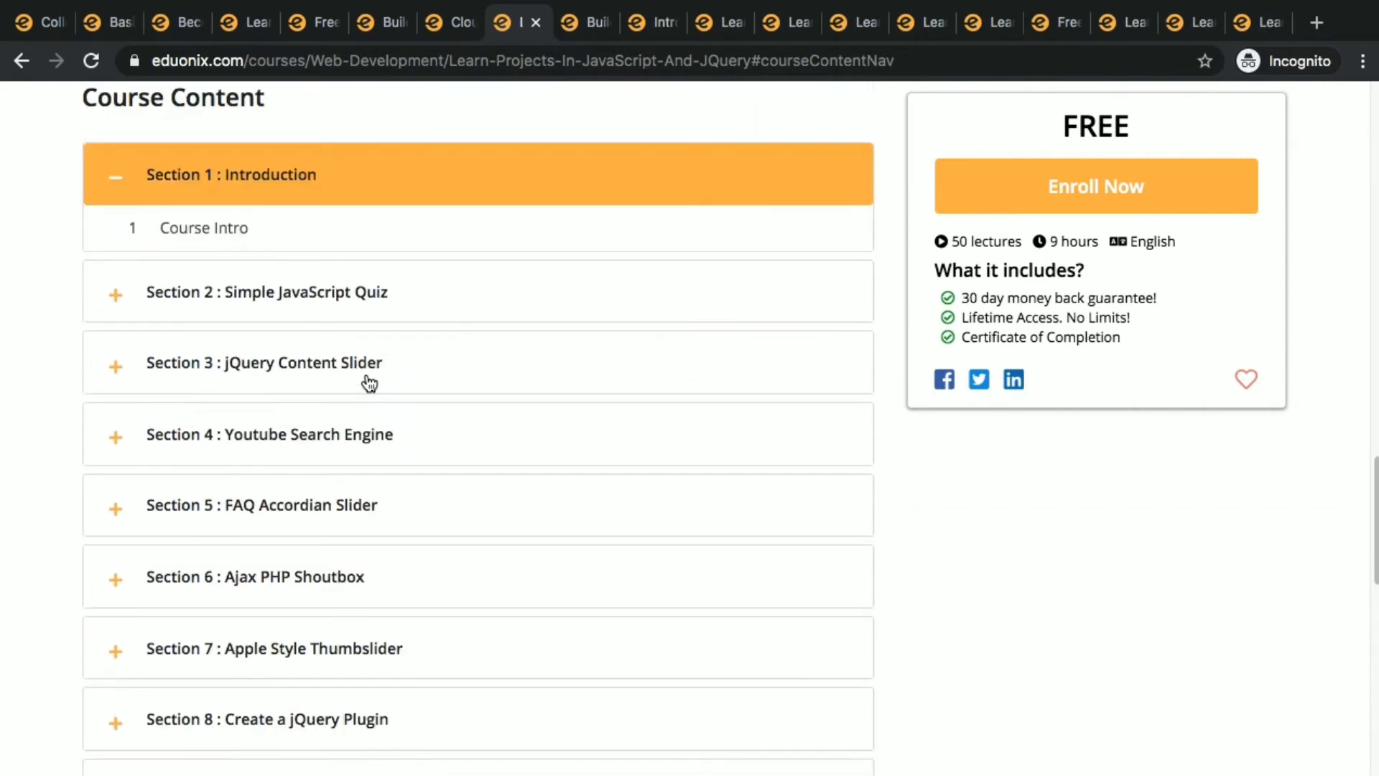
scroll("up", 3)
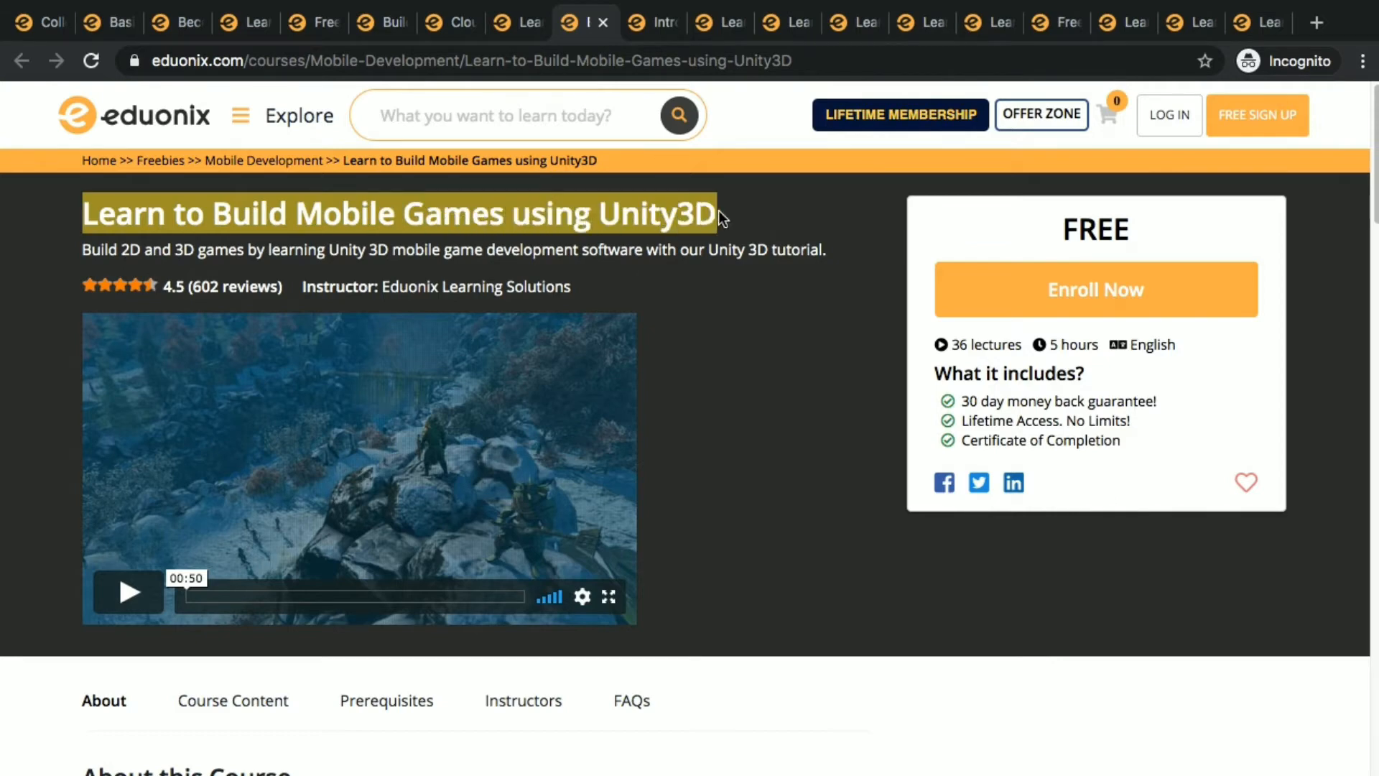
mouse_move(369, 434)
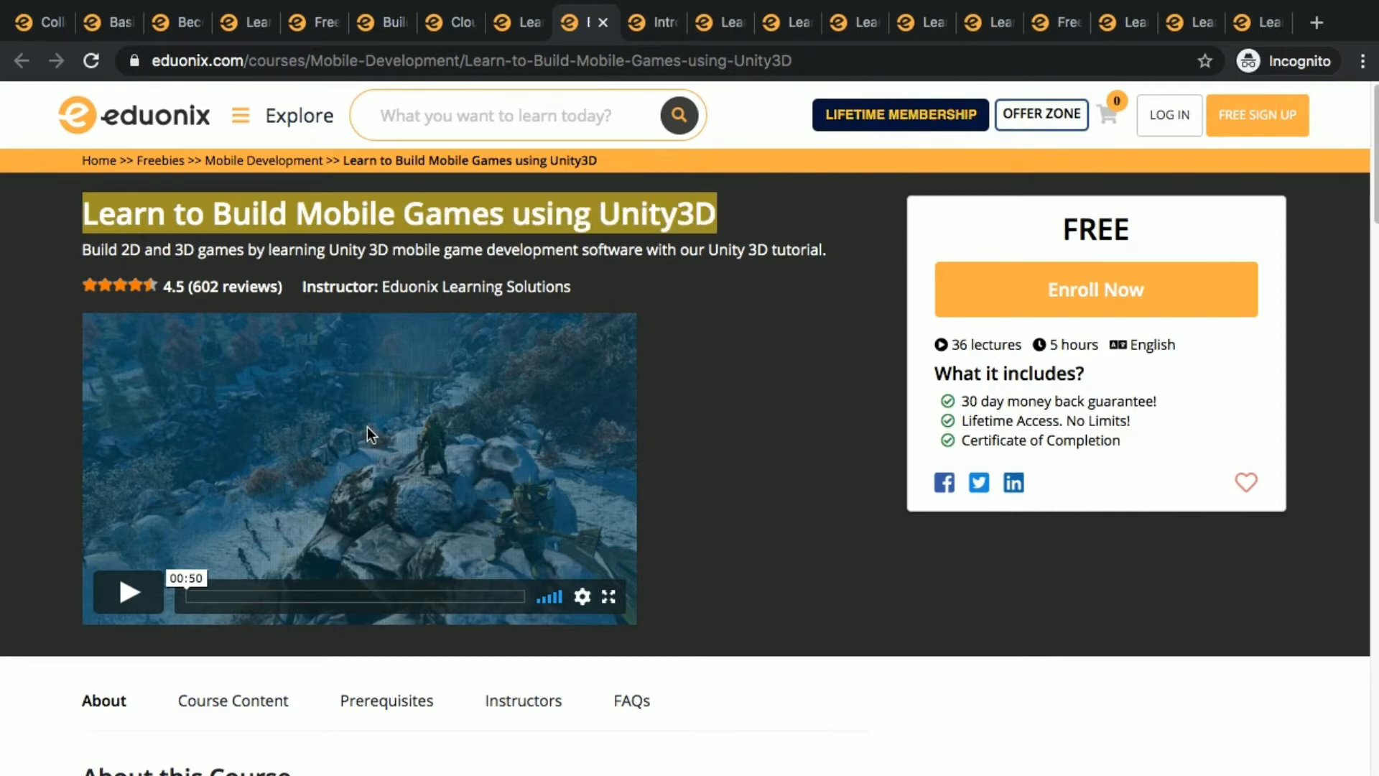
mouse_move(560, 520)
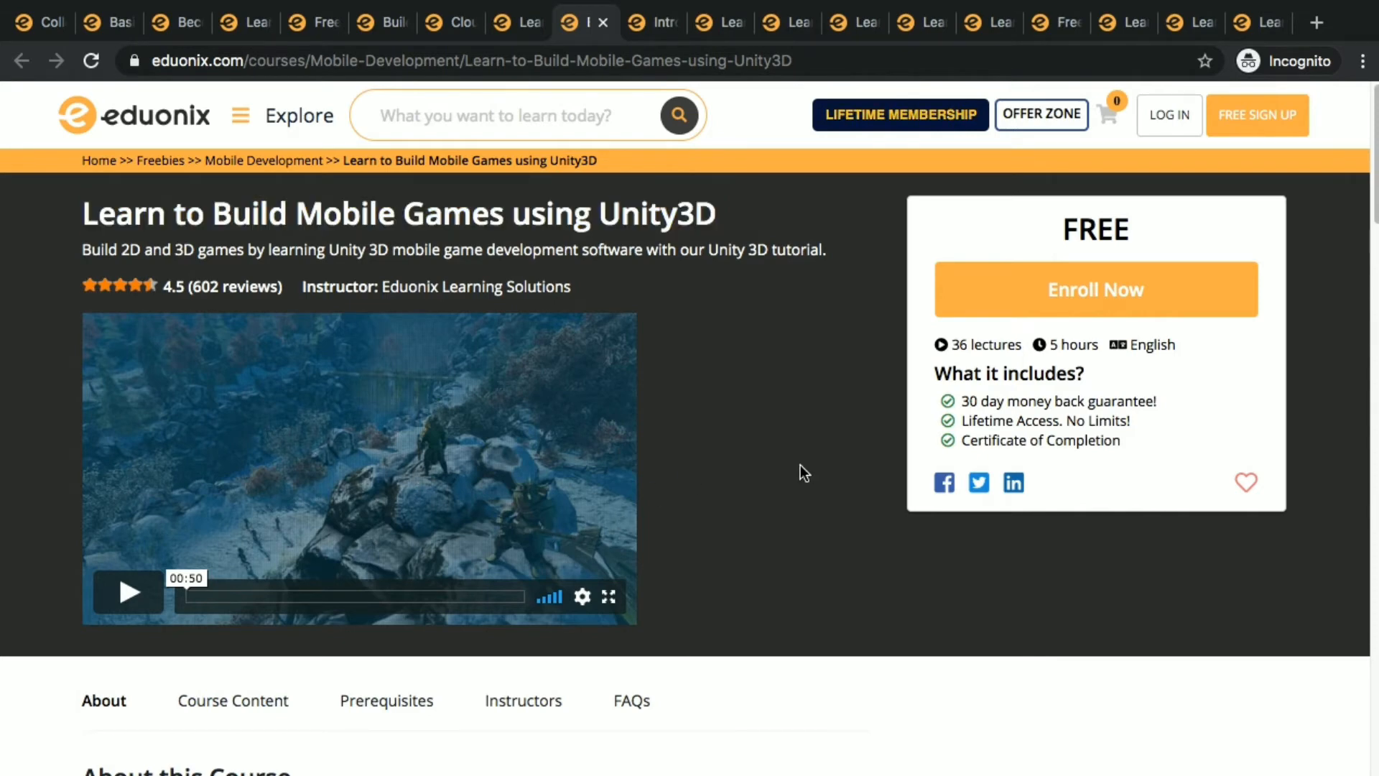
mouse_move(1053, 344)
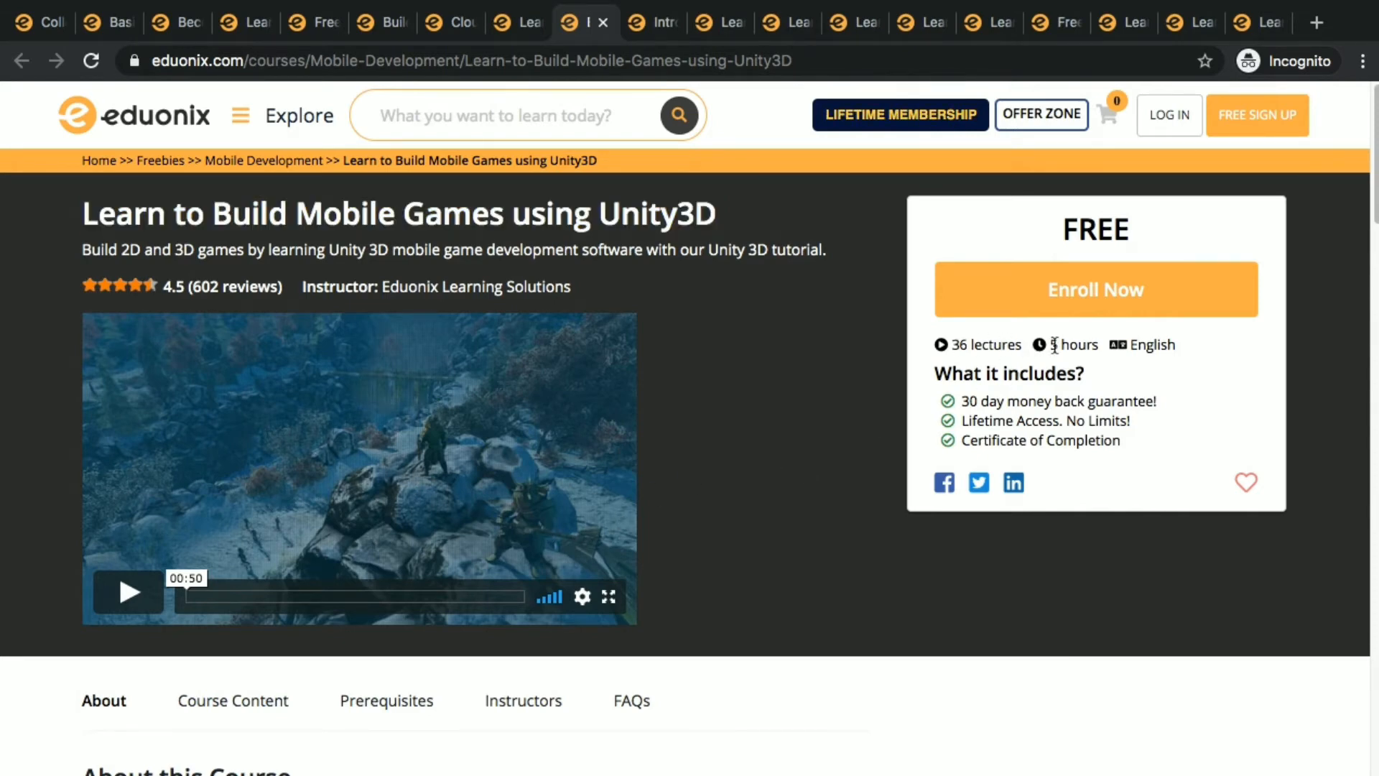
Step: Skim the Unity3D page, review Linux from Scratch's detail sections, then show PHP and MySQL
scroll("down", 3)
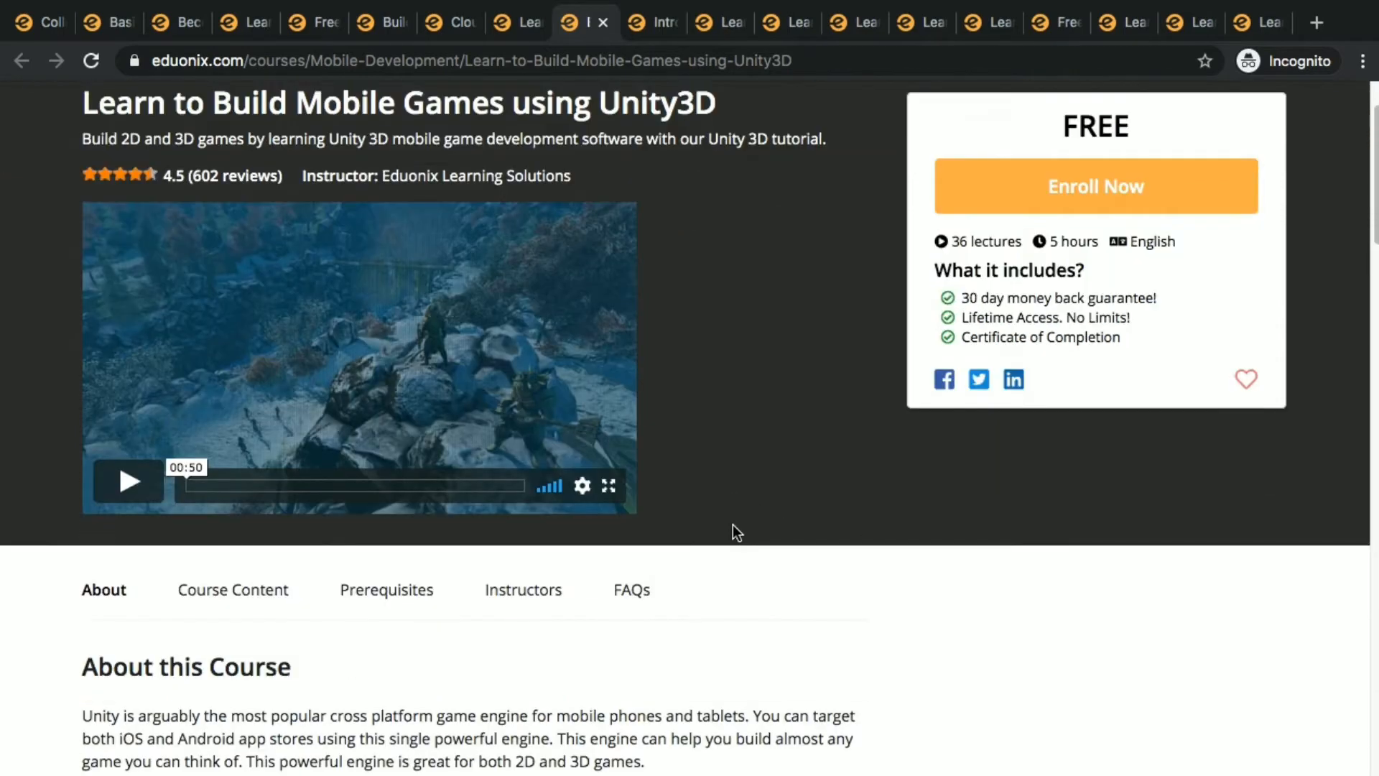
scroll("up", 3)
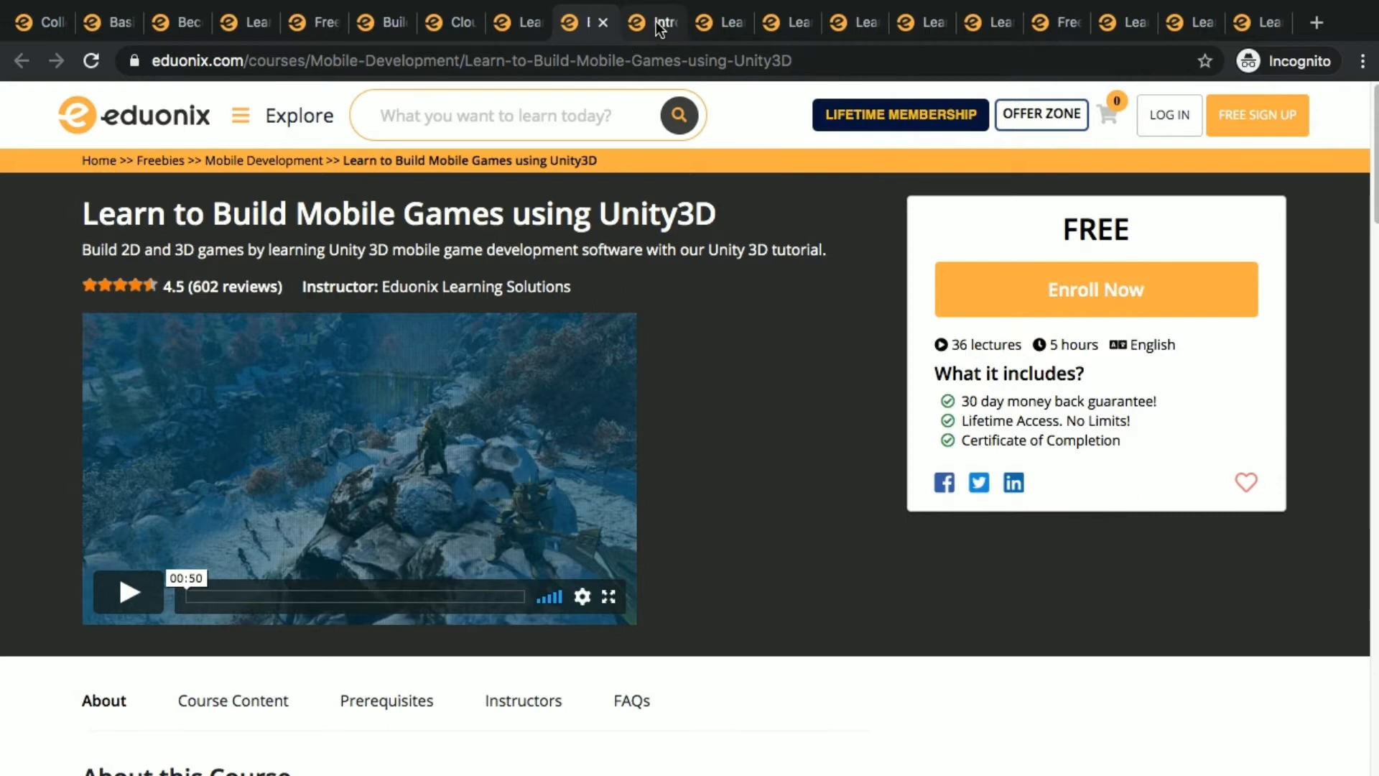
left_click(651, 21)
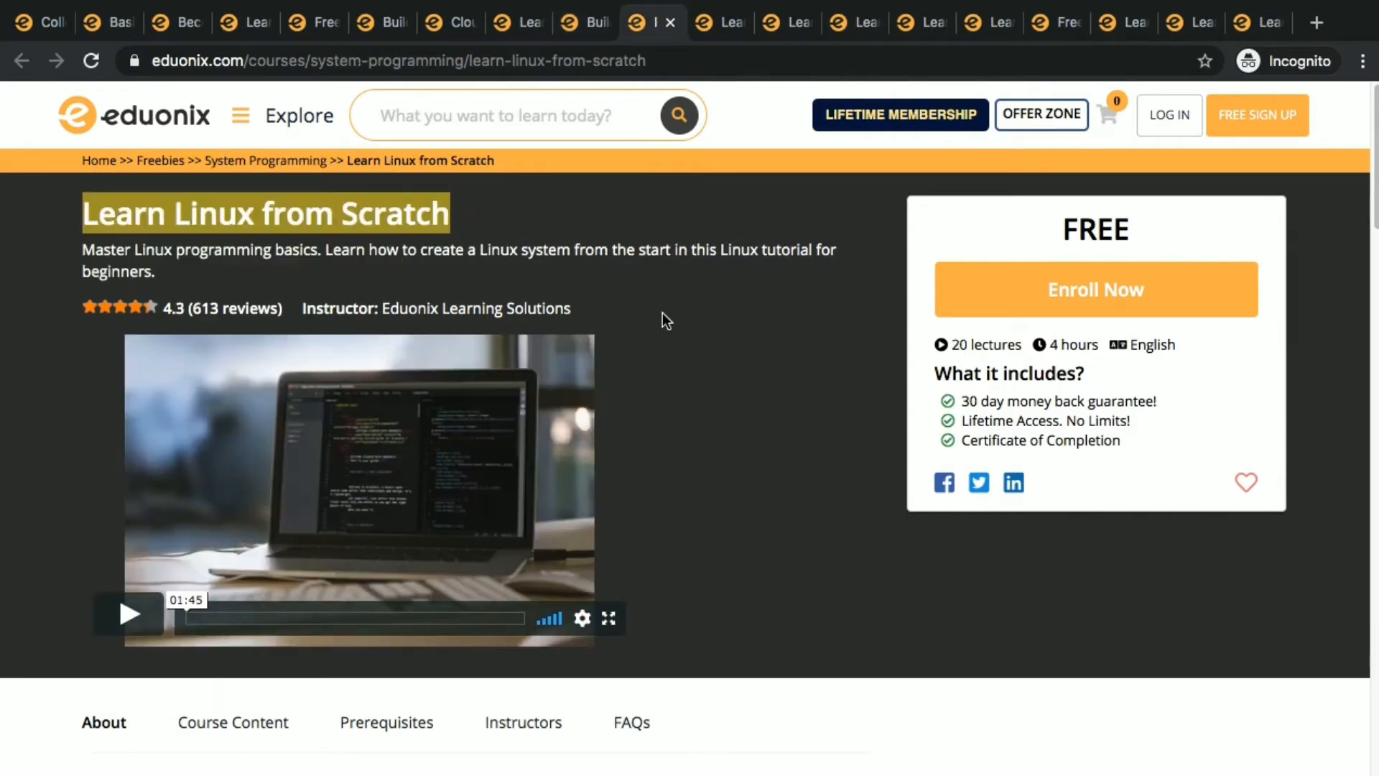
mouse_move(976, 435)
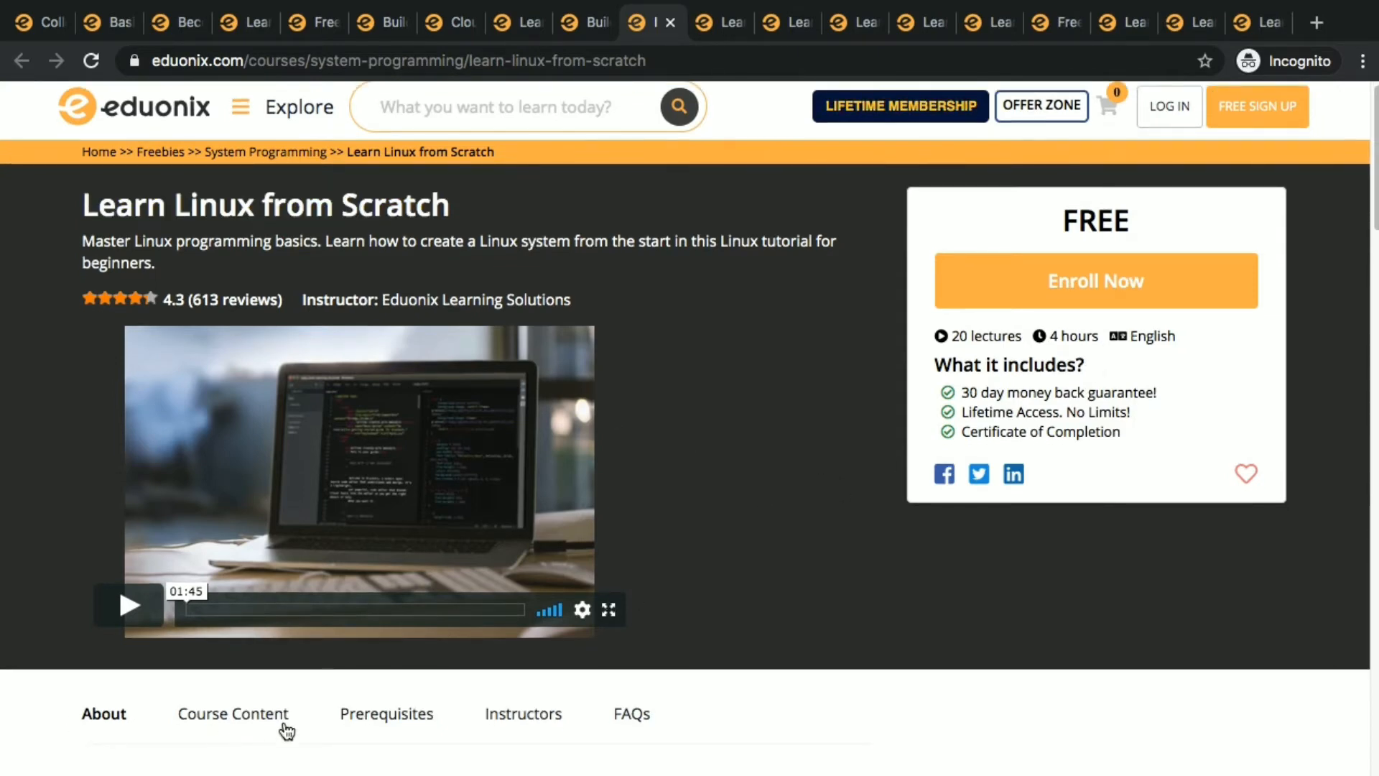
left_click(385, 714)
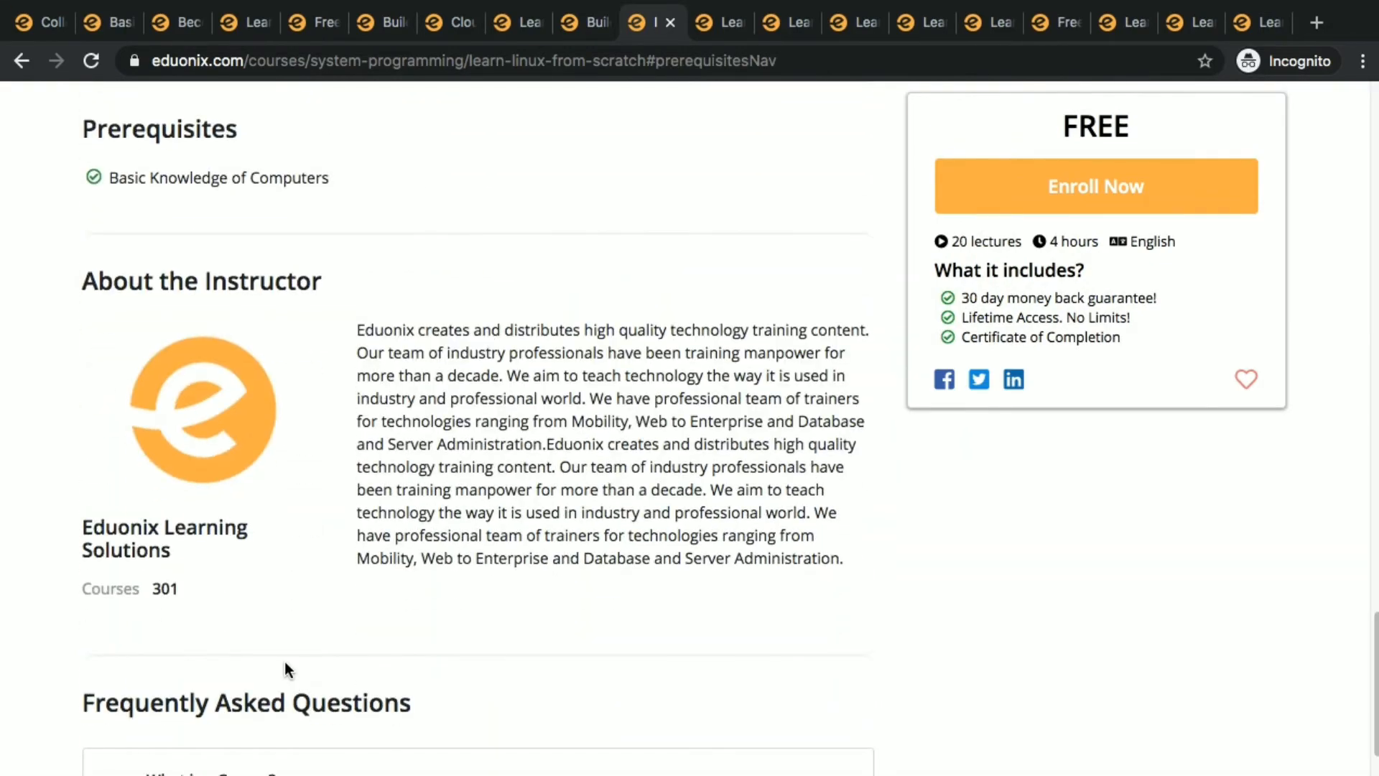
scroll("up", 3)
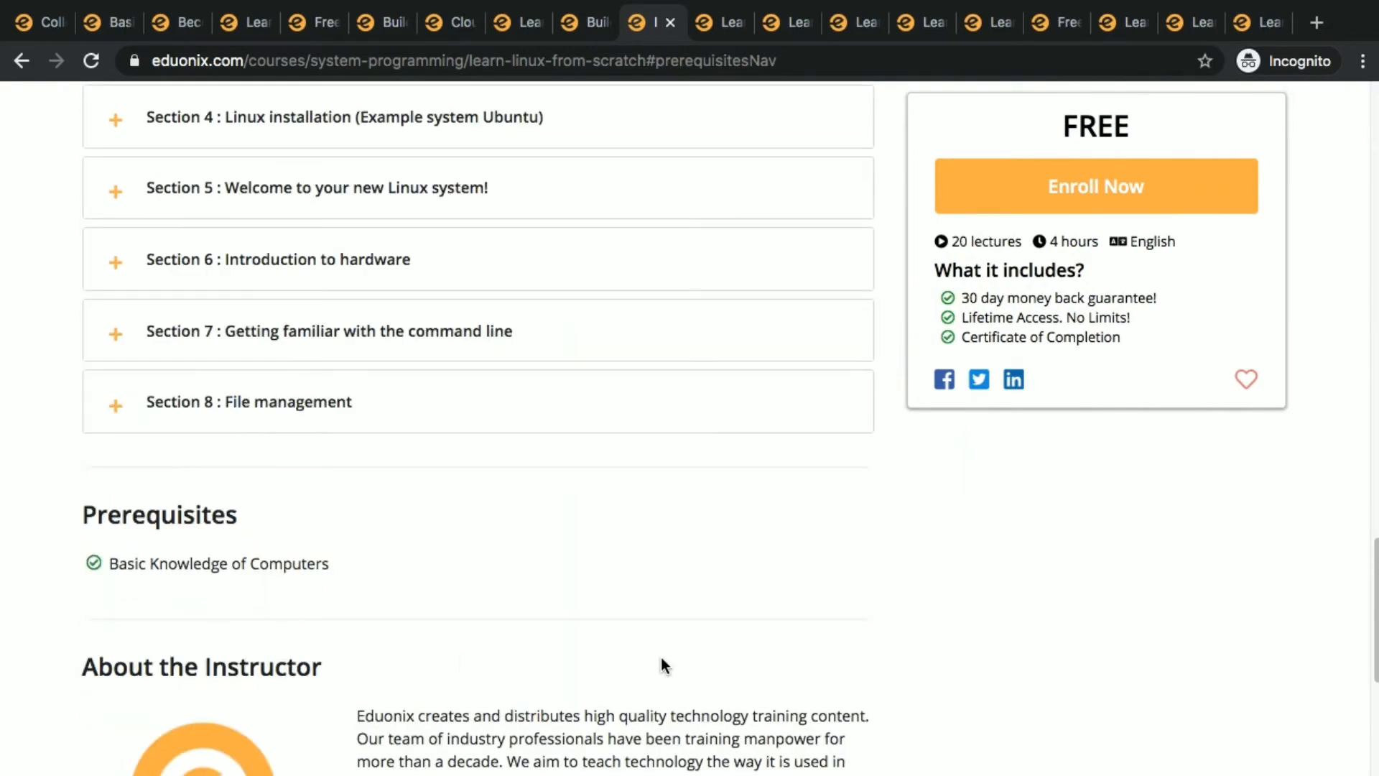
scroll("up", 3)
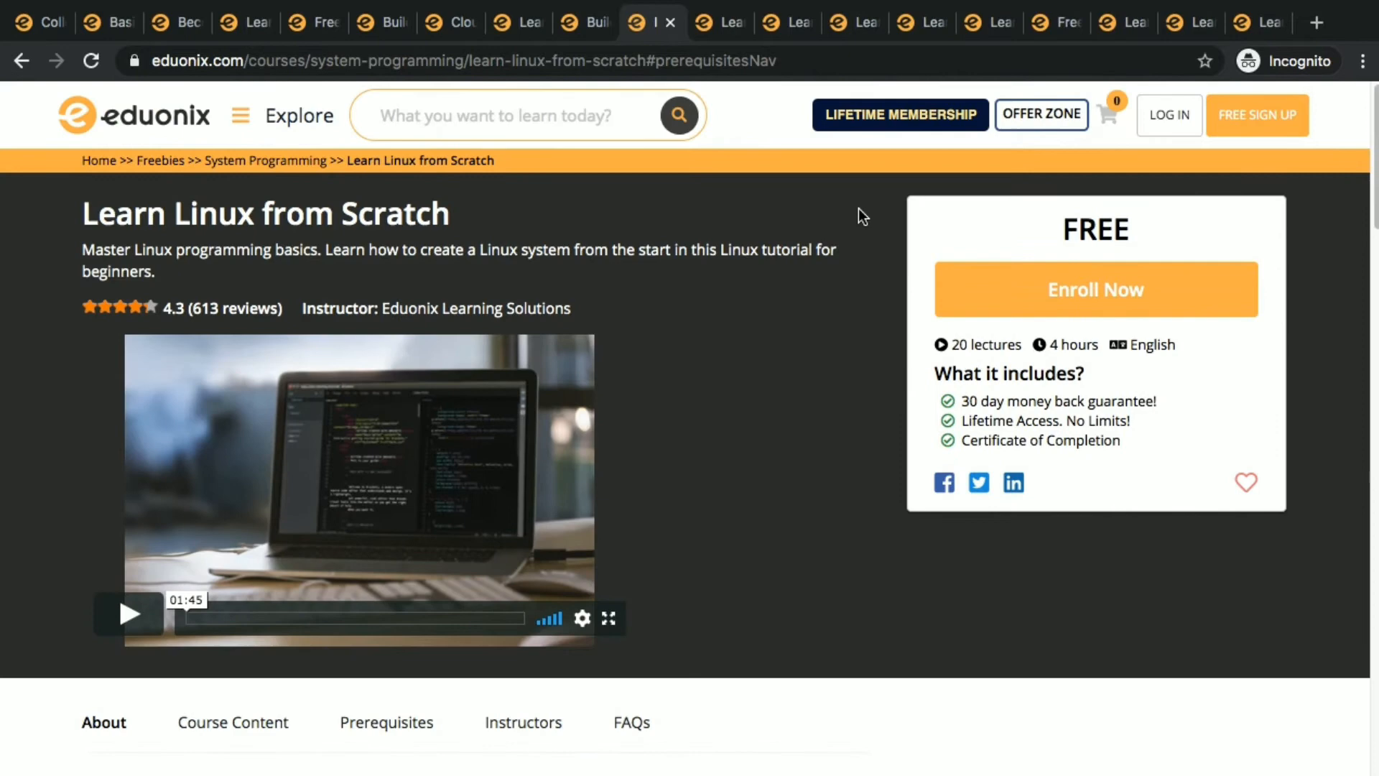
left_click(650, 23)
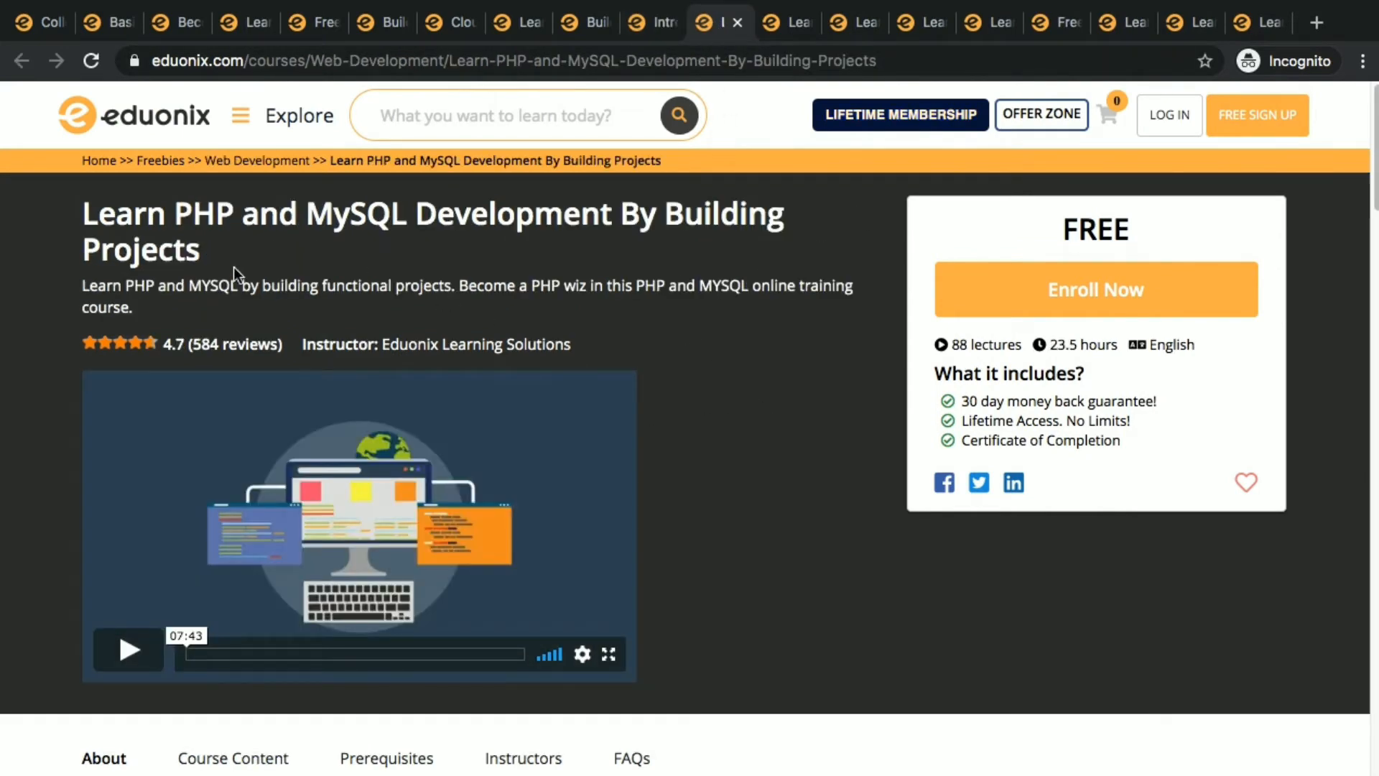
mouse_move(252, 246)
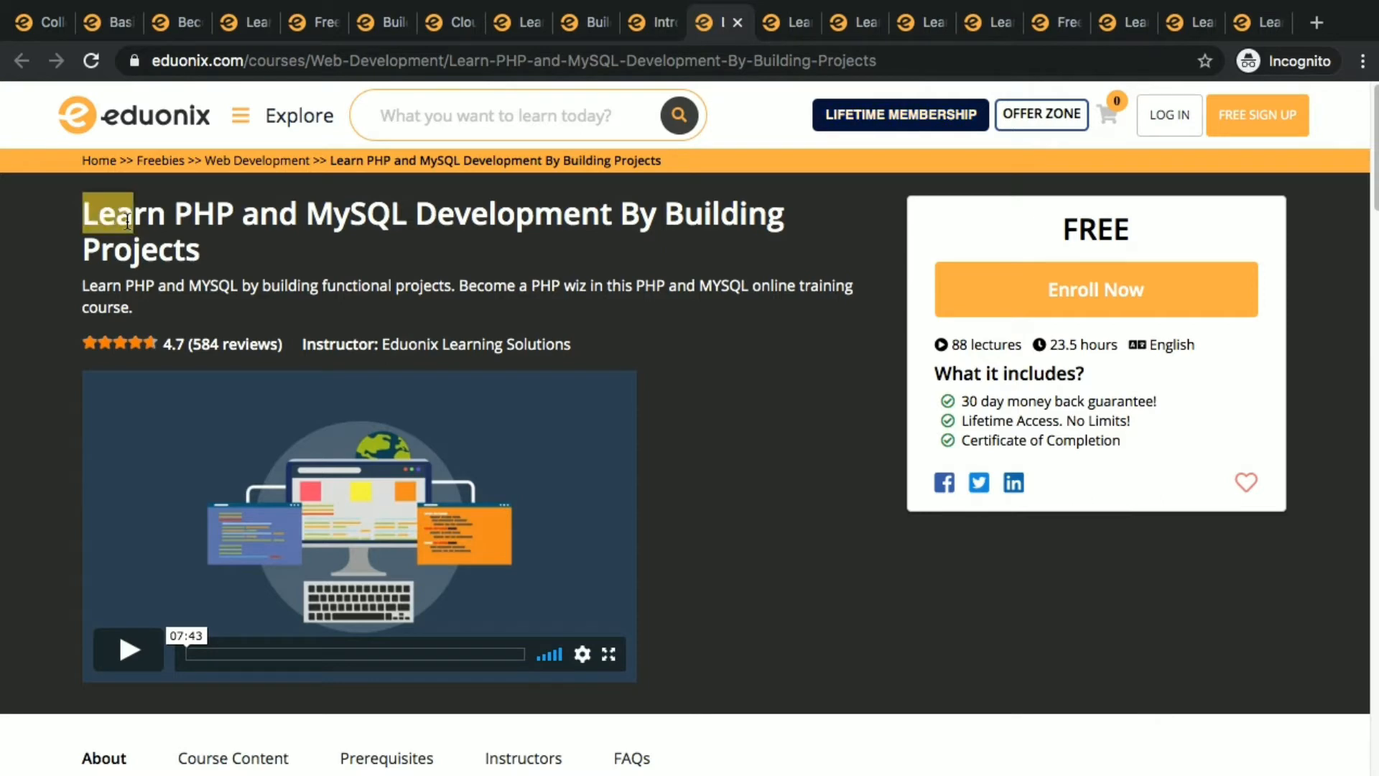
Step: Highlight the PHP and MySQL course title and use + View More to list all sections
triple_click(352, 213)
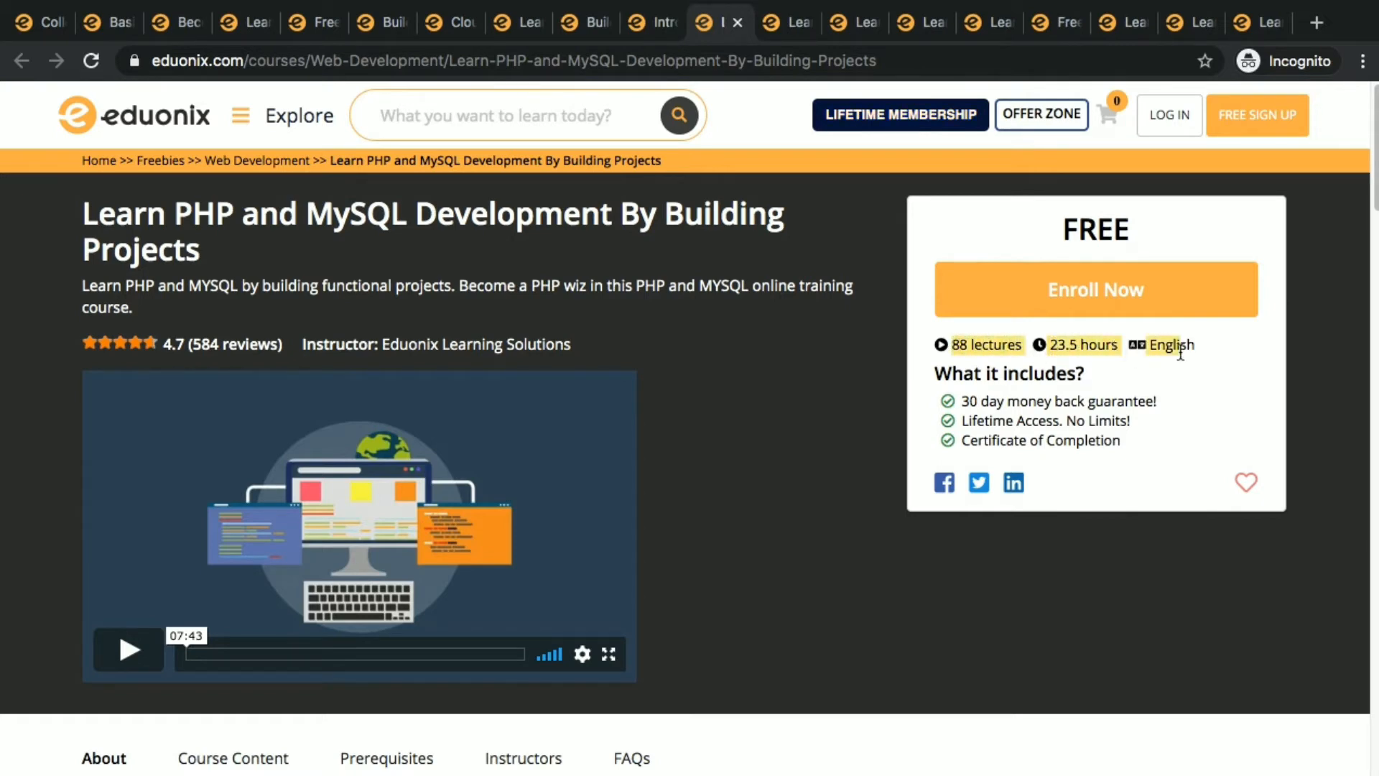
mouse_move(624, 522)
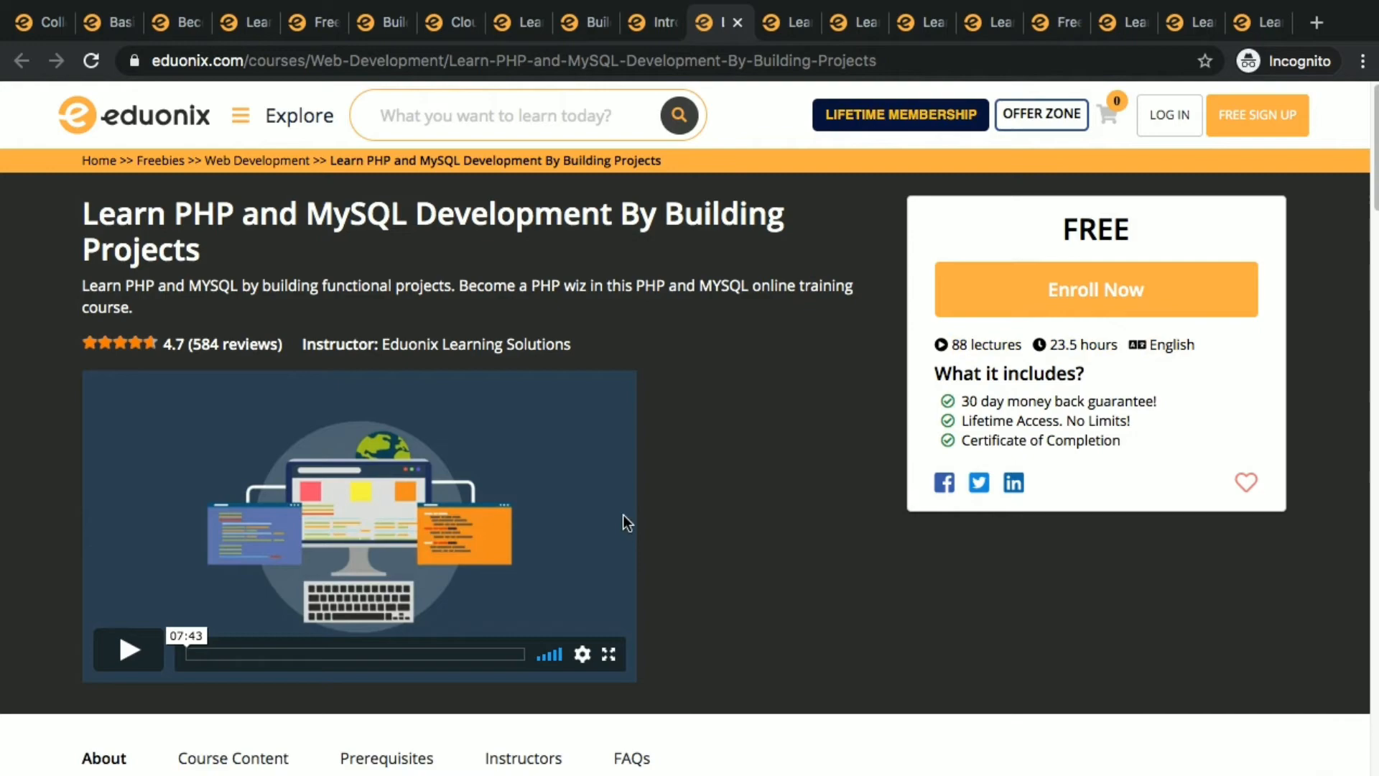
mouse_move(788, 563)
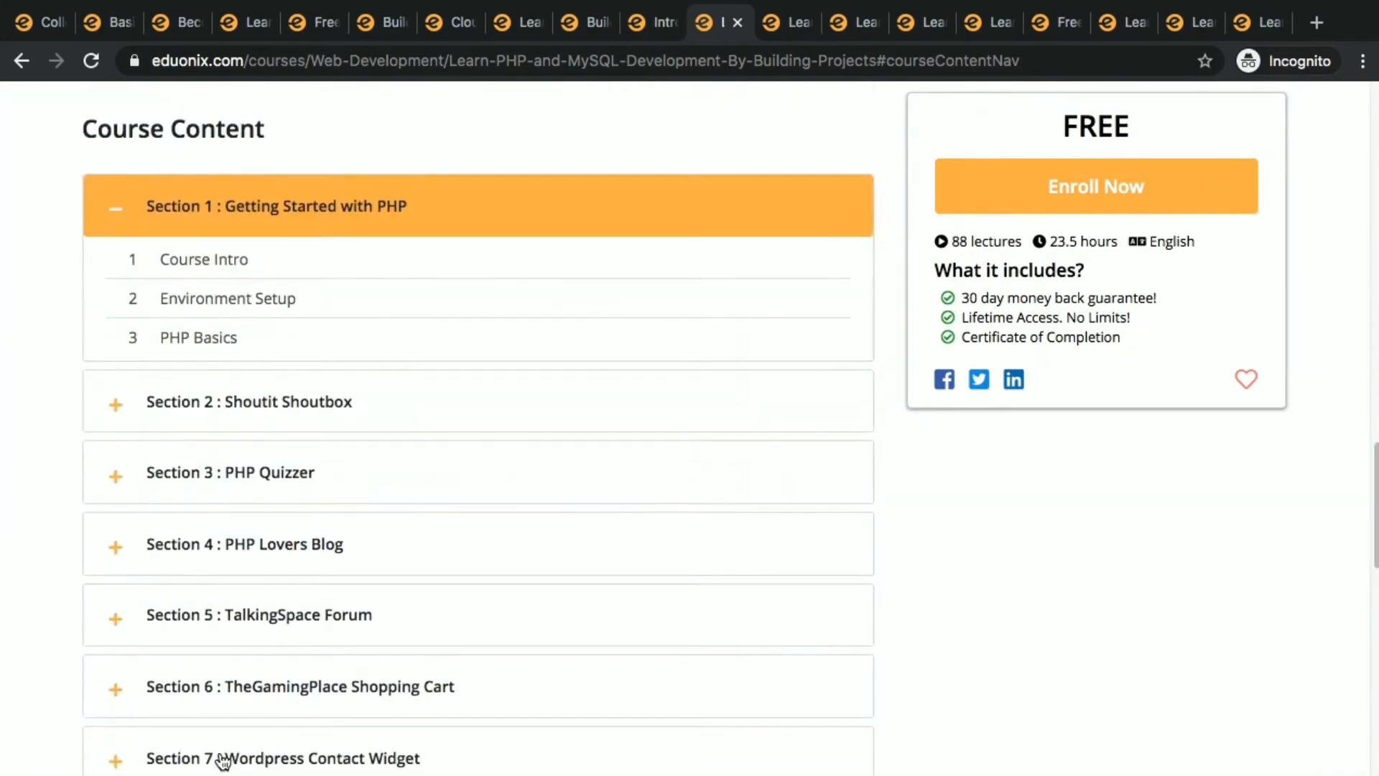
scroll("down", 3)
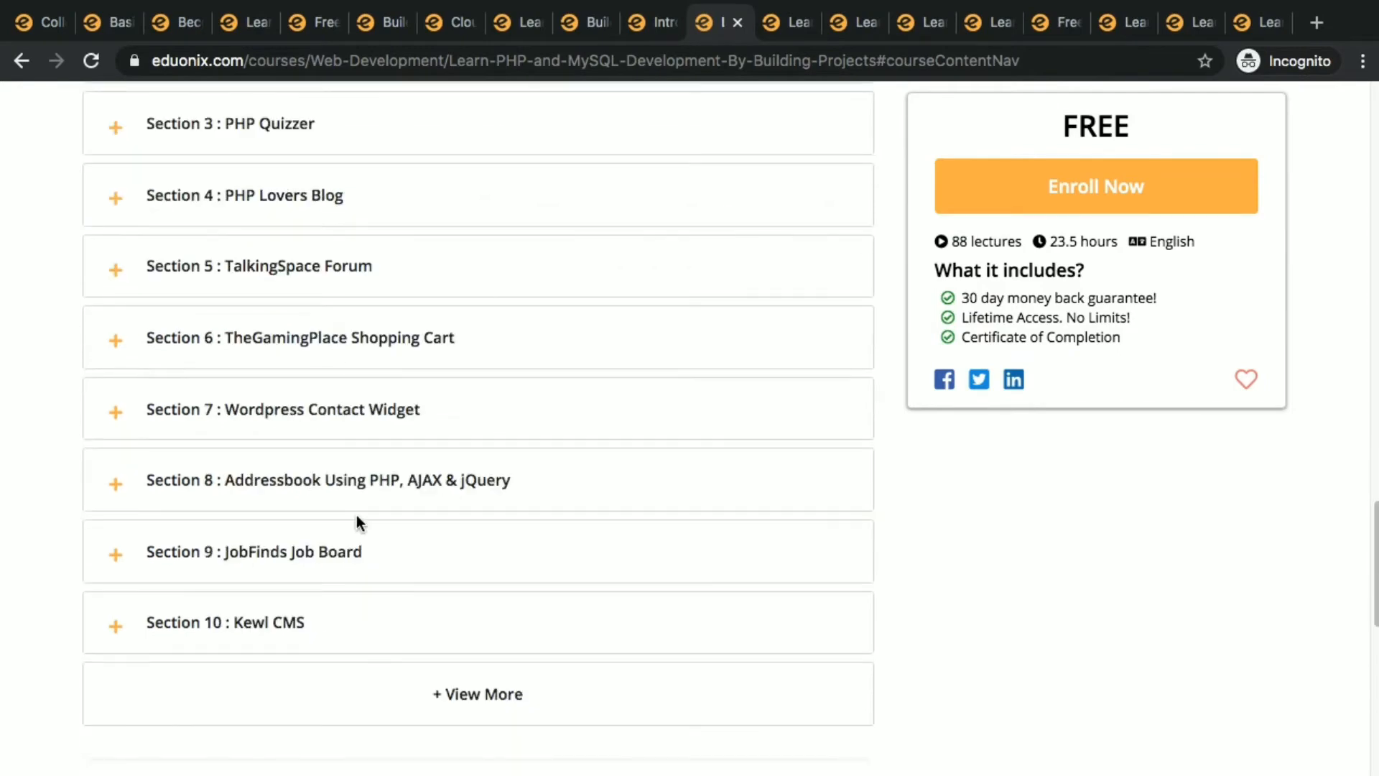
left_click(477, 693)
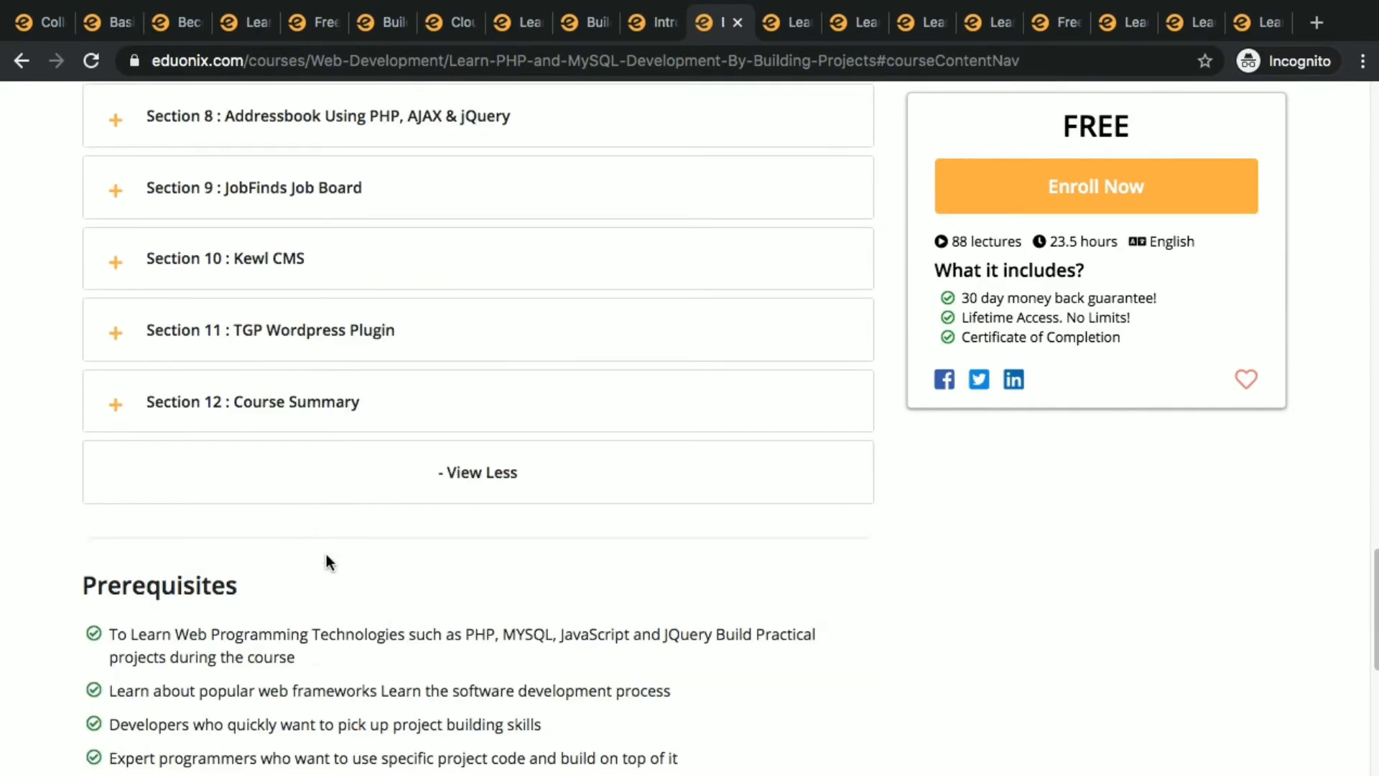
scroll("up", 3)
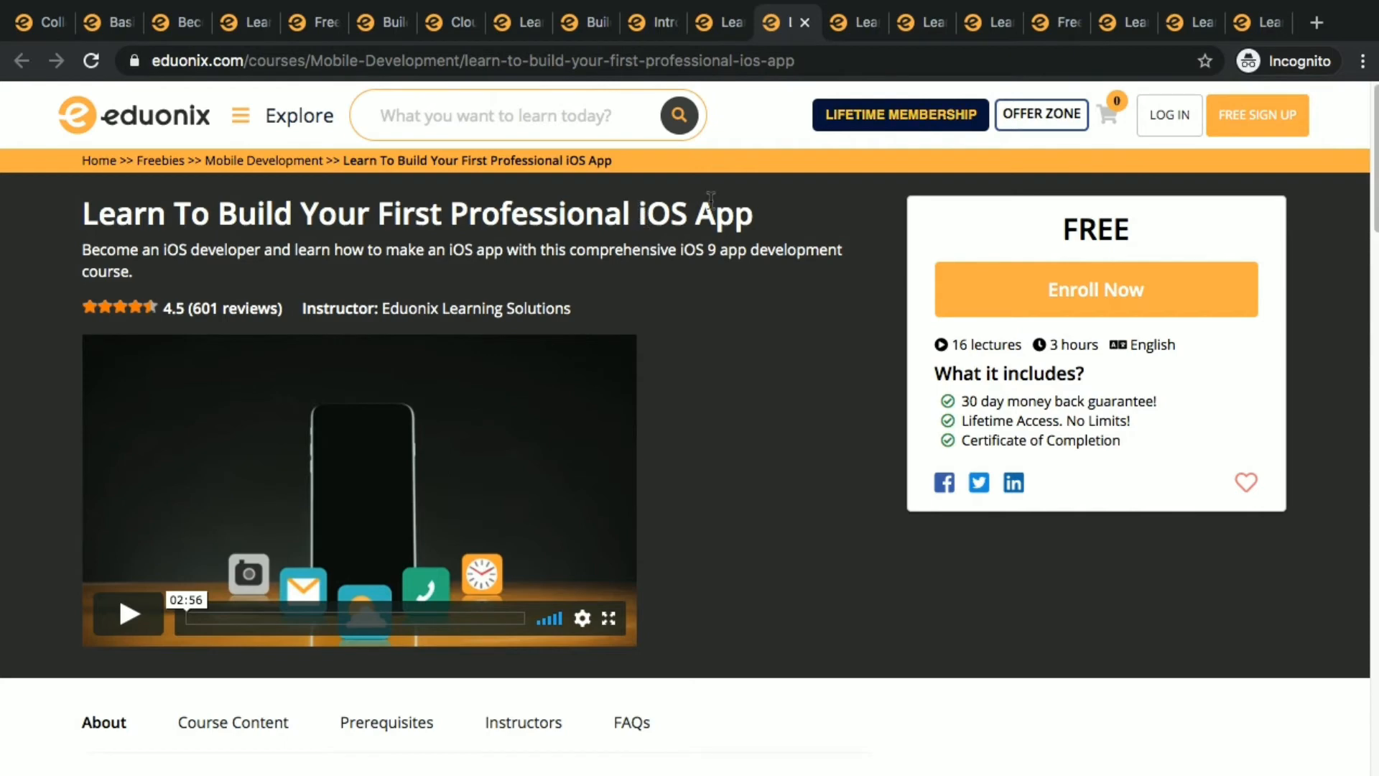
mouse_move(789, 201)
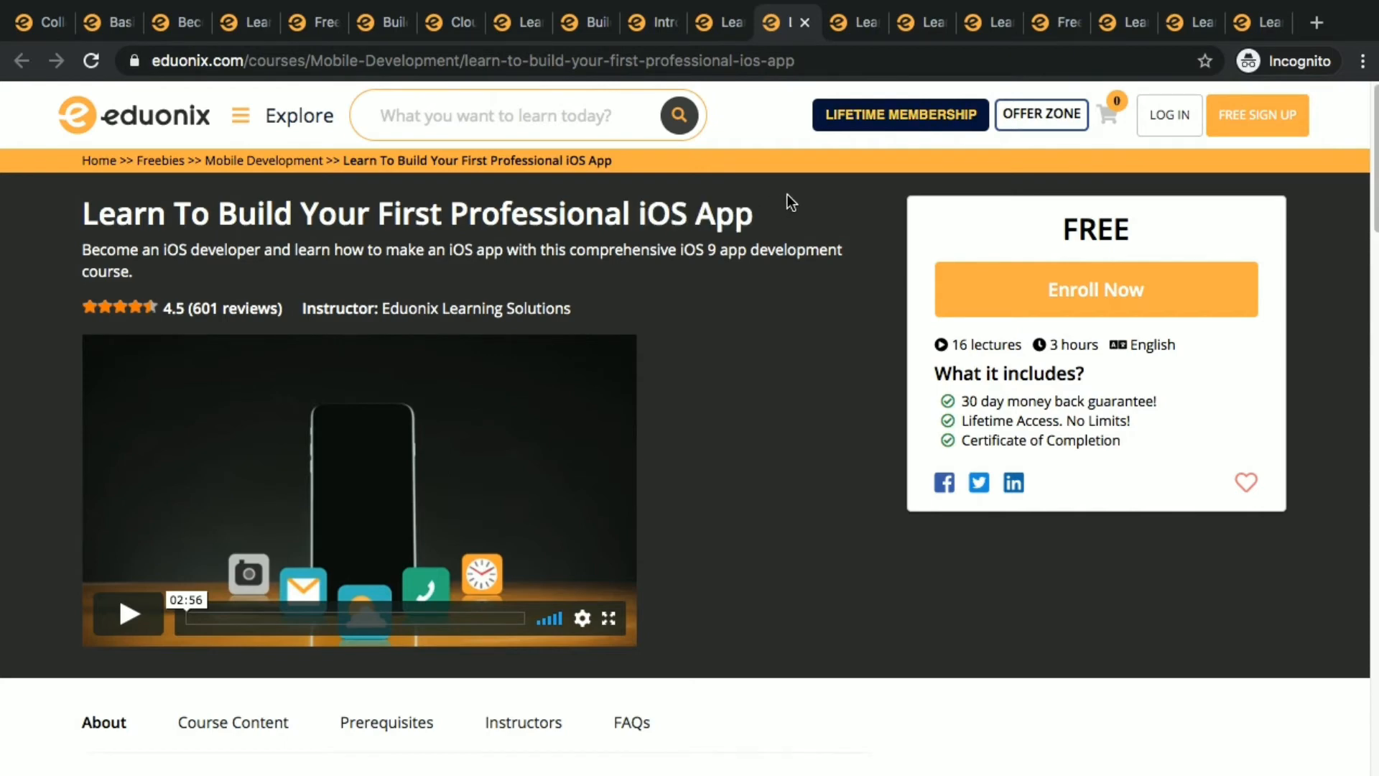
mouse_move(851, 370)
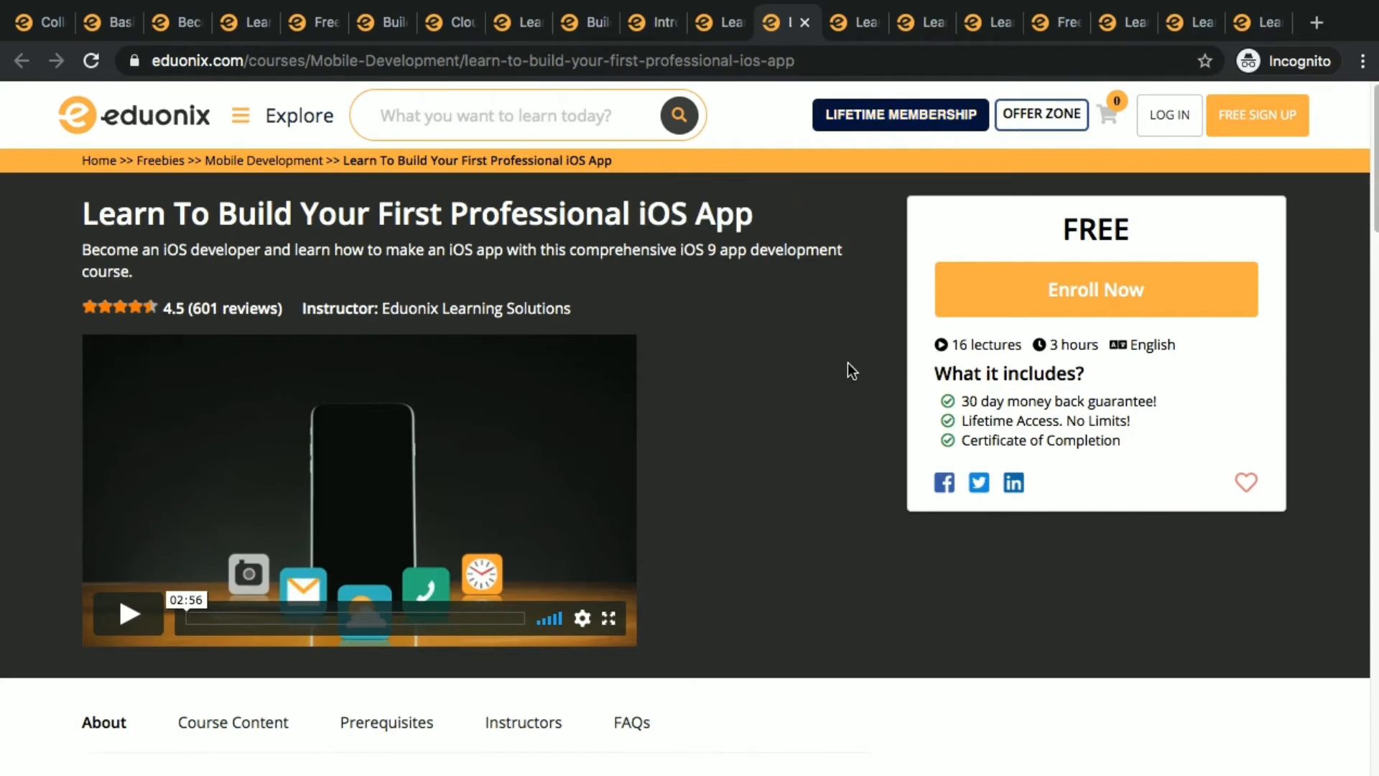
mouse_move(800, 176)
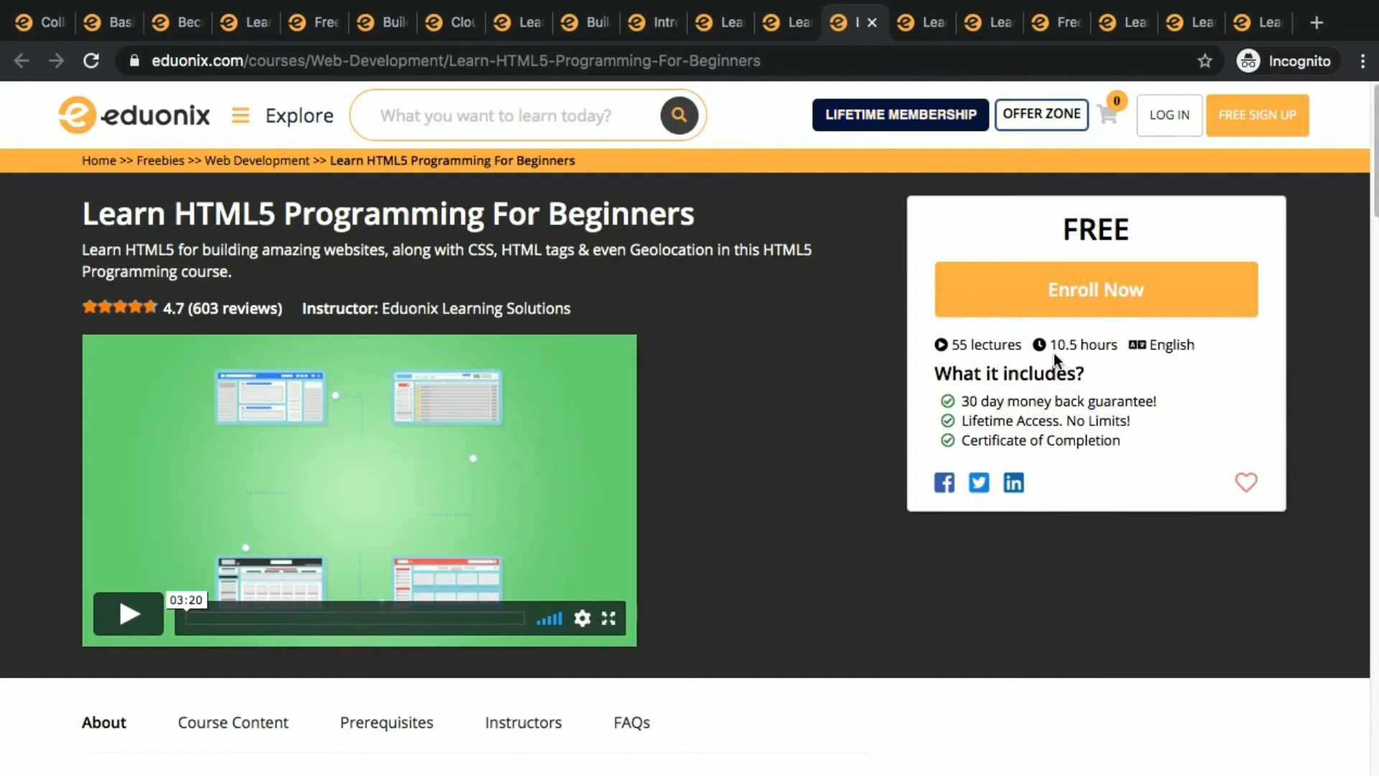
Step: Review the HTML5 course's lecture sections, then switch to the PHP Fundamentals tab
scroll("down", 3)
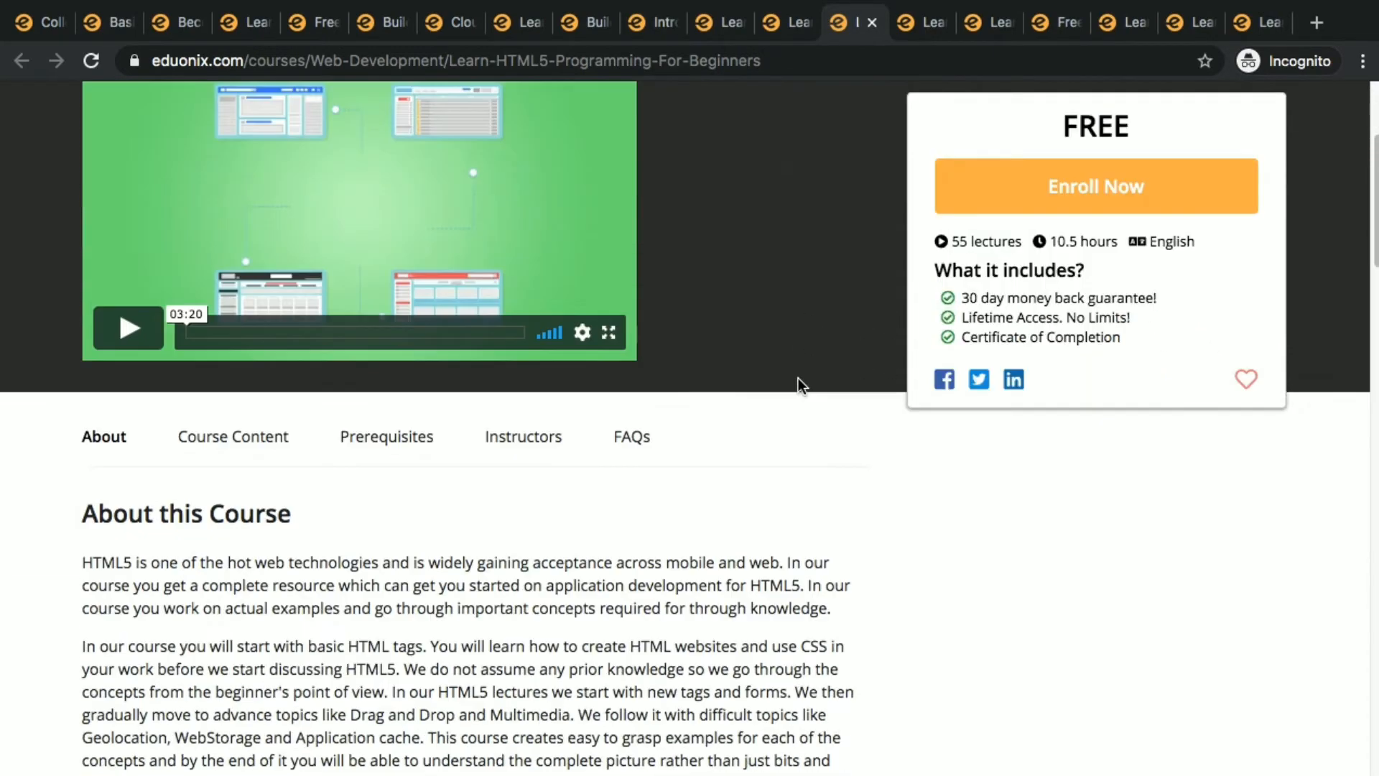
scroll("up", 3)
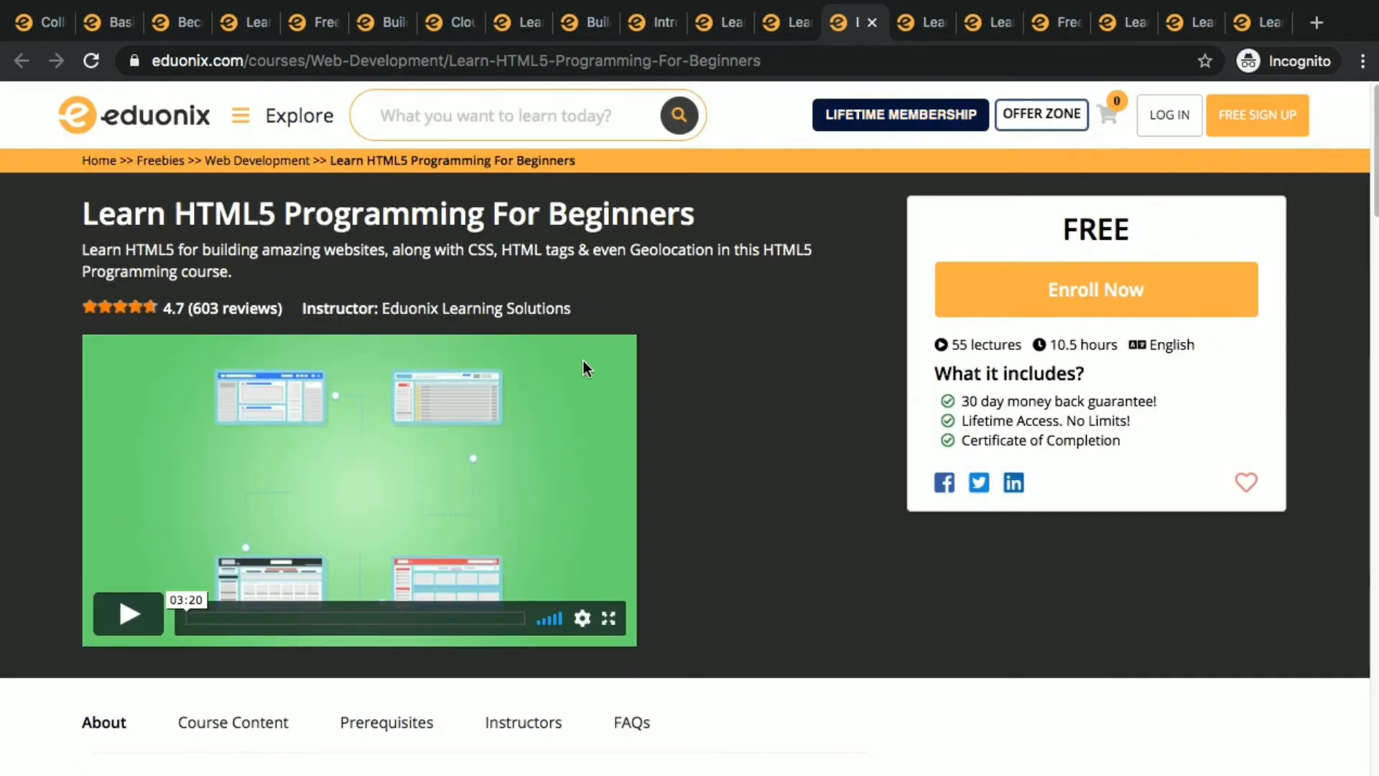
left_click(232, 722)
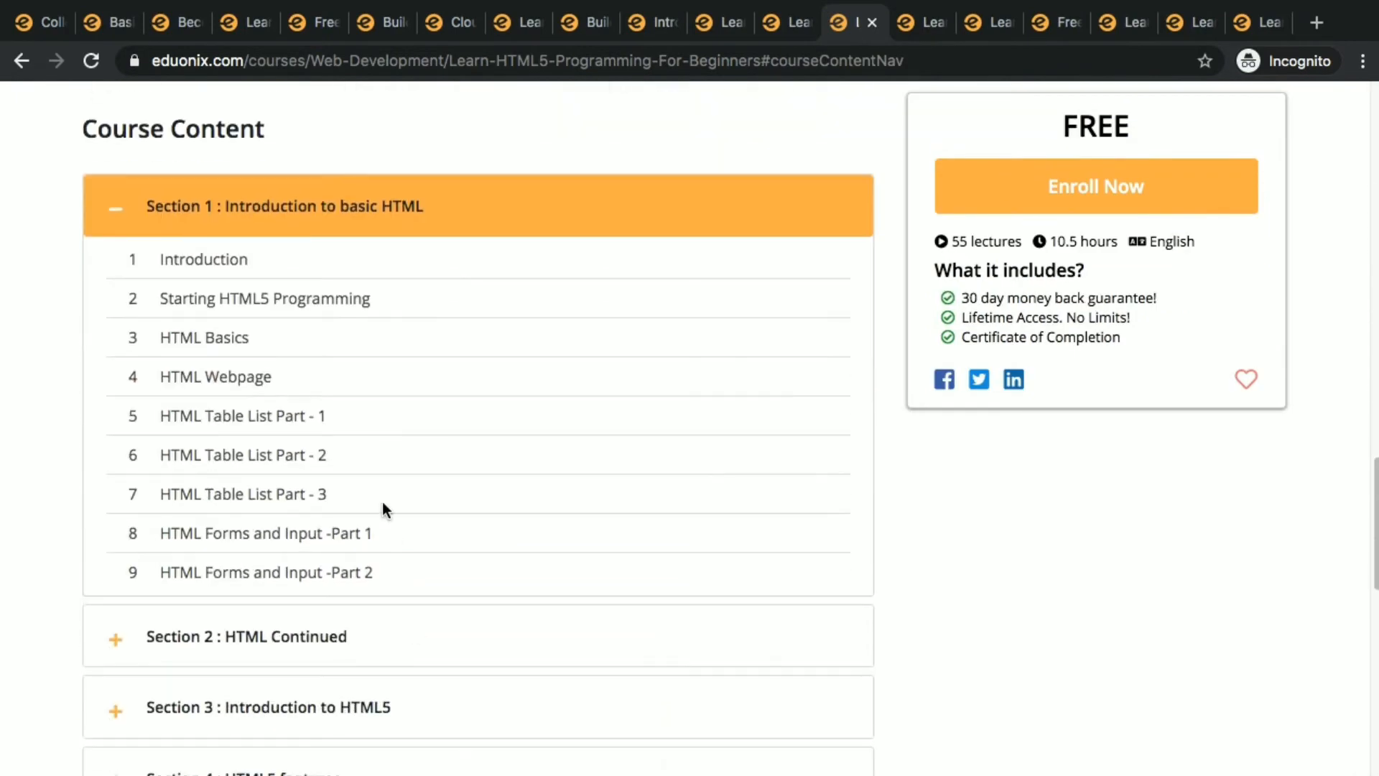
scroll("down", 3)
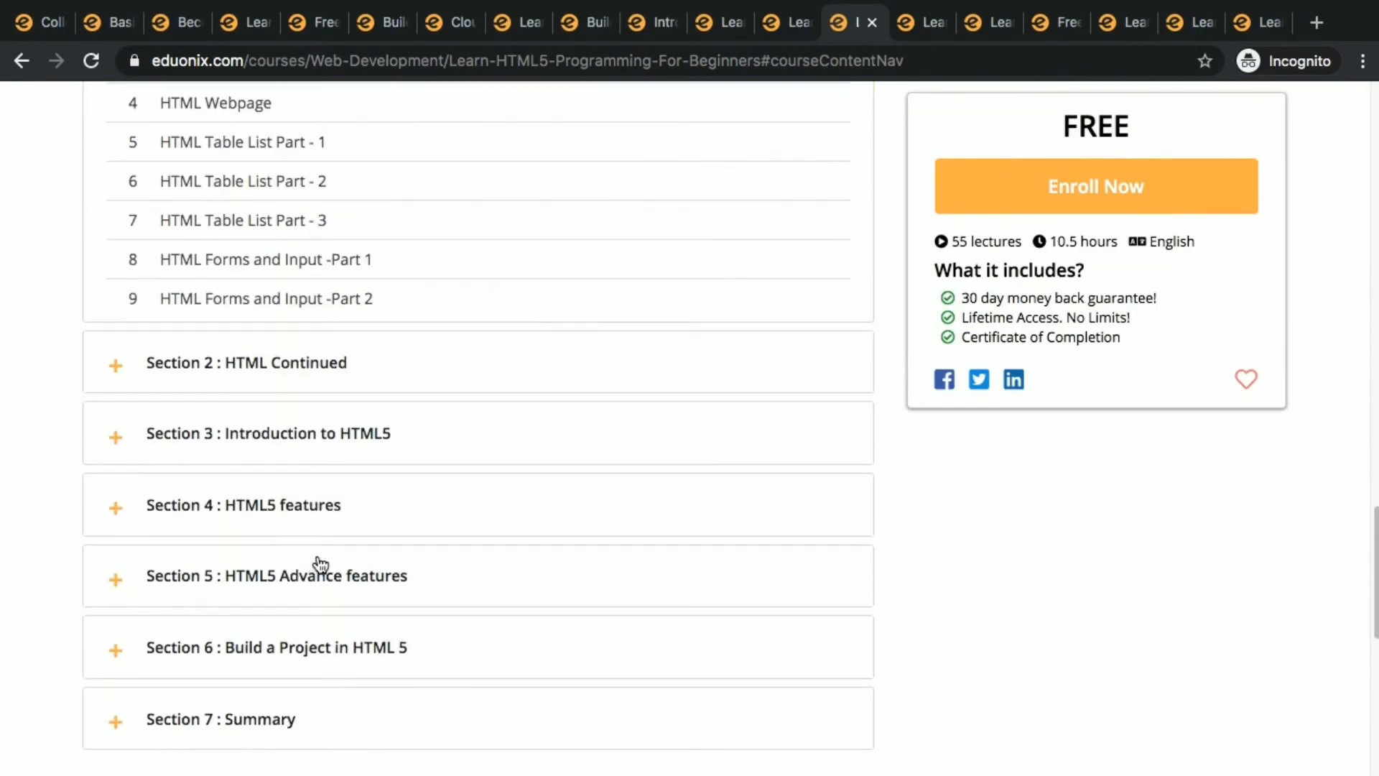
scroll("up", 3)
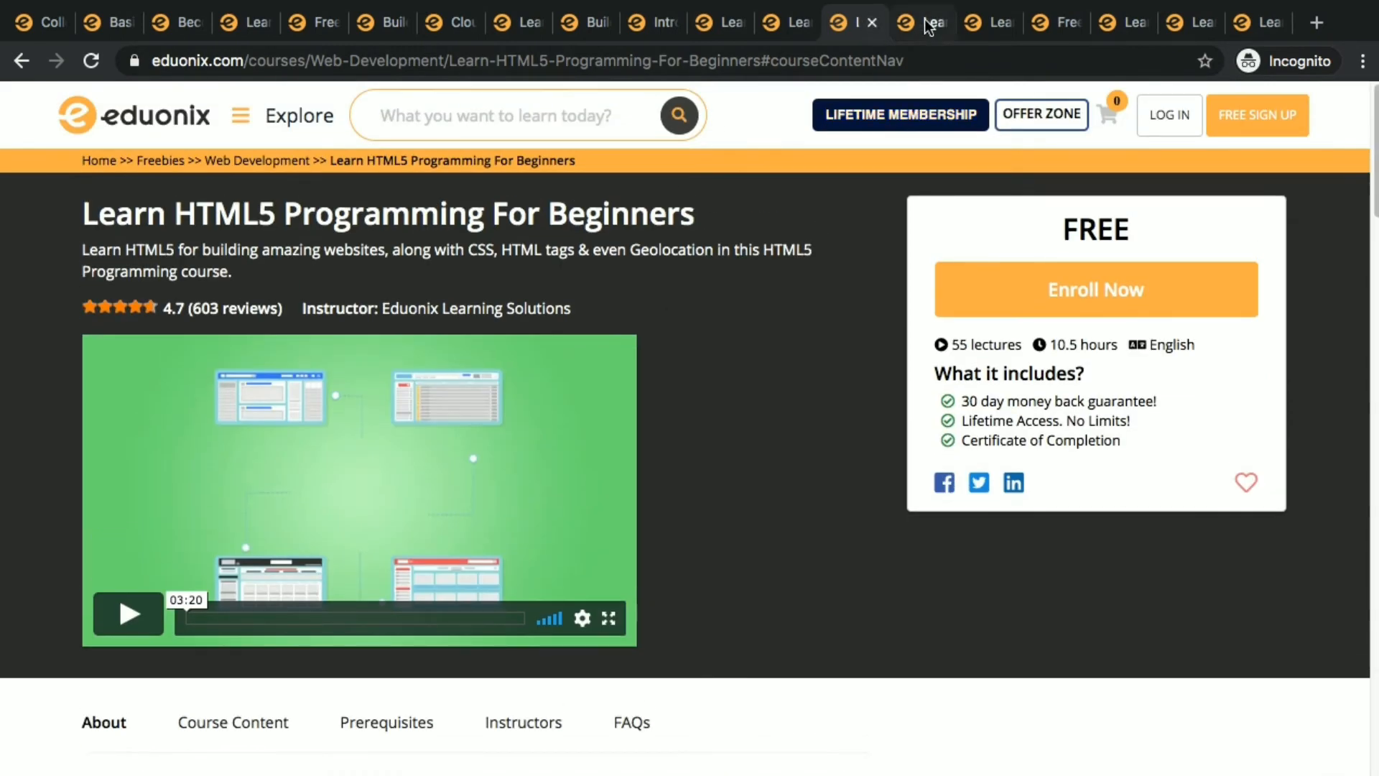
left_click(921, 22)
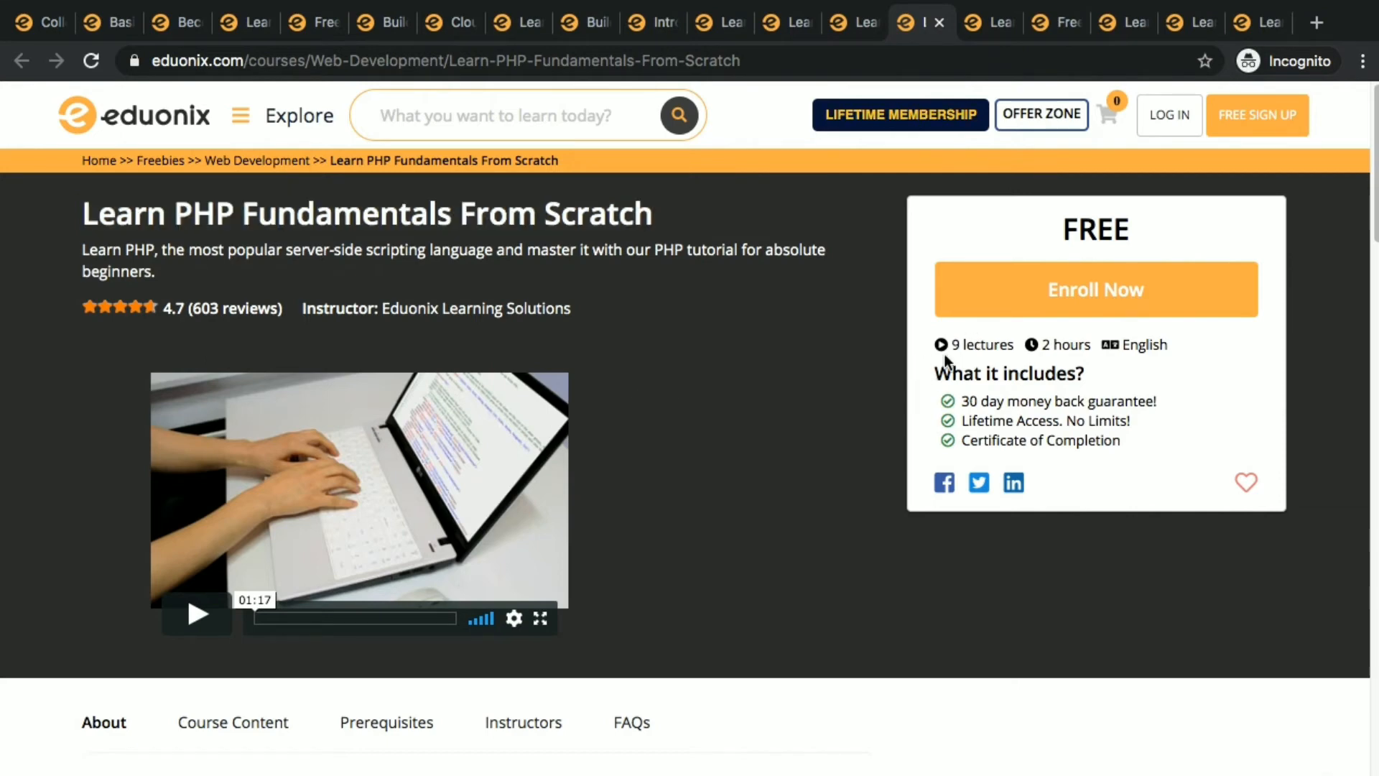
Step: Skim the PHP Fundamentals page, then view the Java TextEditor and Java game course tabs
scroll("down", 3)
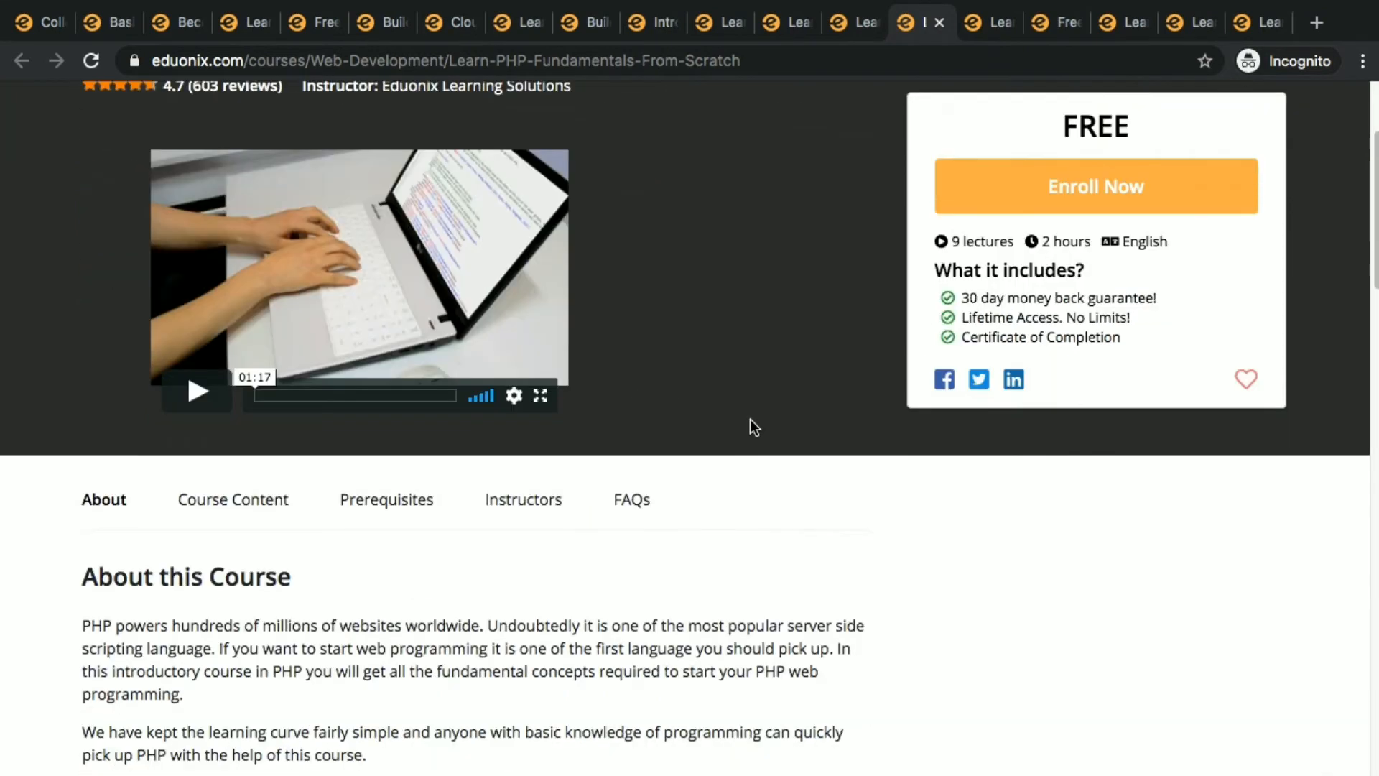
scroll("up", 3)
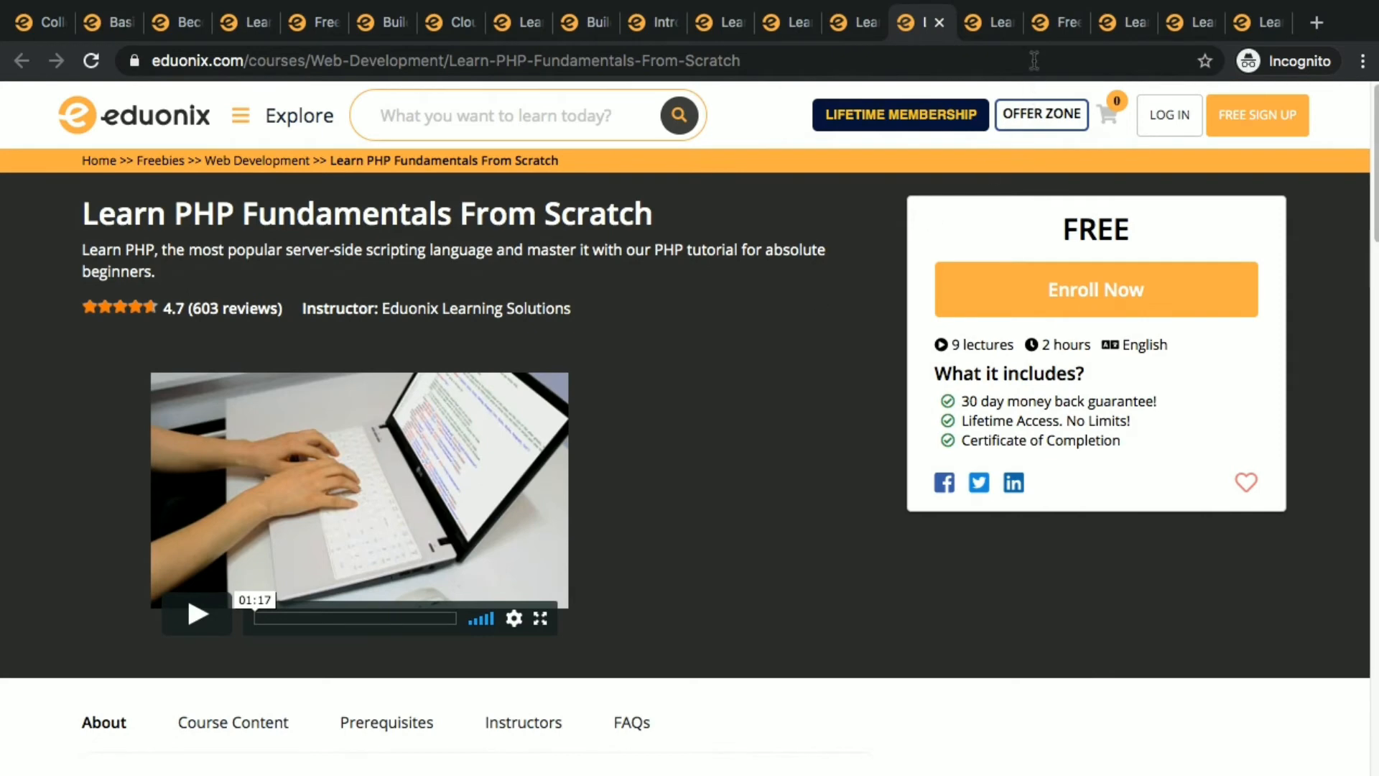
left_click(987, 22)
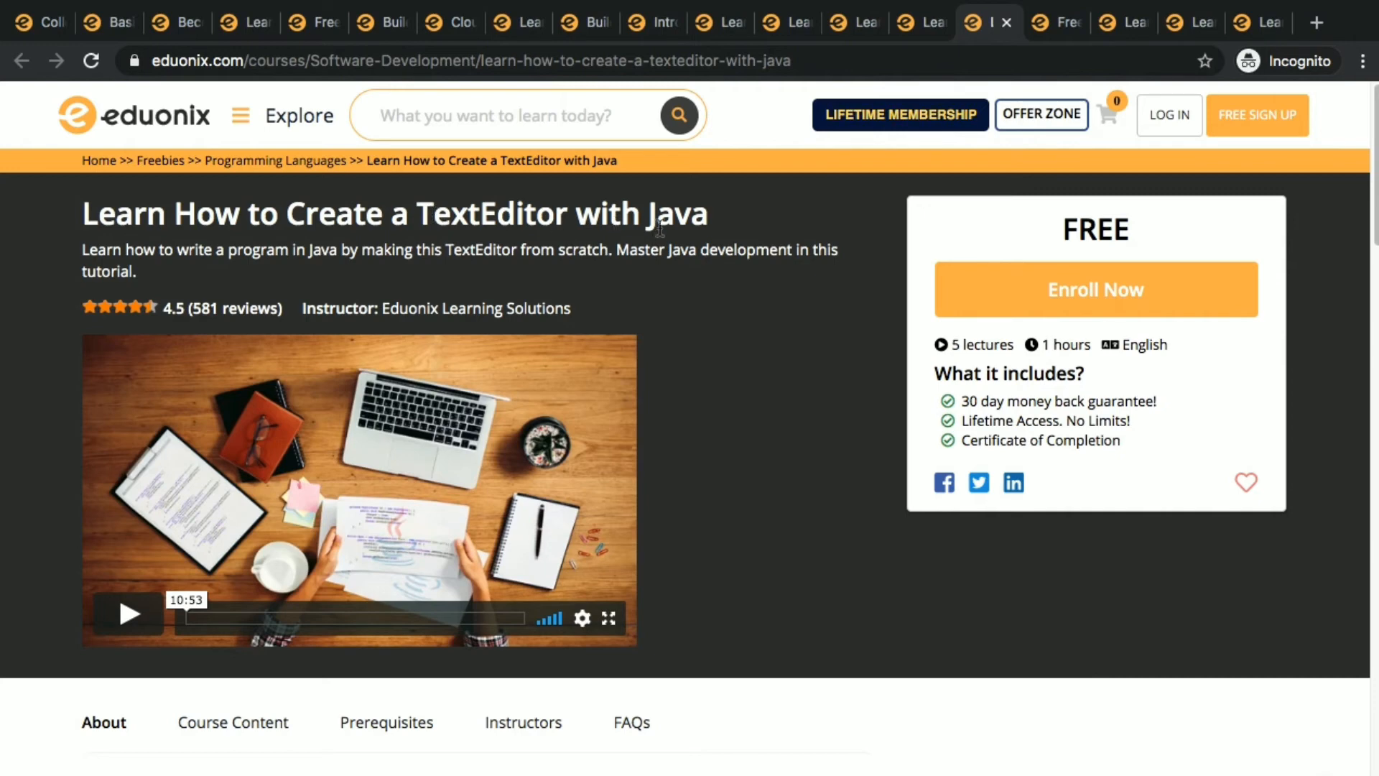
mouse_move(93, 228)
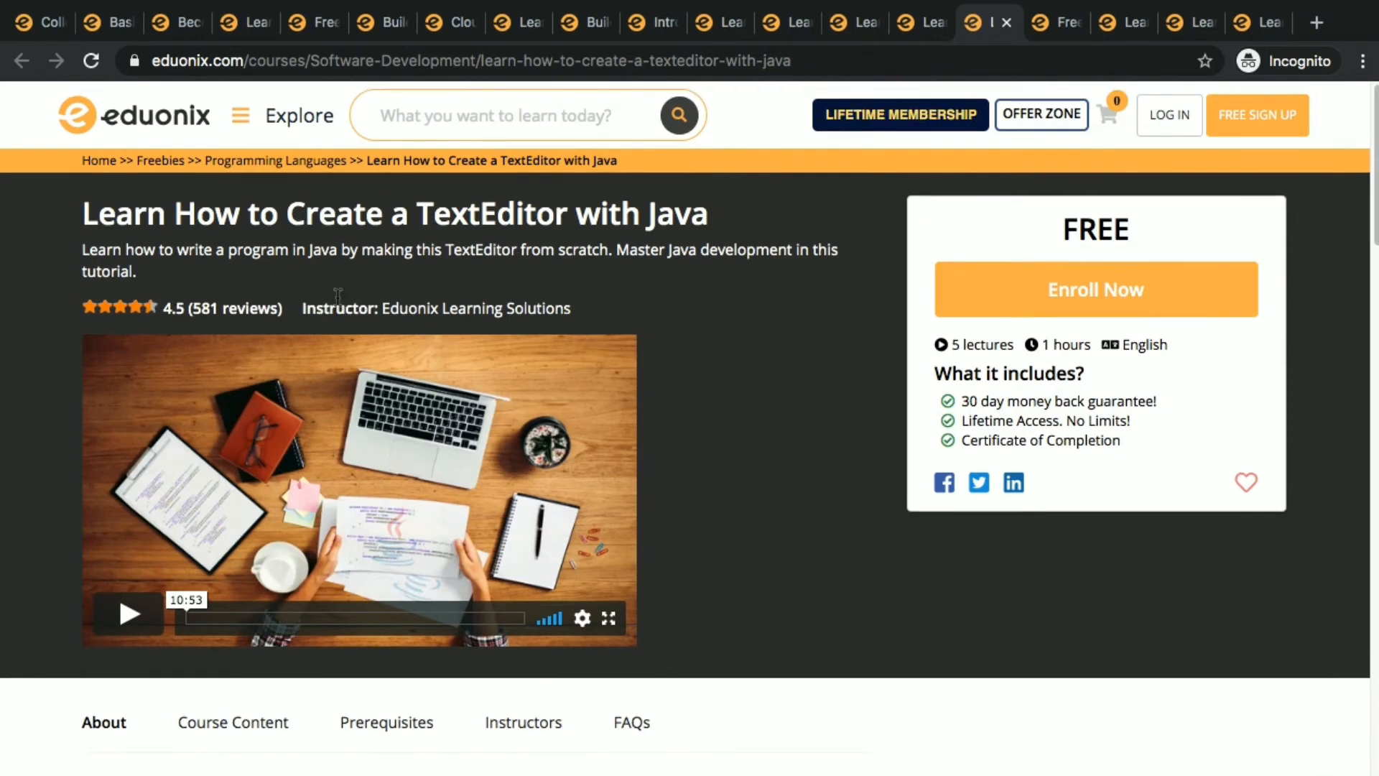
mouse_move(1056, 22)
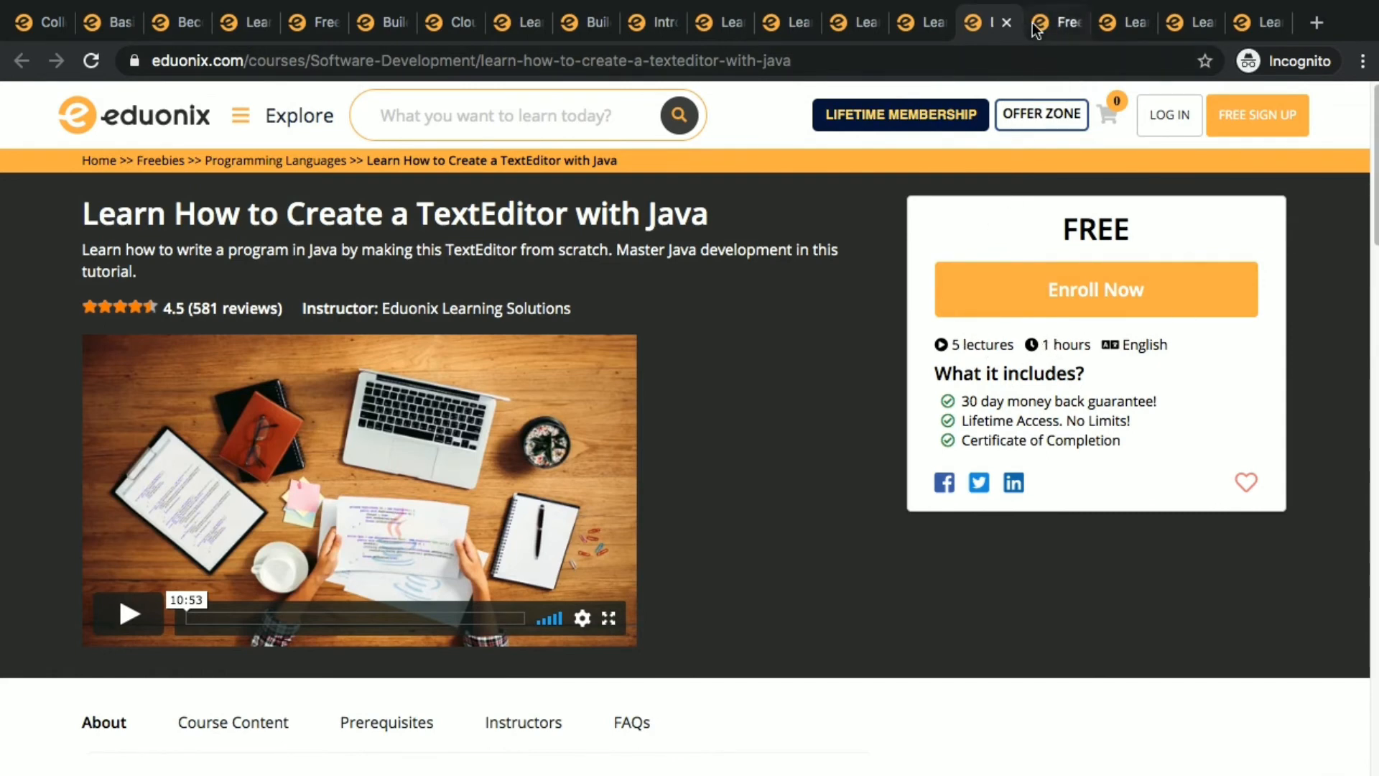
left_click(1055, 22)
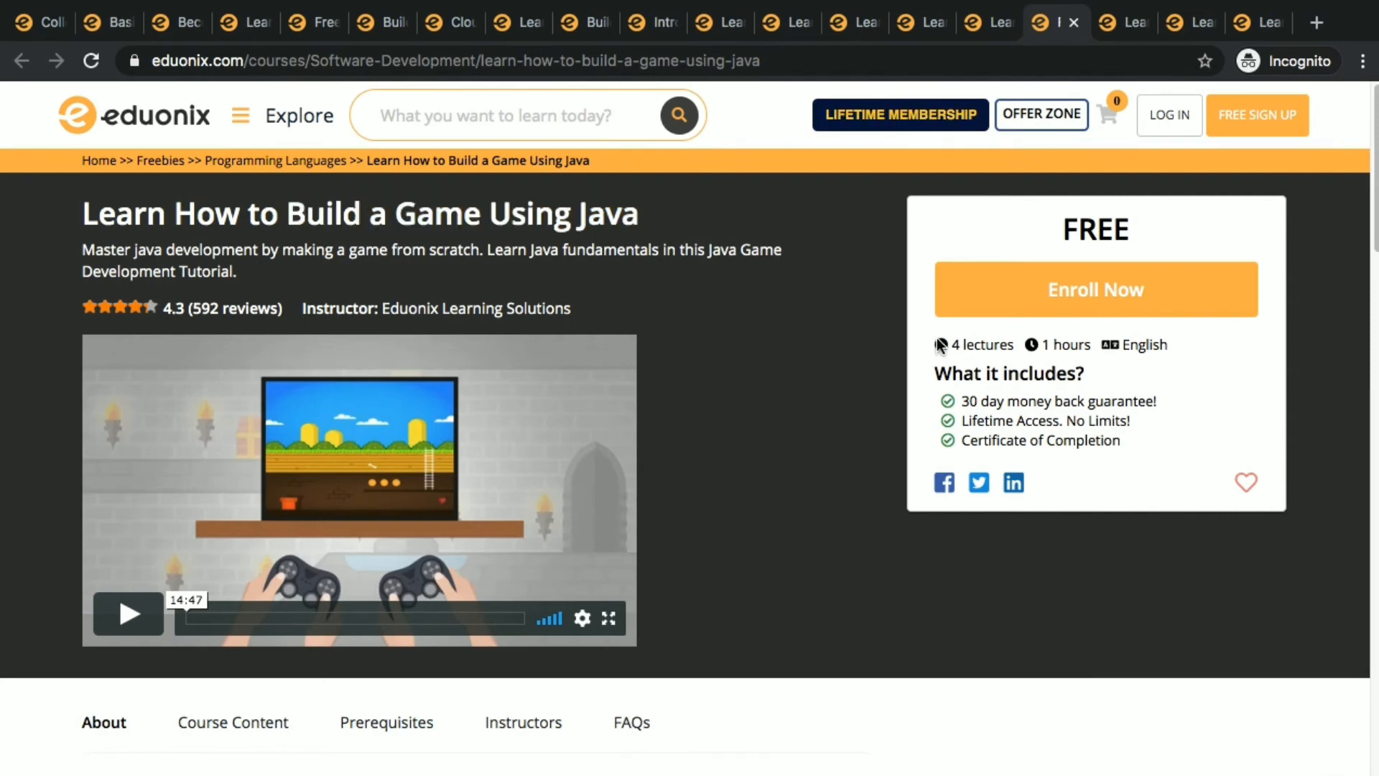
mouse_move(865, 113)
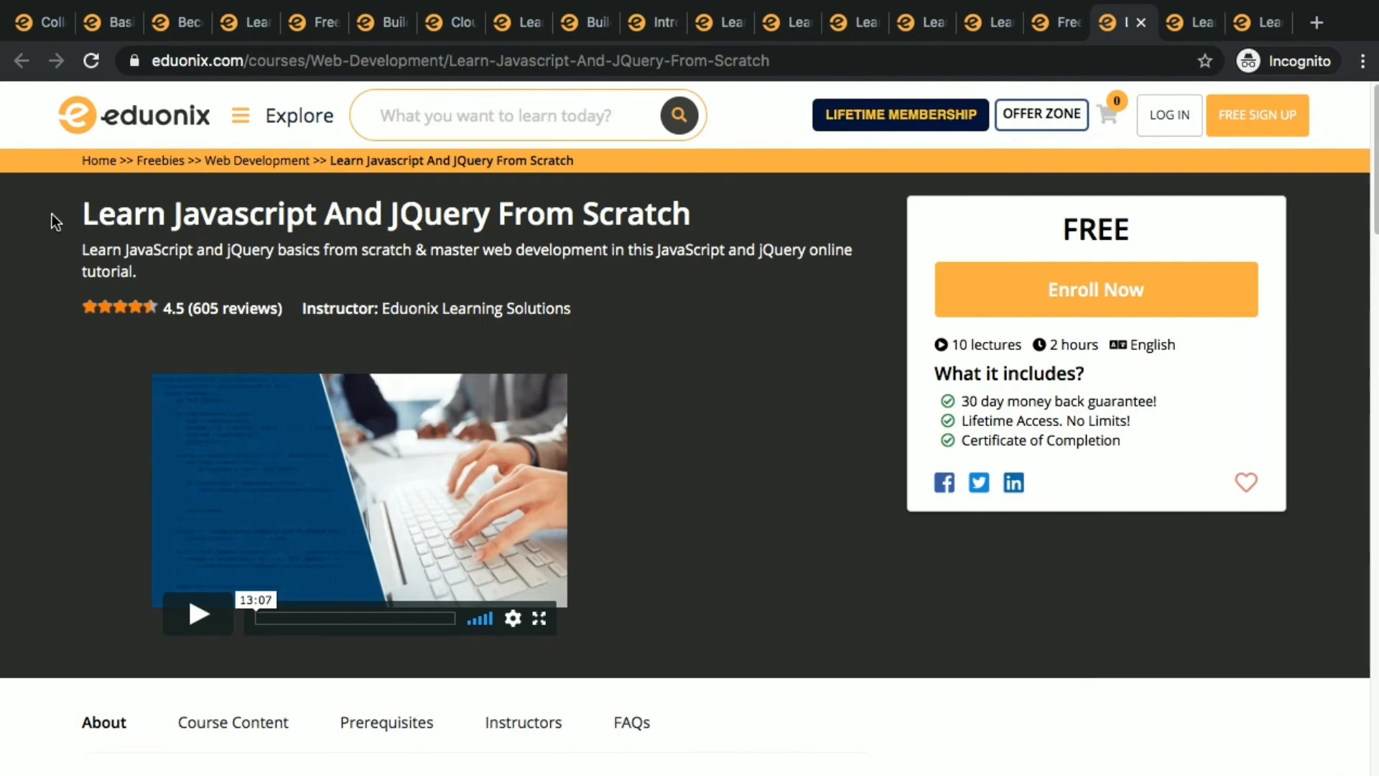
mouse_move(83, 215)
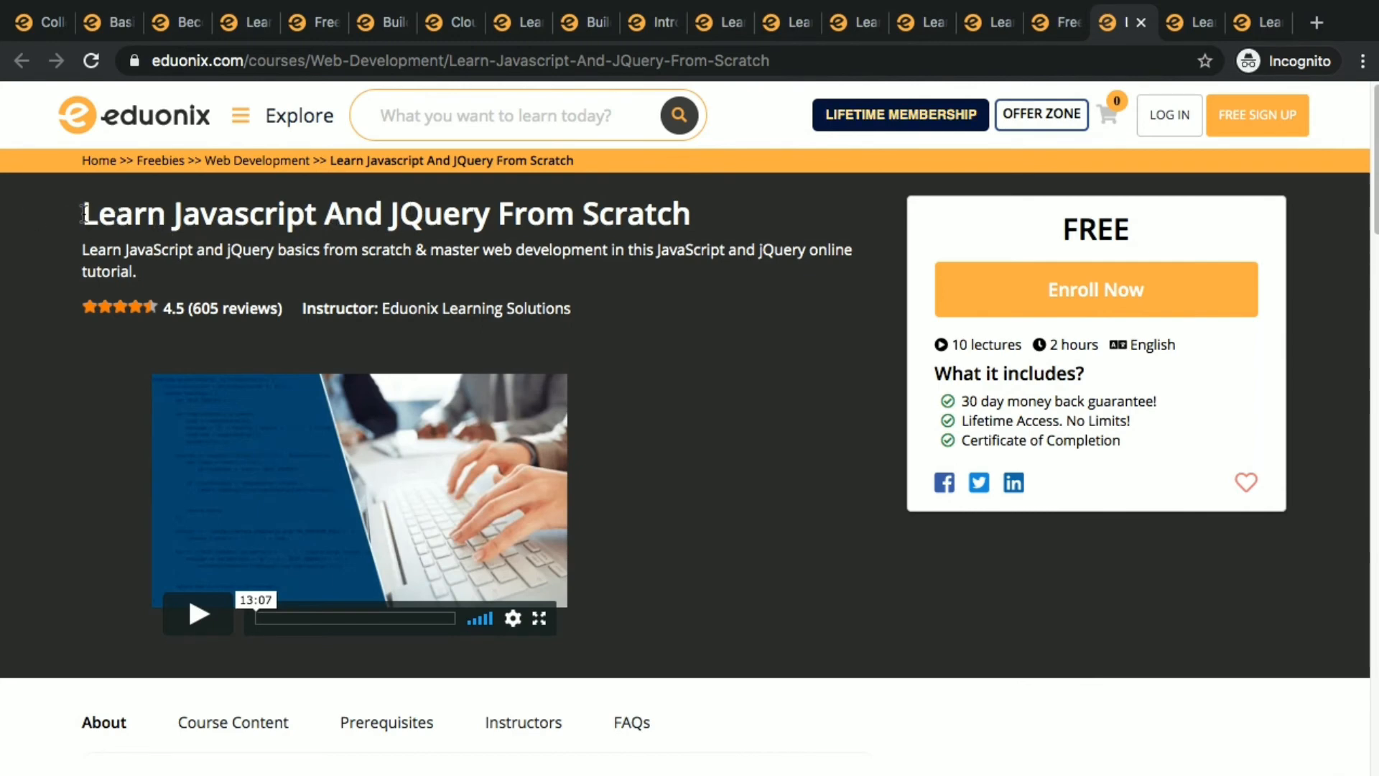
Step: Select the JavaScript course title, then switch to the Basics of C Programming course tab
triple_click(383, 214)
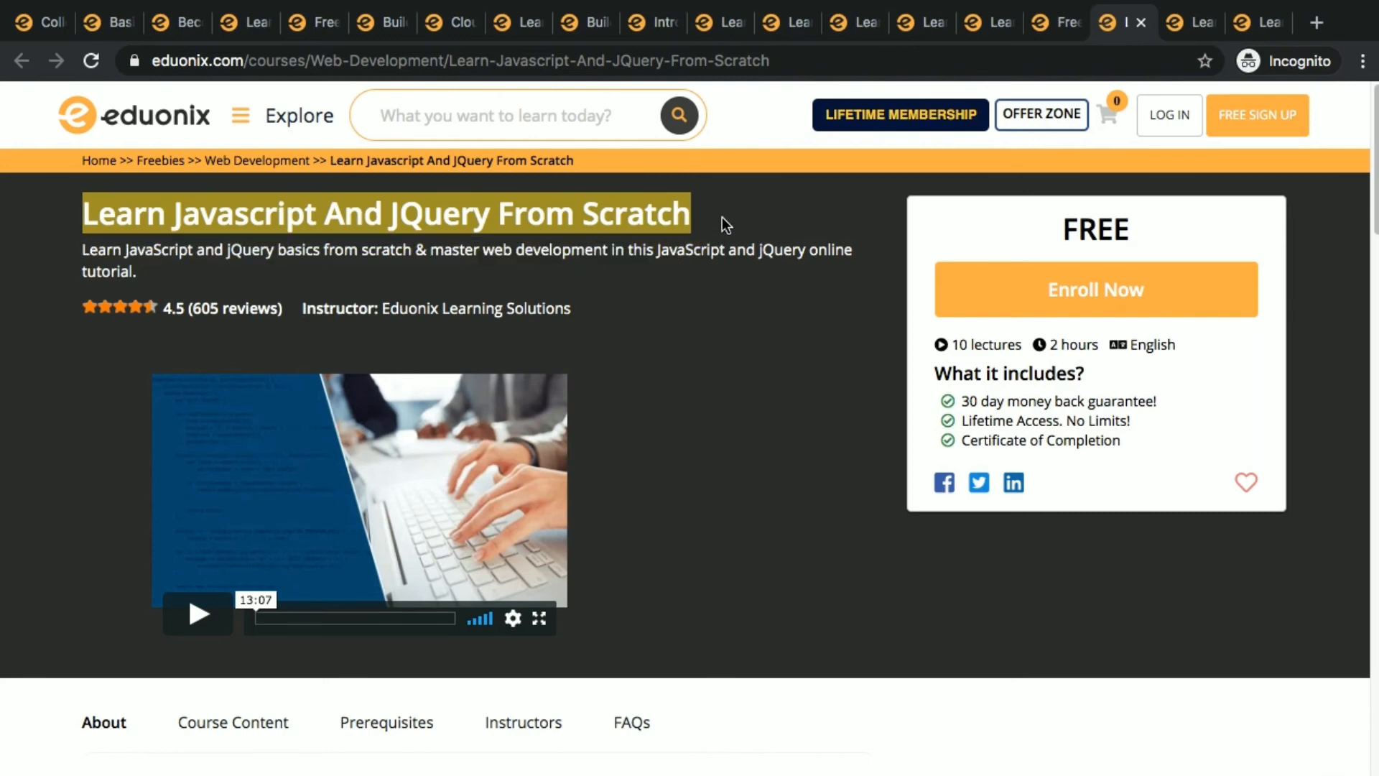
mouse_move(796, 475)
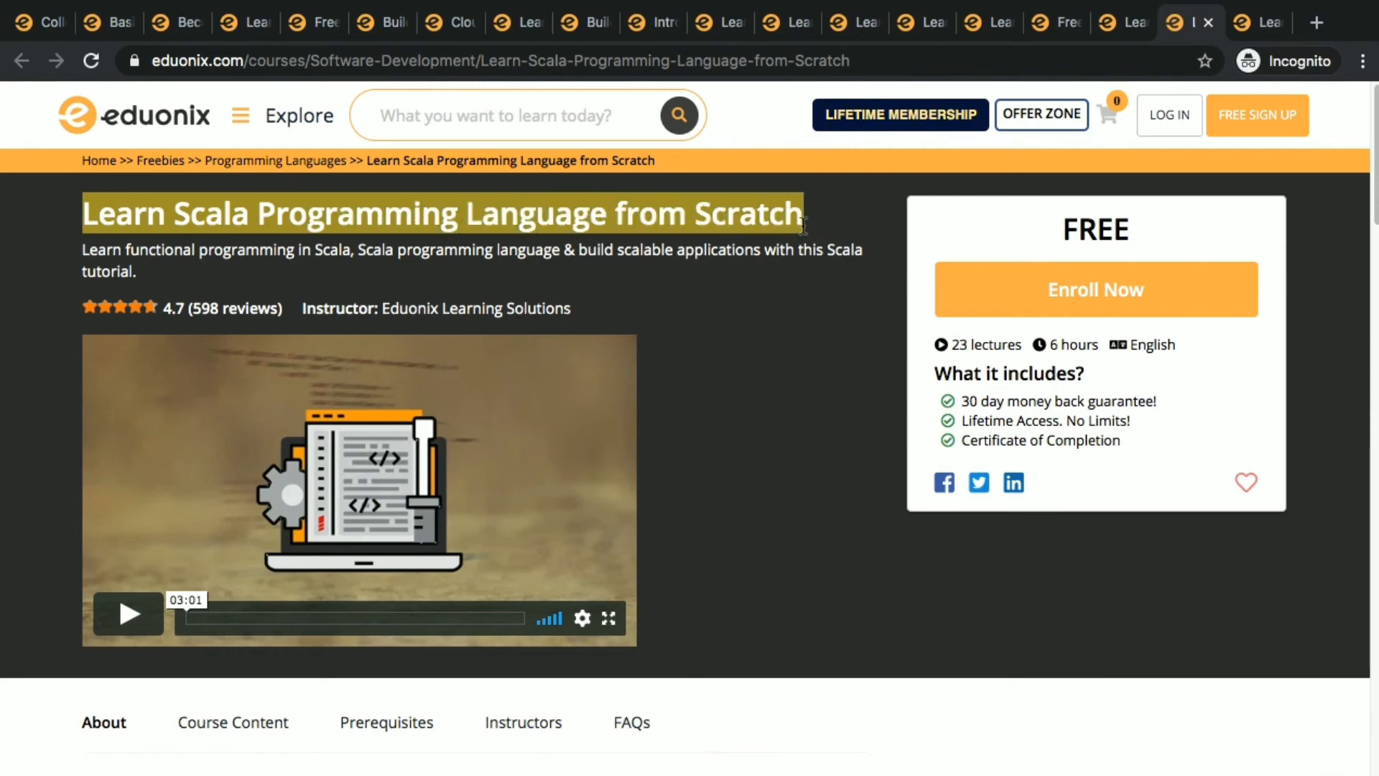
mouse_move(776, 387)
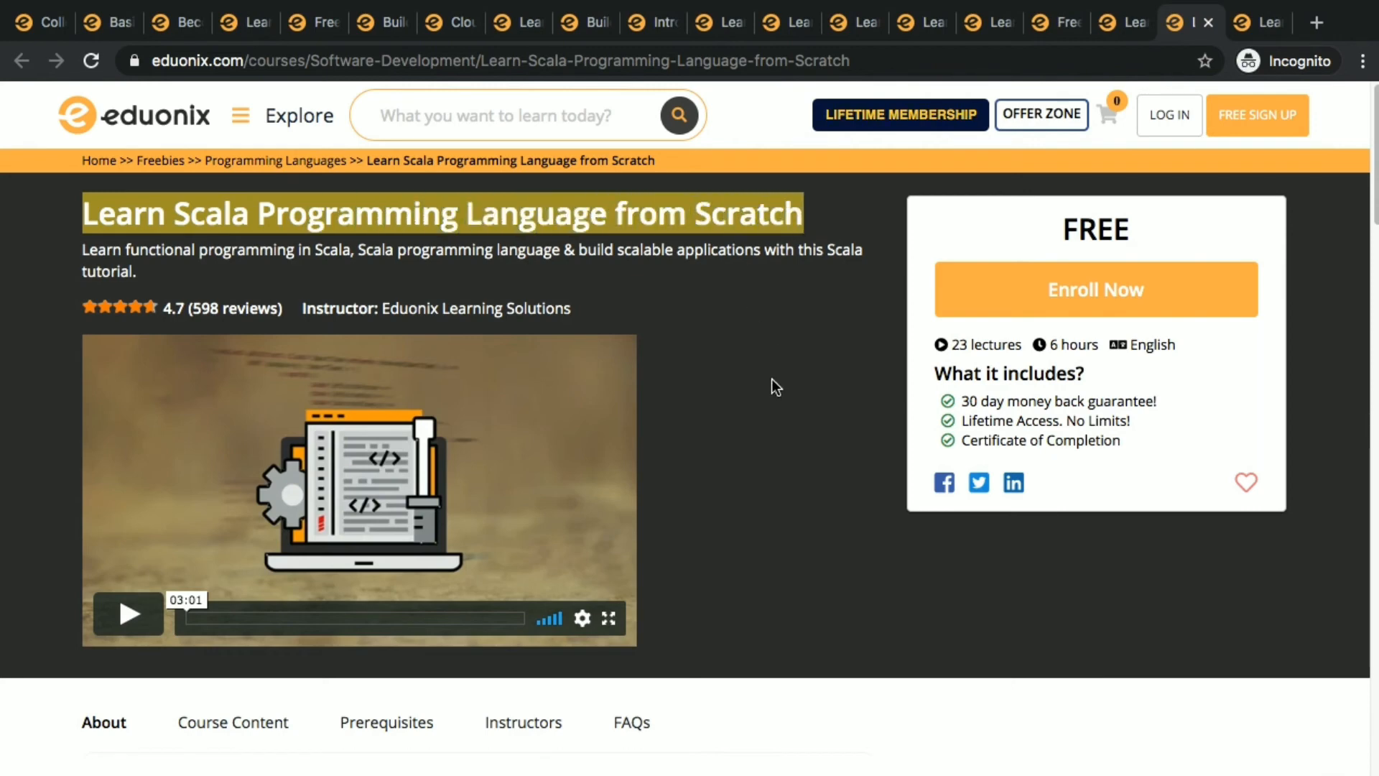
mouse_move(1157, 373)
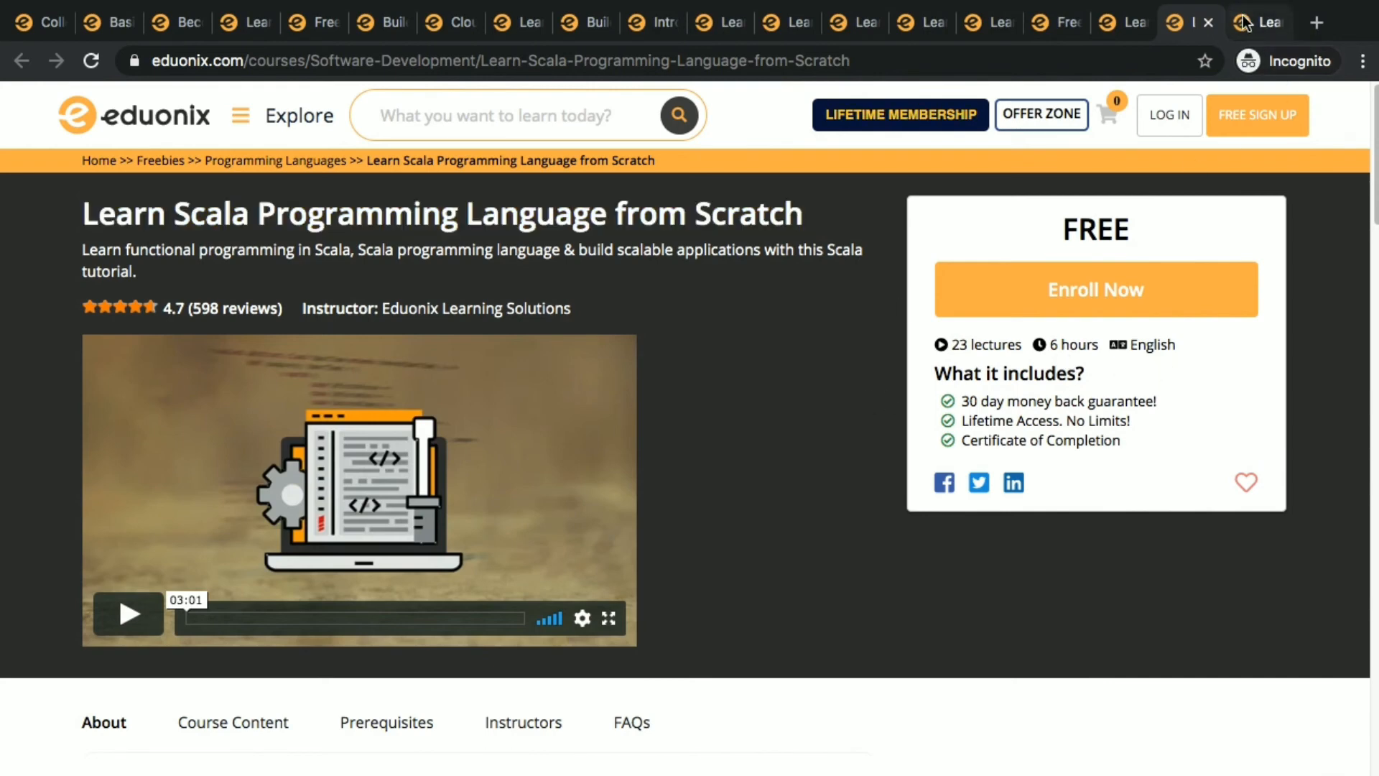
left_click(1258, 22)
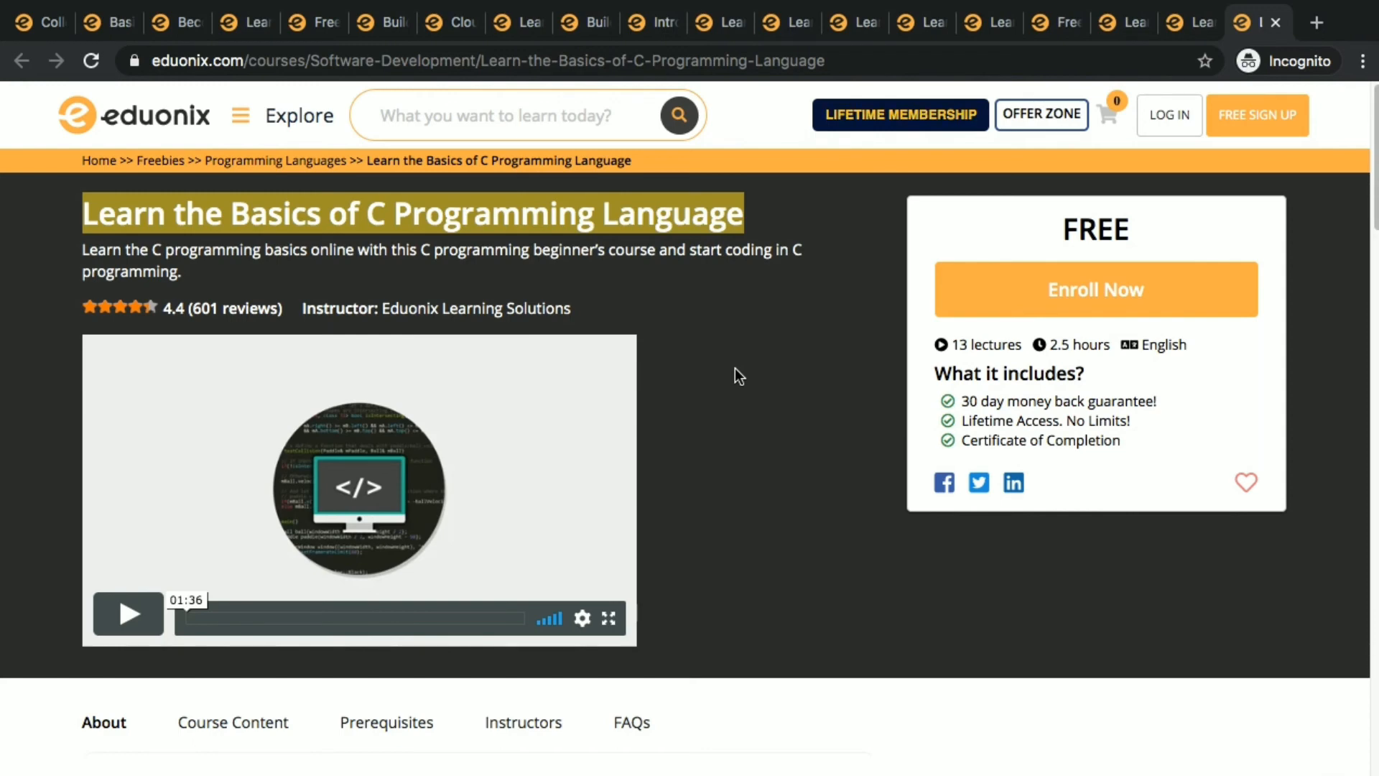
scroll("down", 3)
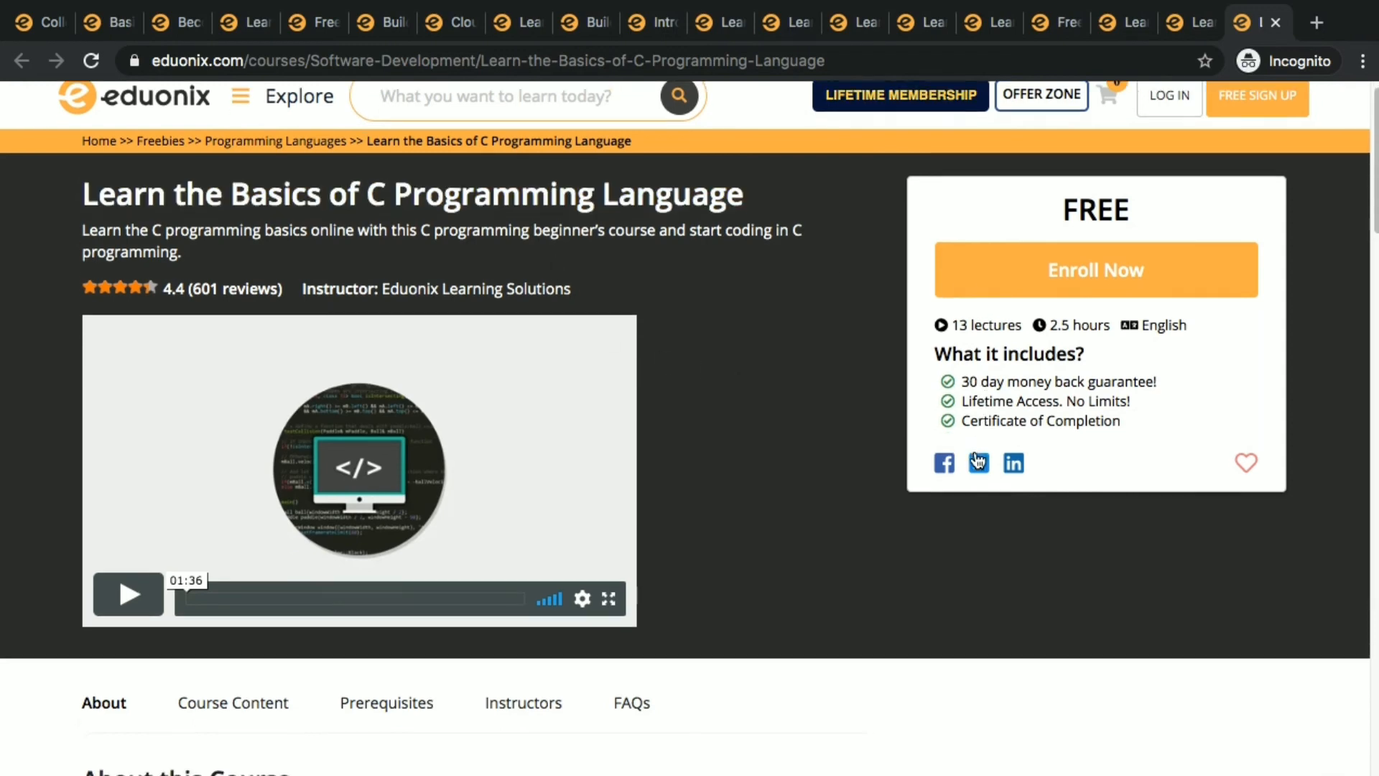
scroll("down", 3)
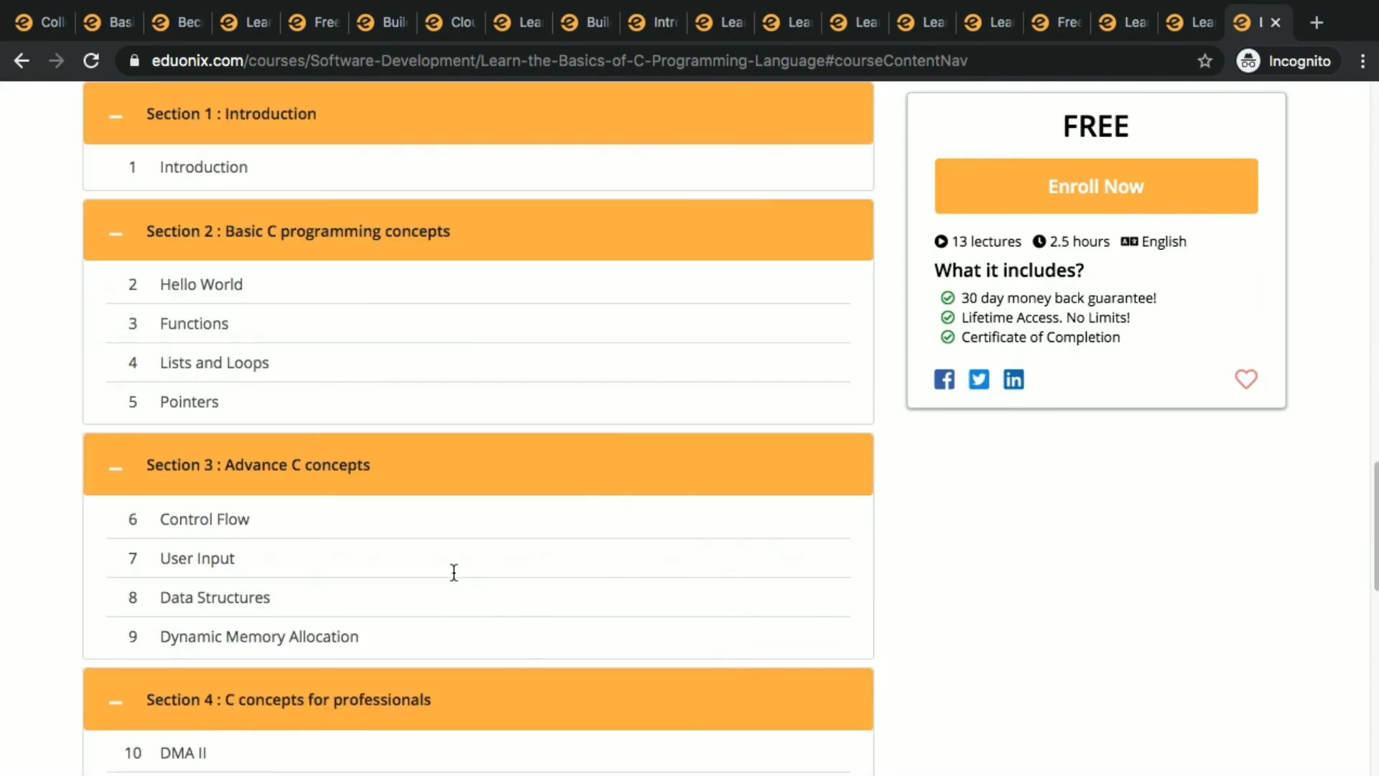
scroll("down", 3)
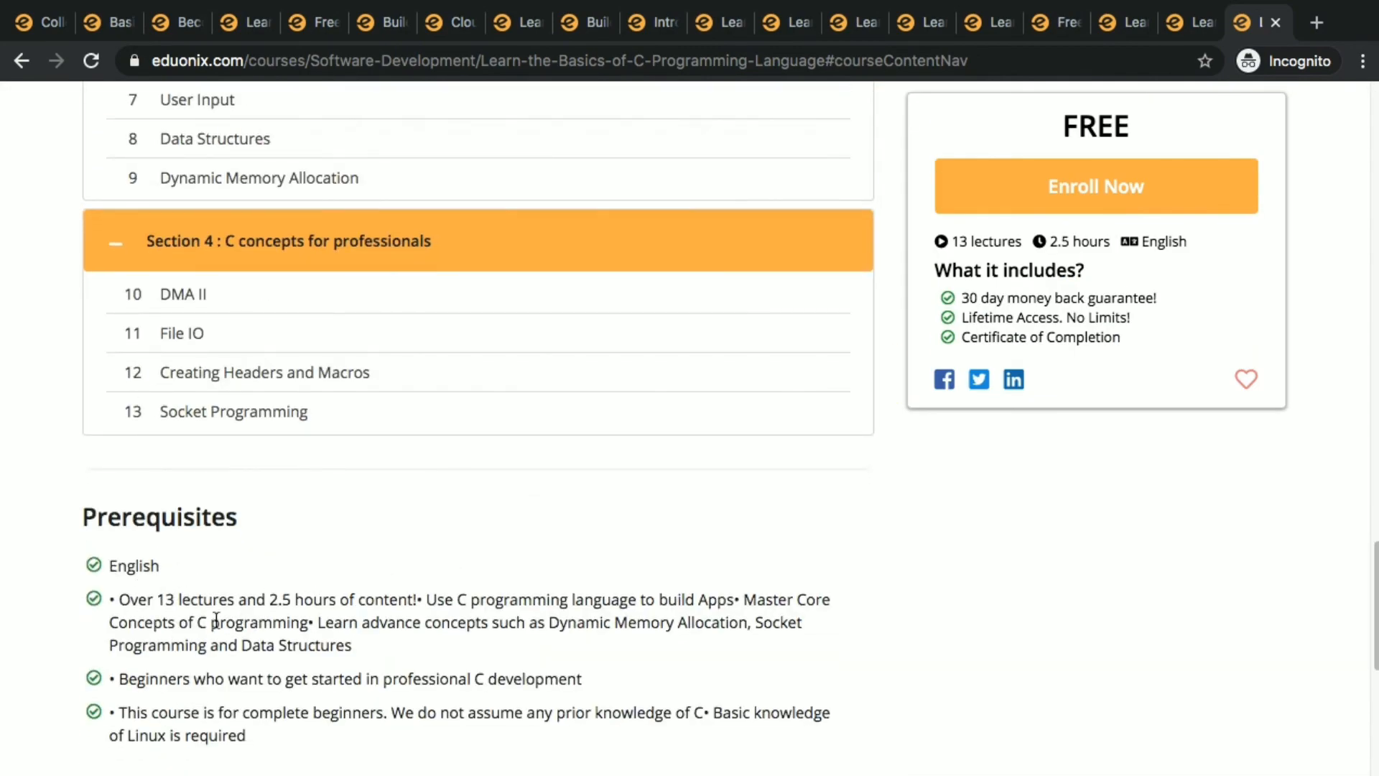
scroll("down", 3)
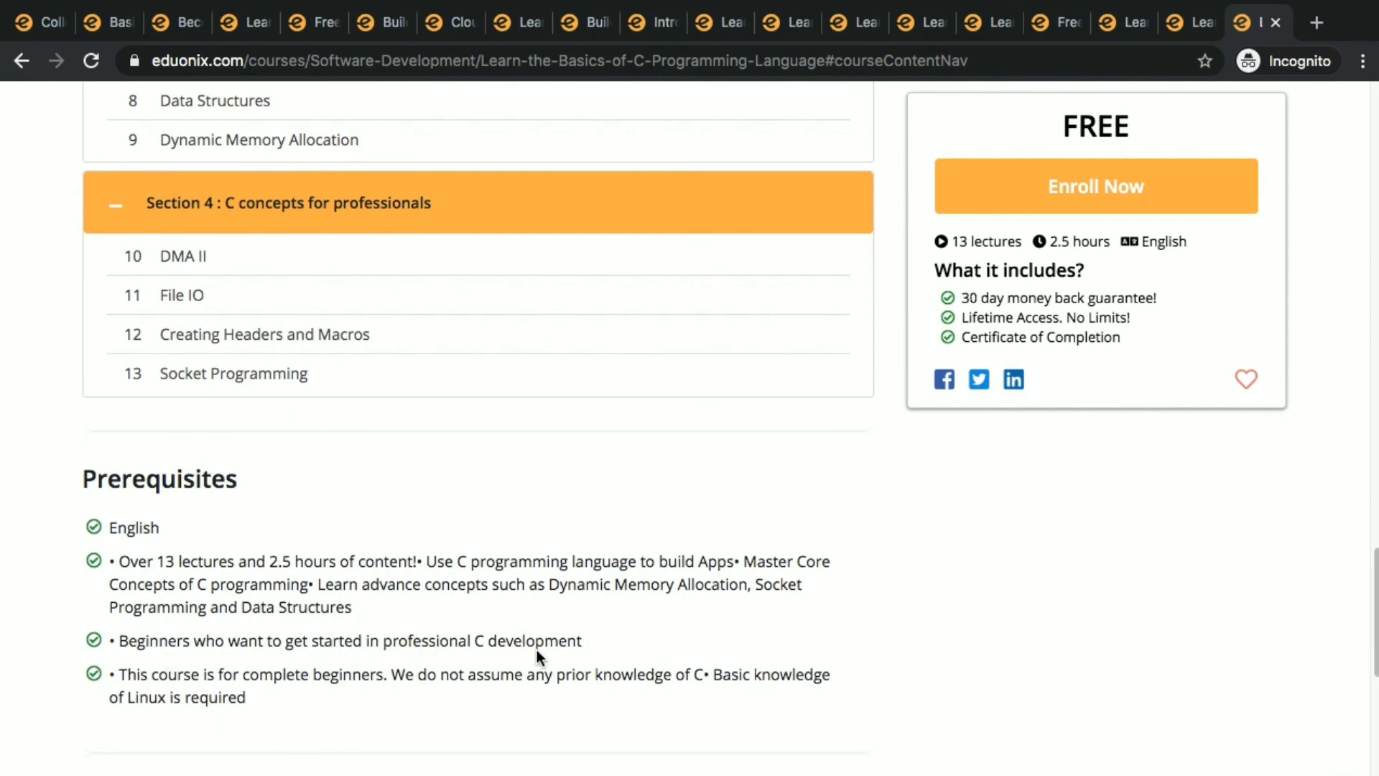
mouse_move(579, 709)
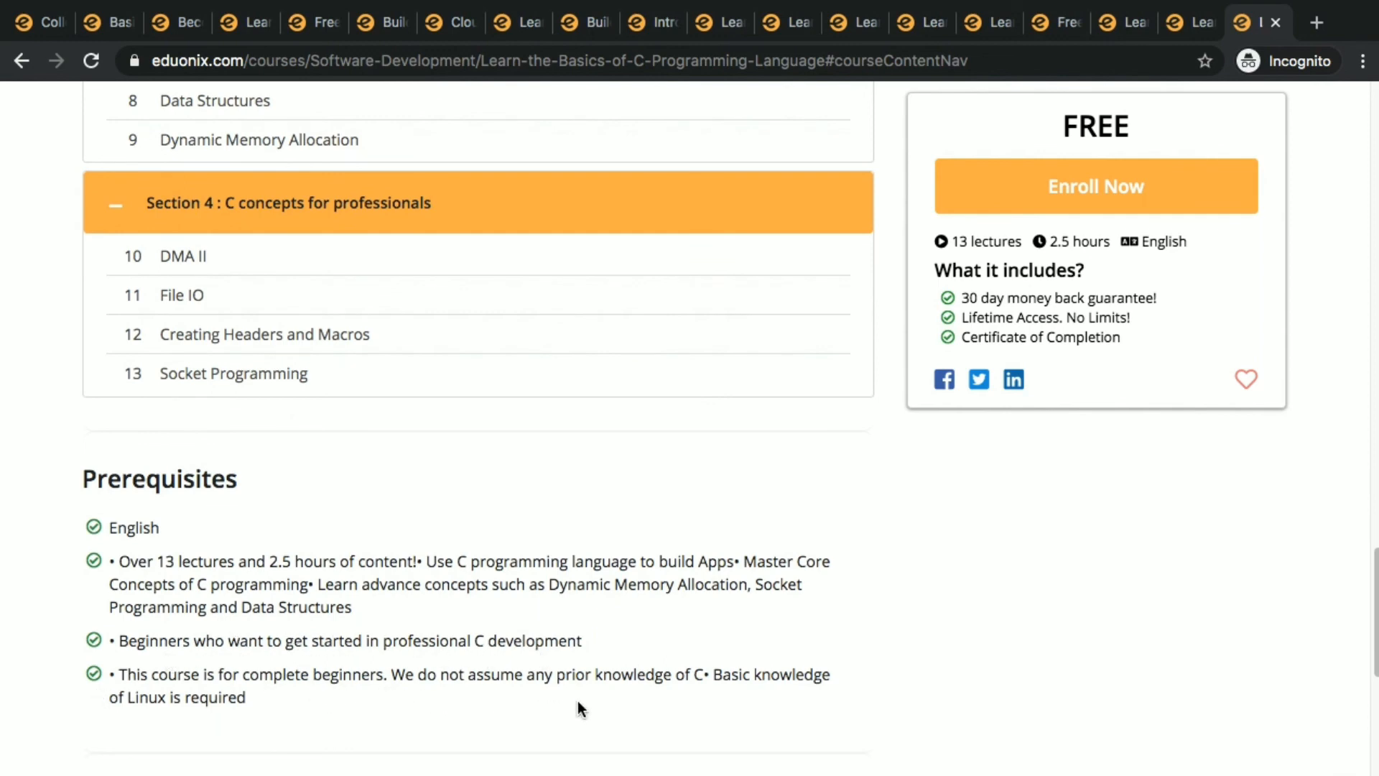
mouse_move(704, 697)
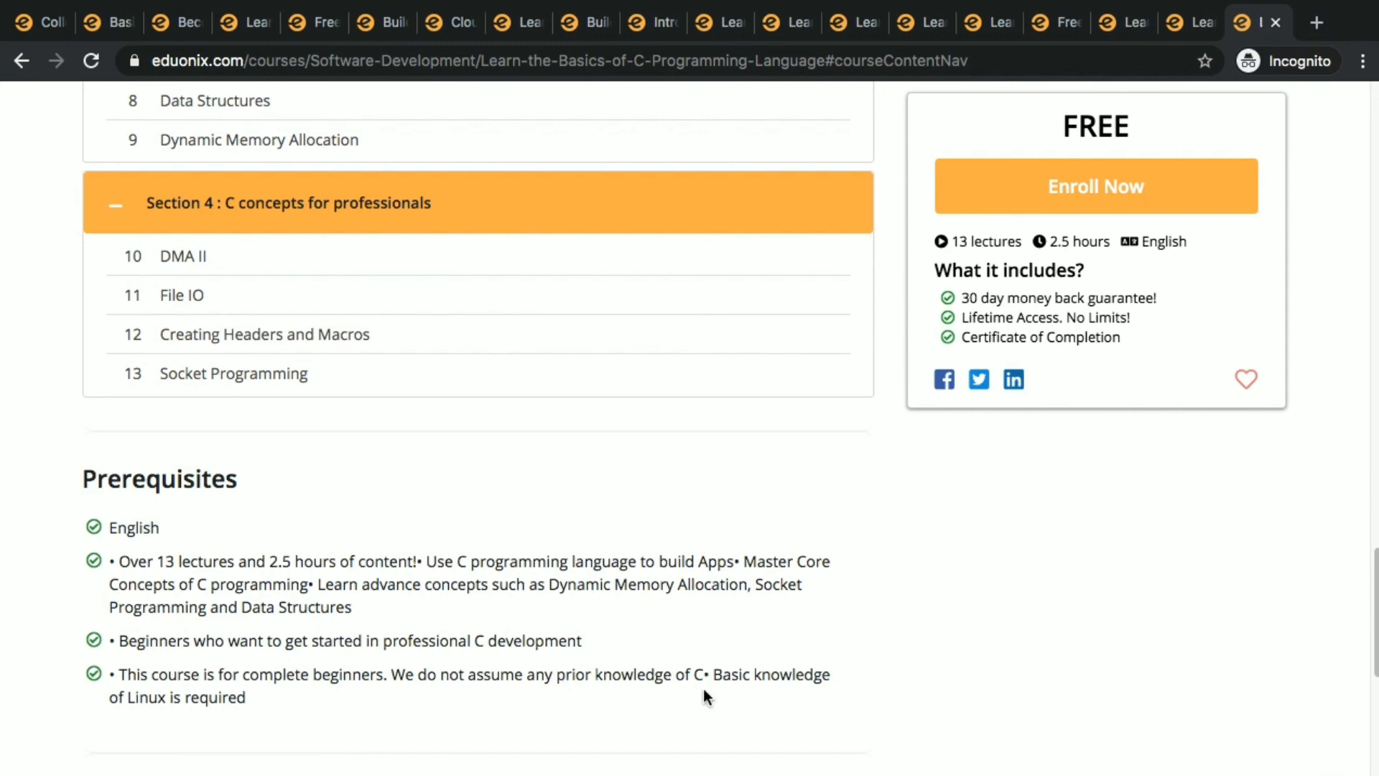
scroll("up", 3)
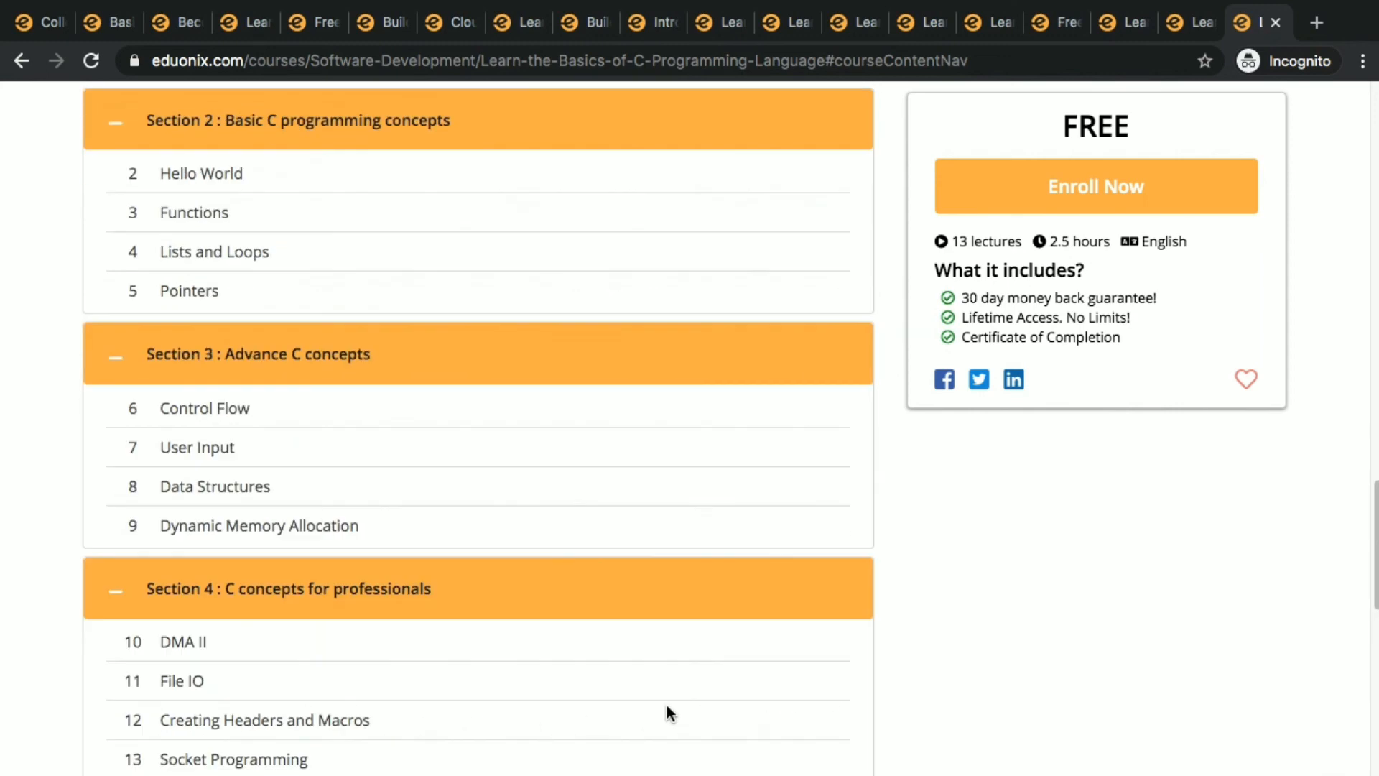
scroll("up", 3)
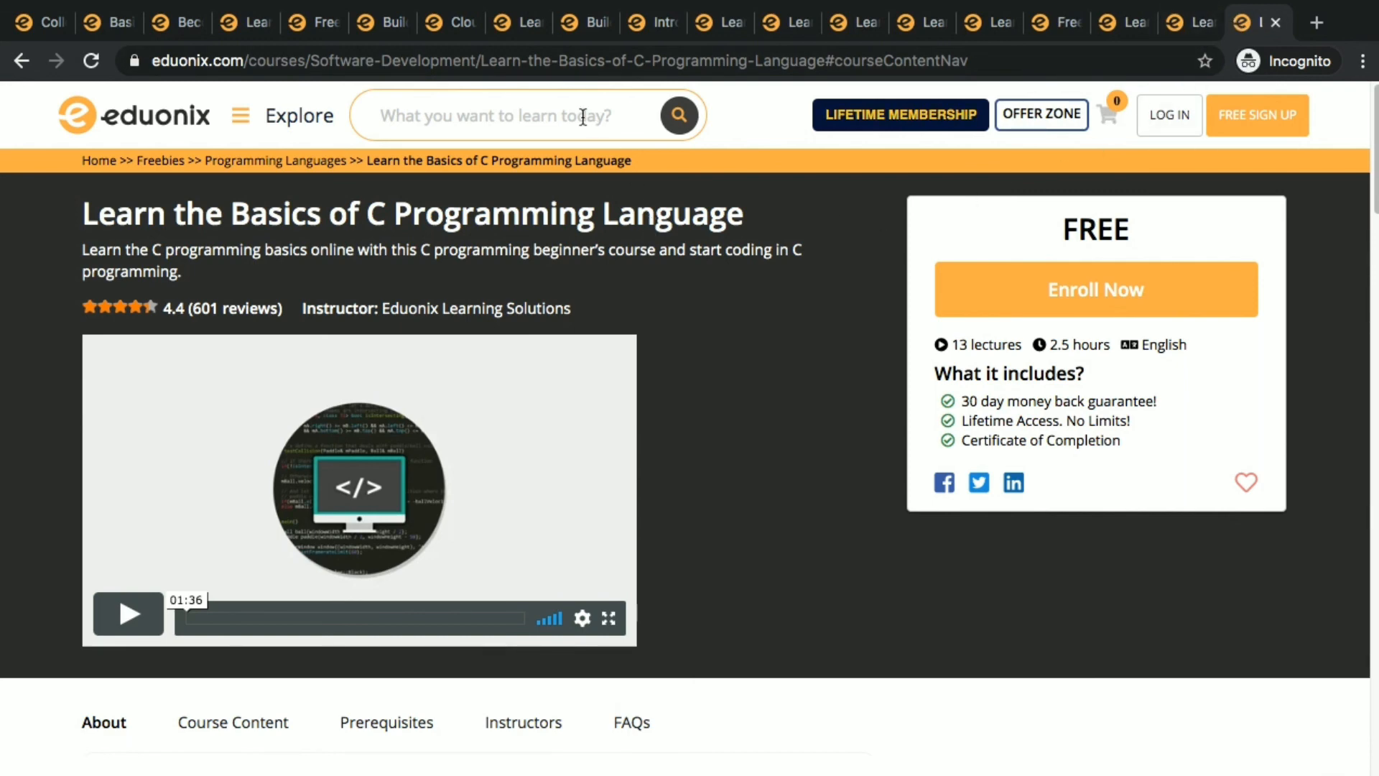
mouse_move(695, 195)
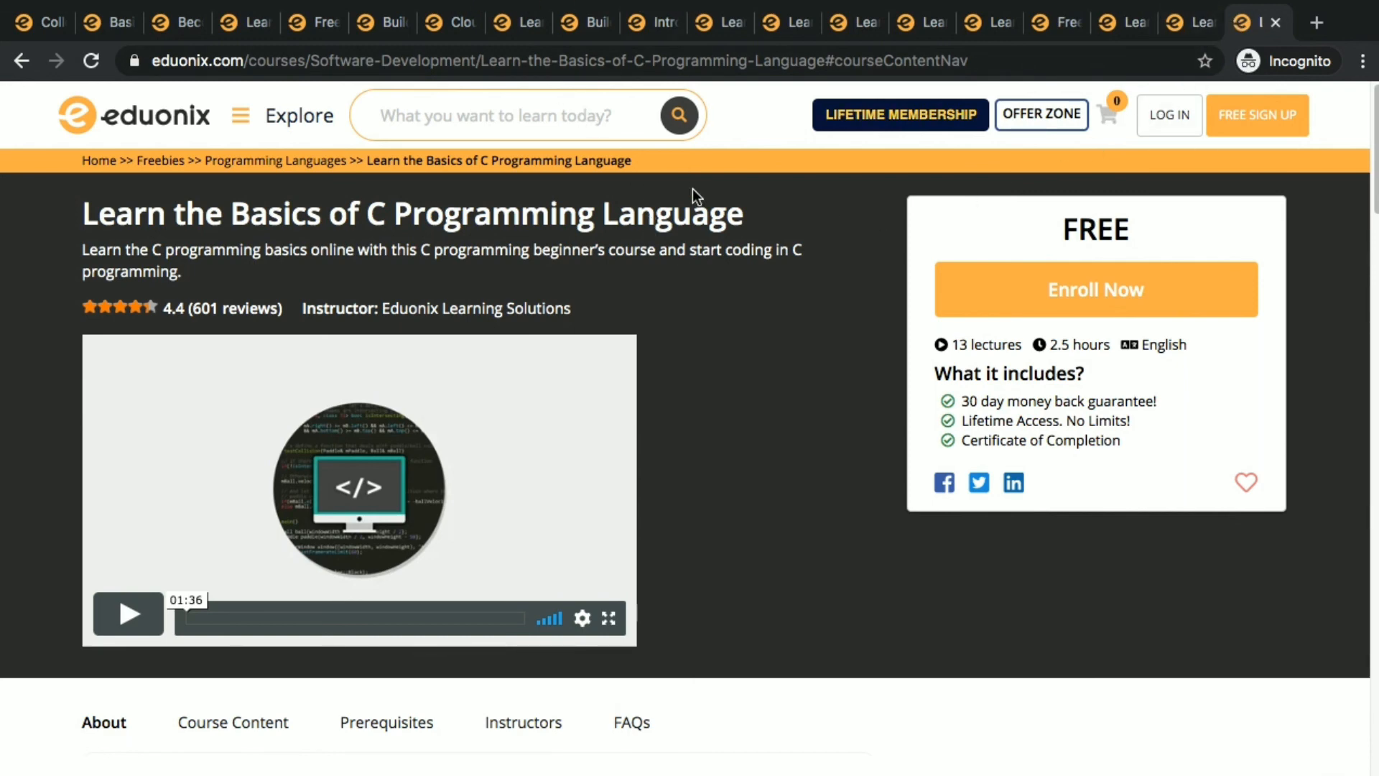